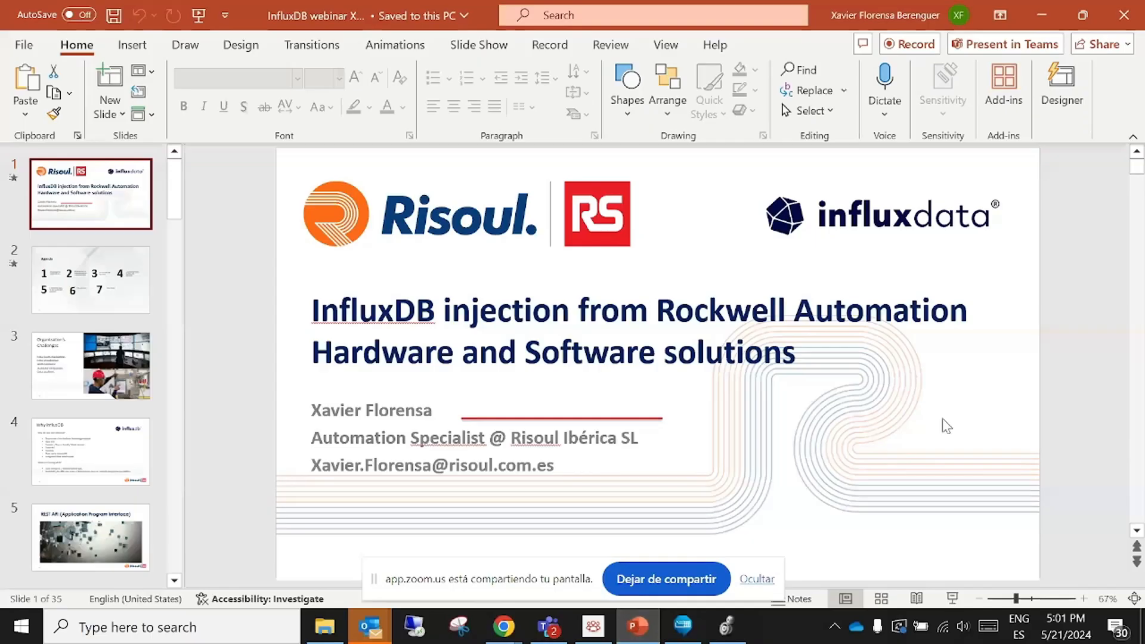
mouse_move(949, 415)
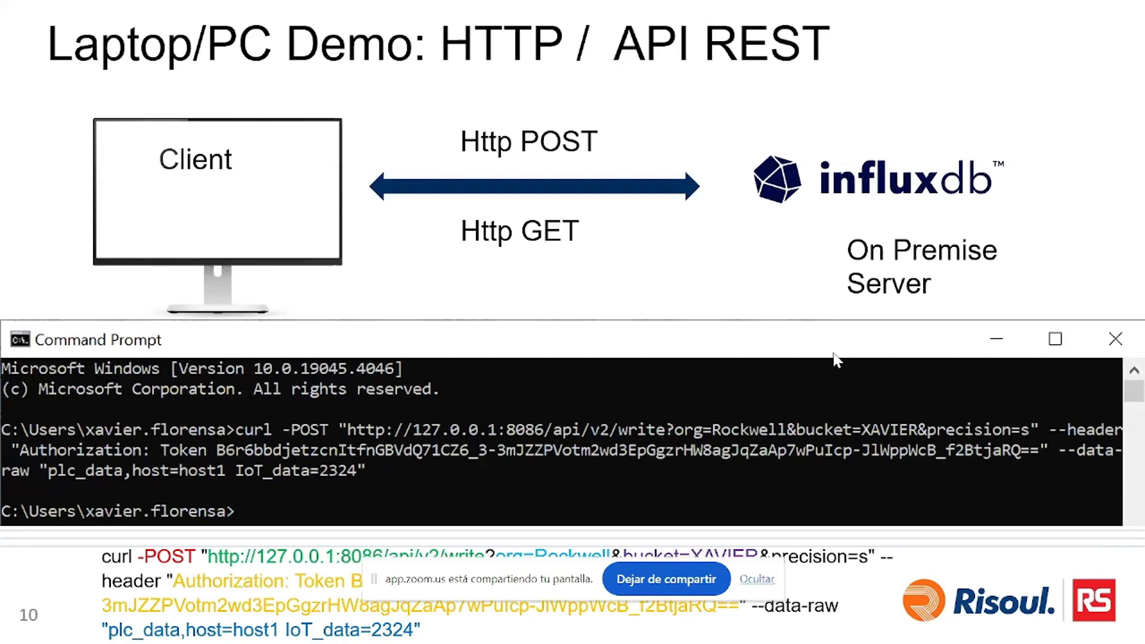
mouse_move(487, 356)
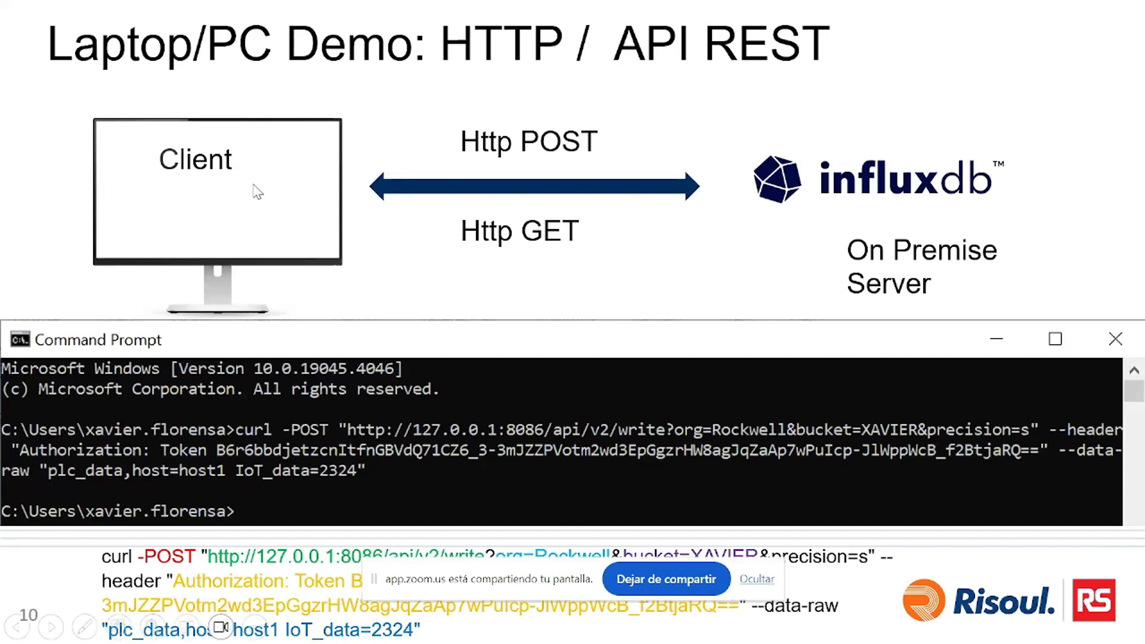
mouse_move(471, 375)
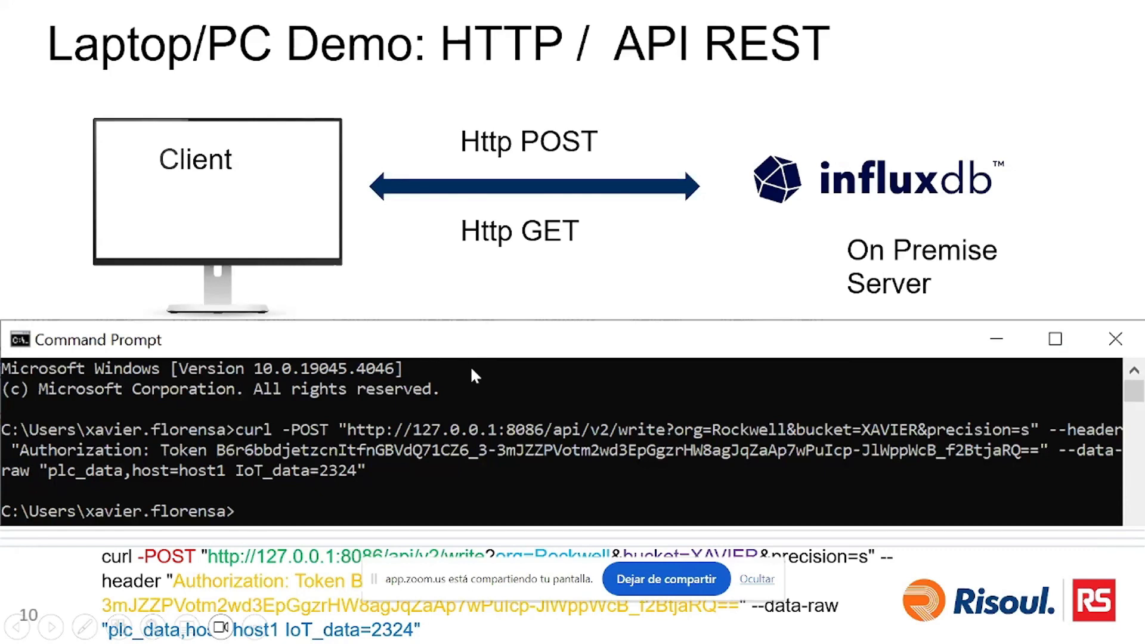
mouse_move(473, 354)
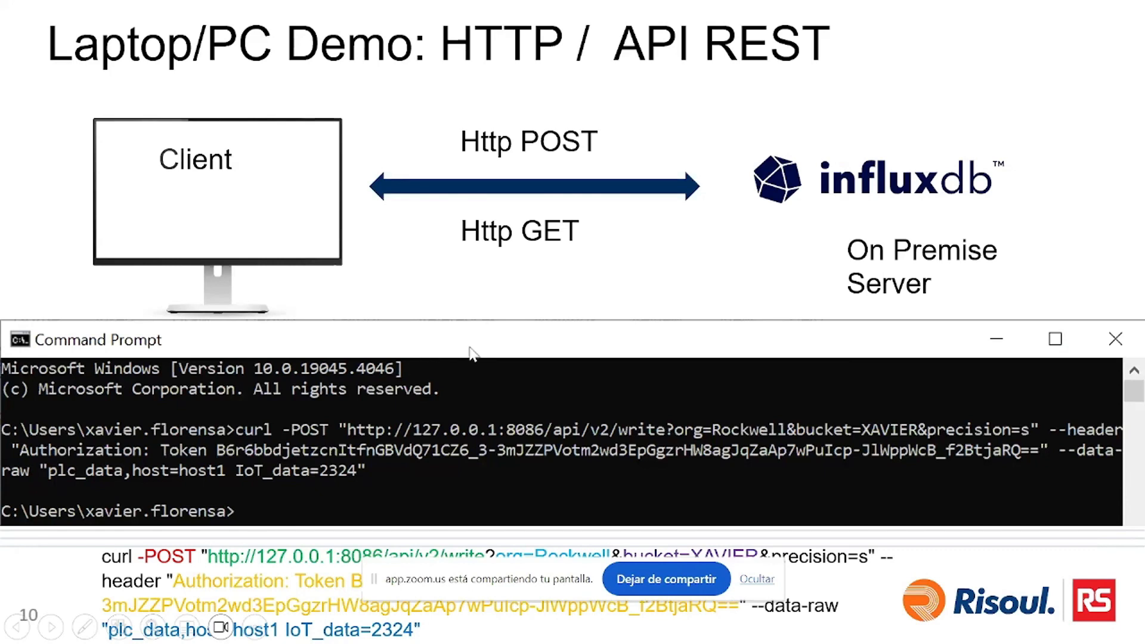
mouse_move(903, 189)
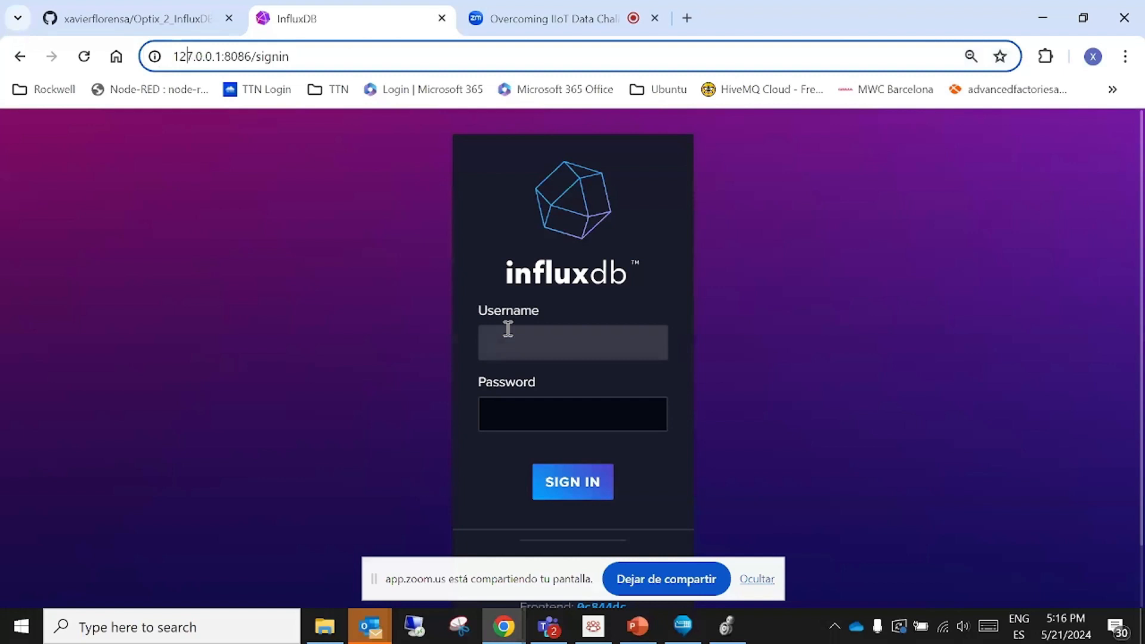
Sign in to InfluxDB with the entered username and password
type("xa")
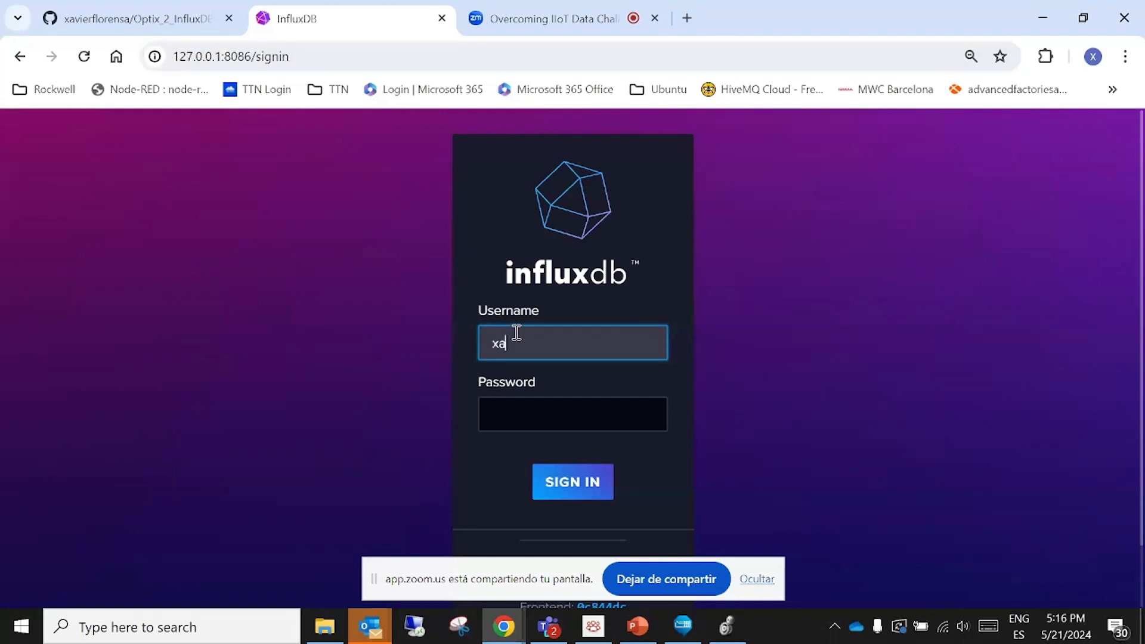
type("vier")
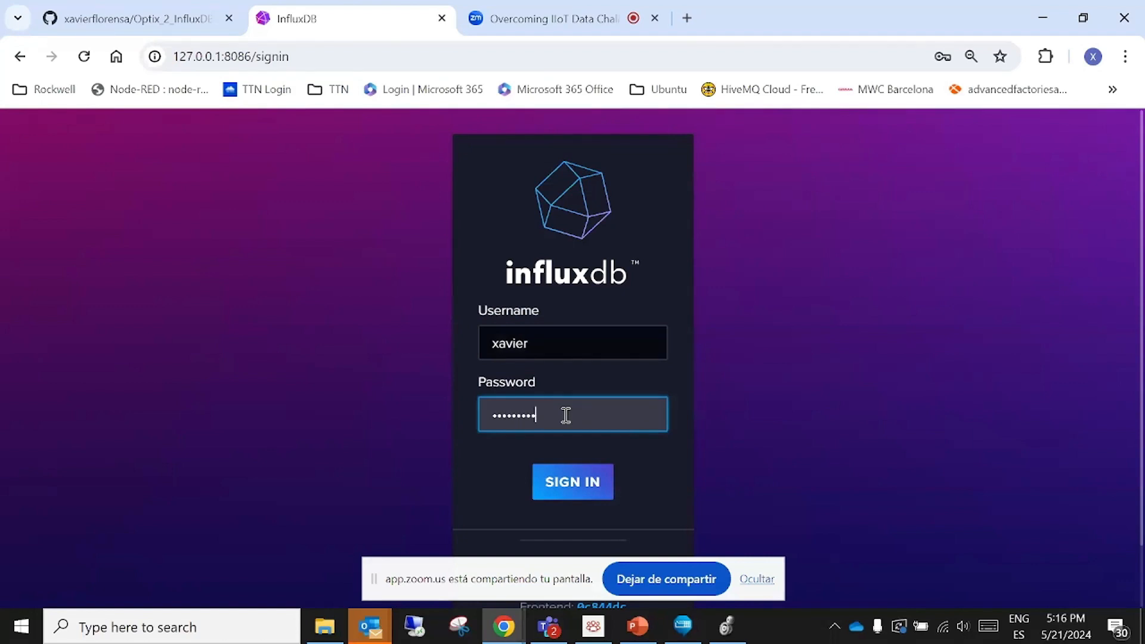
left_click(572, 480)
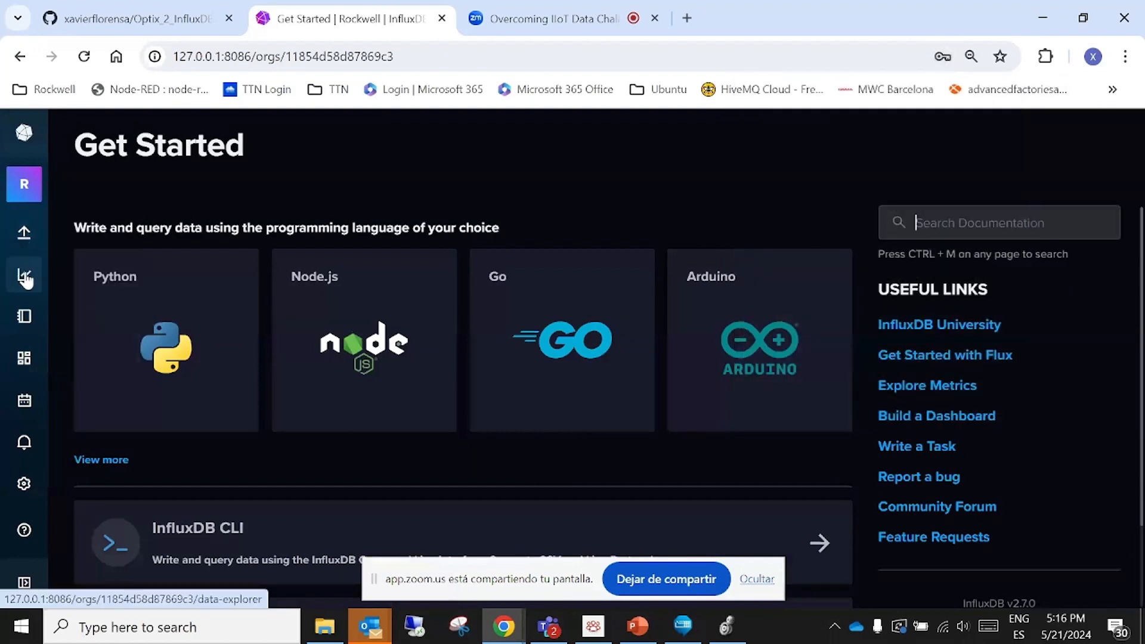
Show the empty Data Explorer, then return to the HTTP/API REST demo slide
left_click(24, 232)
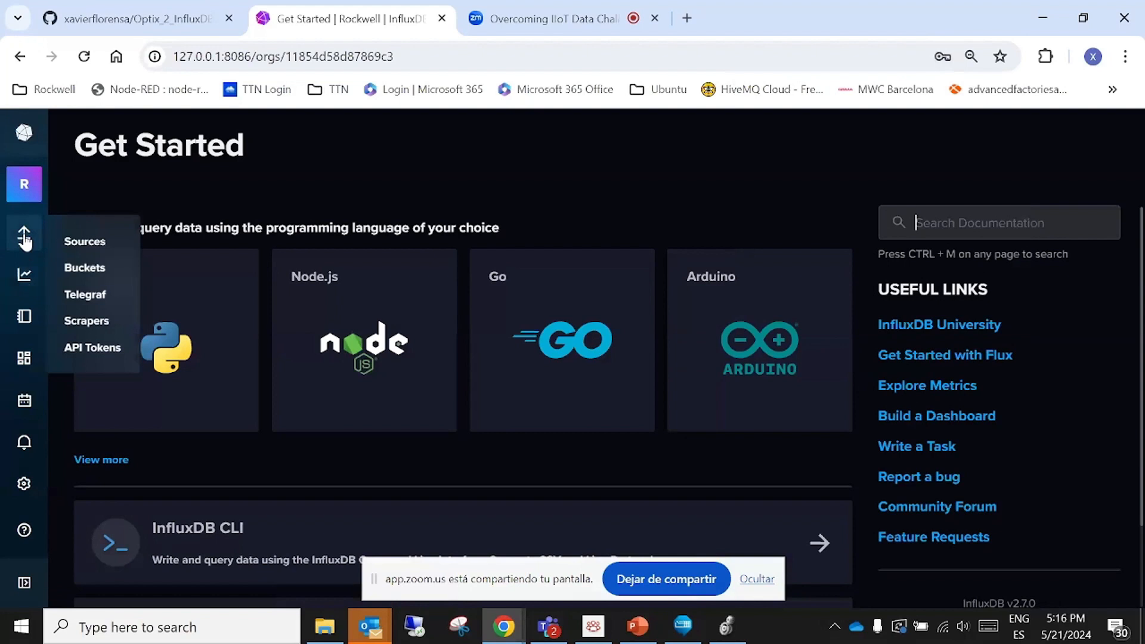
left_click(24, 274)
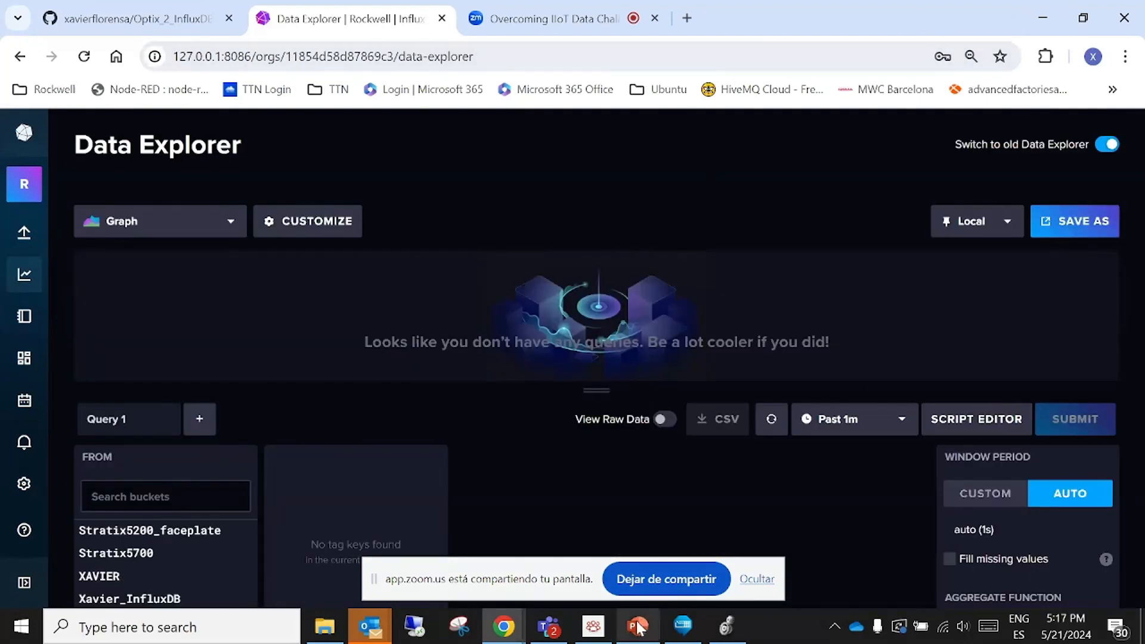
left_click(636, 626)
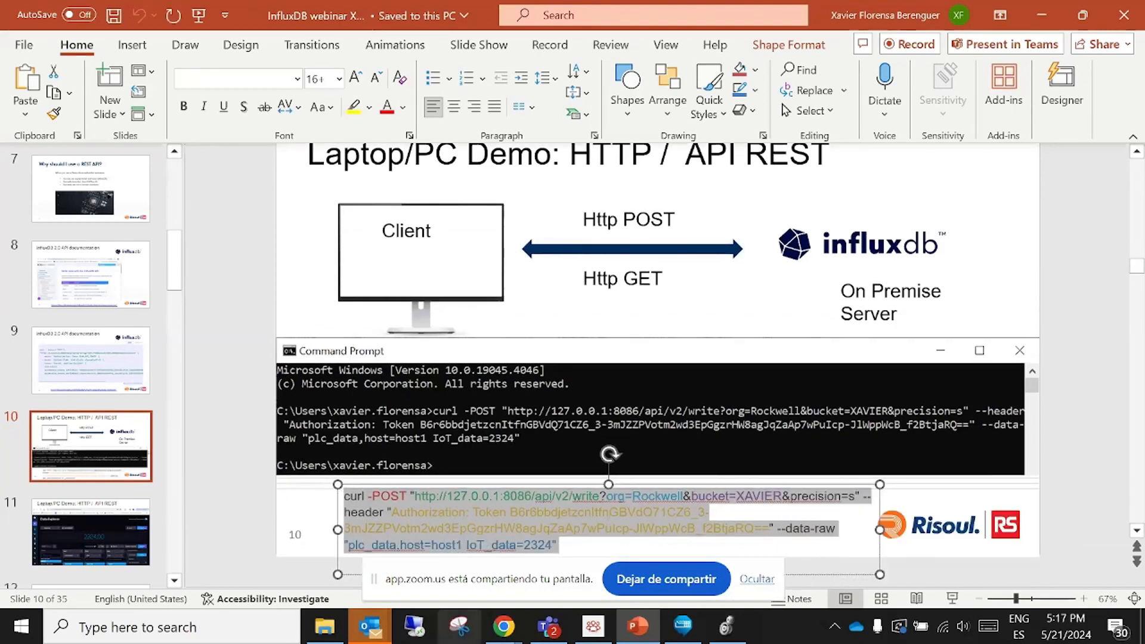
Launch Command Prompt and run the curl POST writing plc_data IoT_data=2324 to the XAVIER bucket
left_click(20, 626)
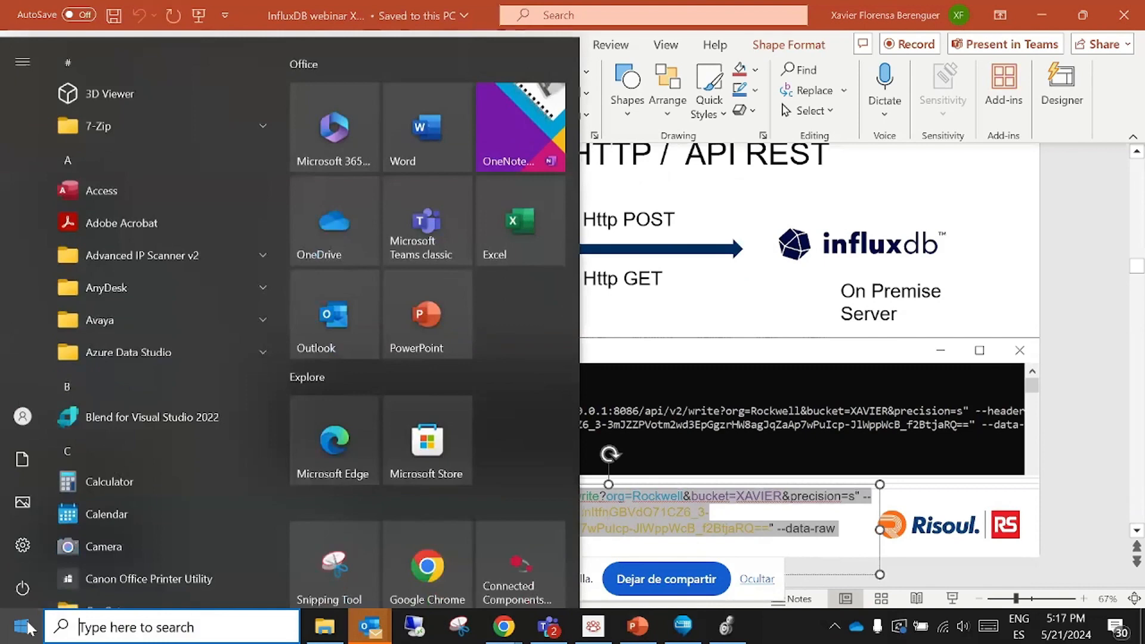
type("cmd")
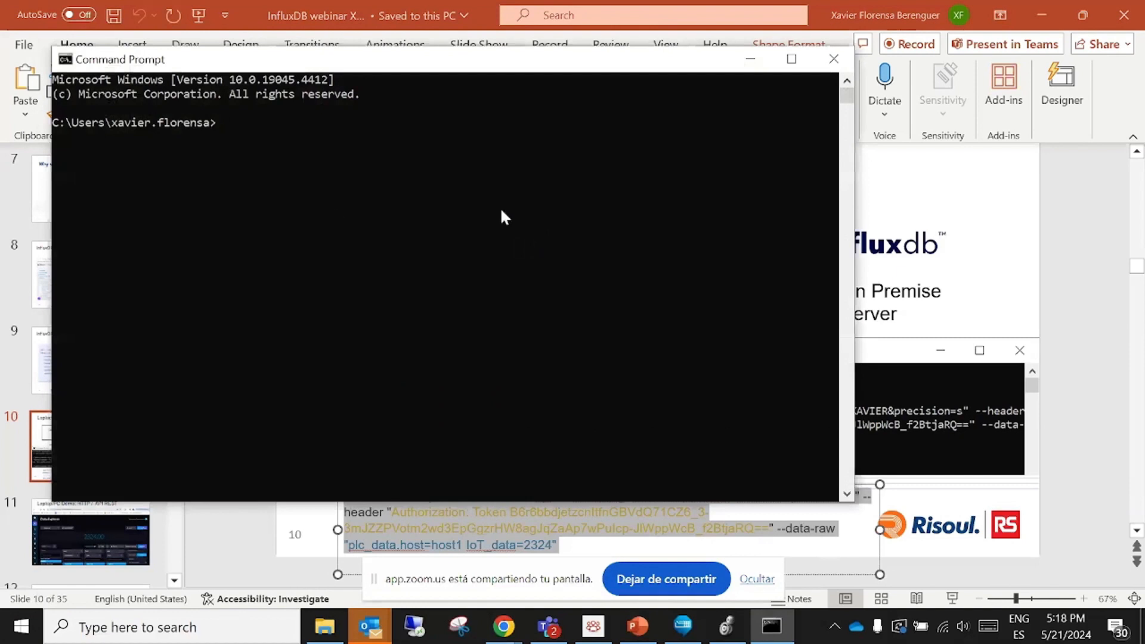
key("Return")
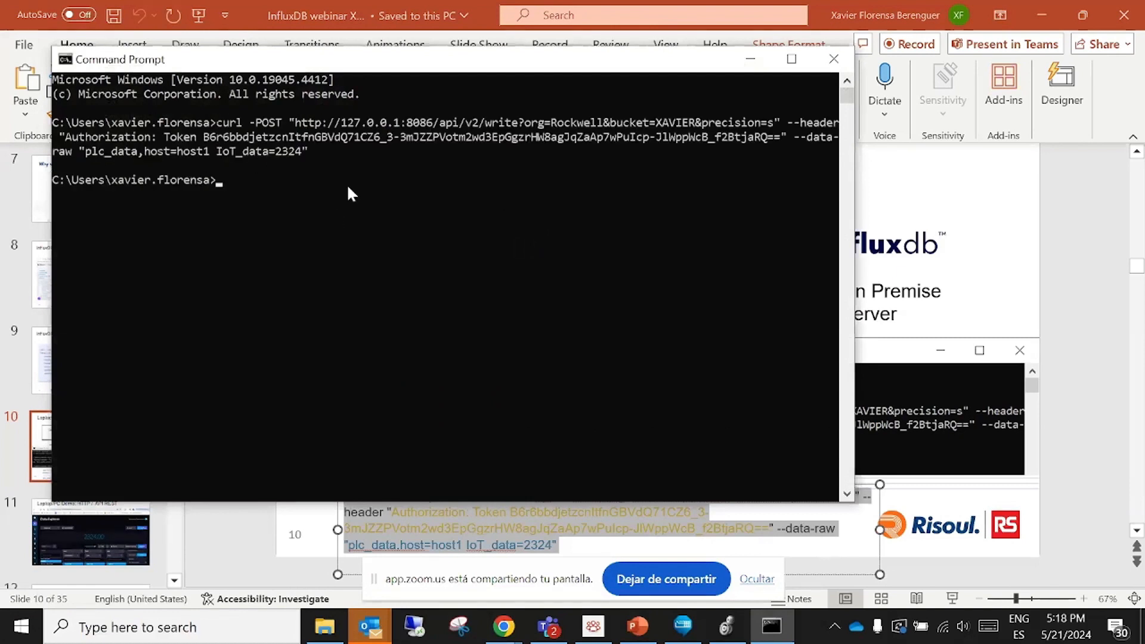
mouse_move(313, 193)
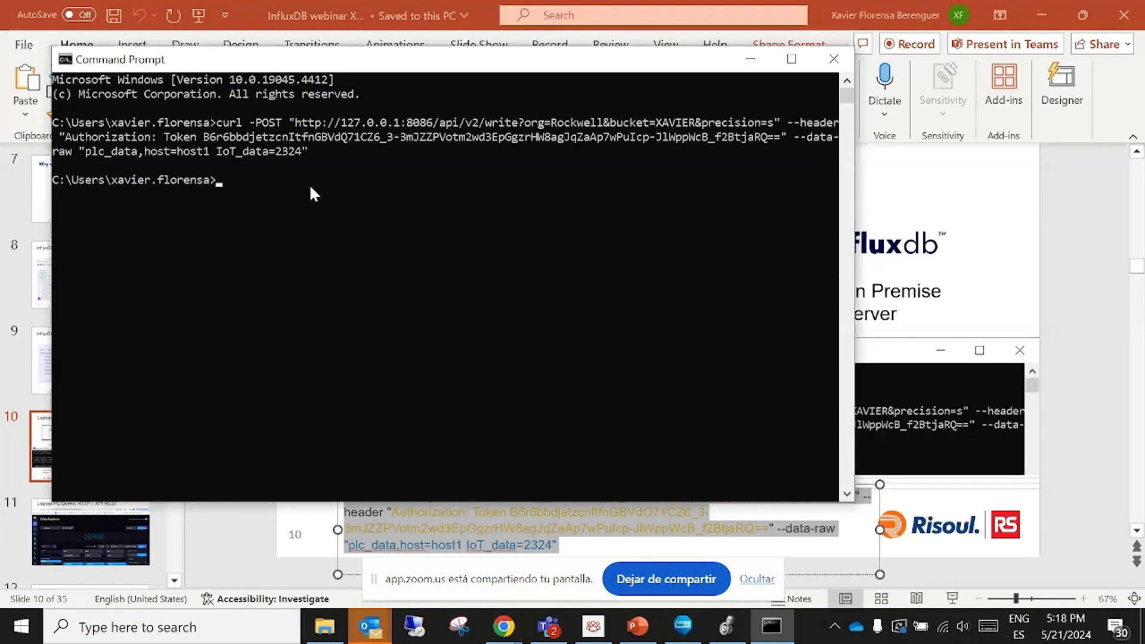
mouse_move(319, 141)
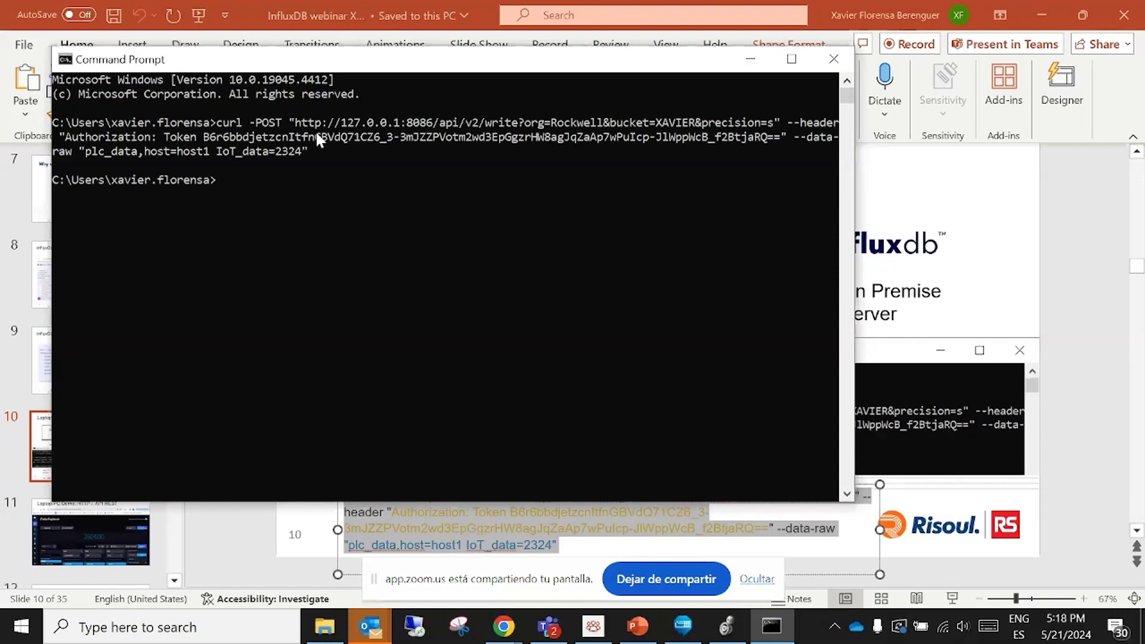
mouse_move(347, 189)
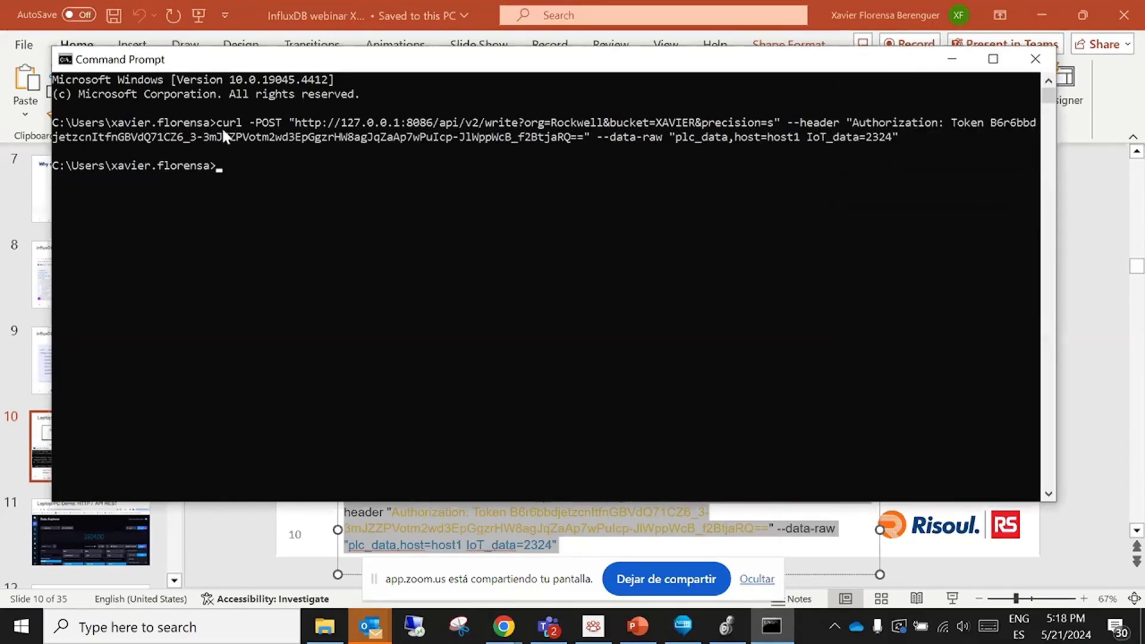
mouse_move(278, 130)
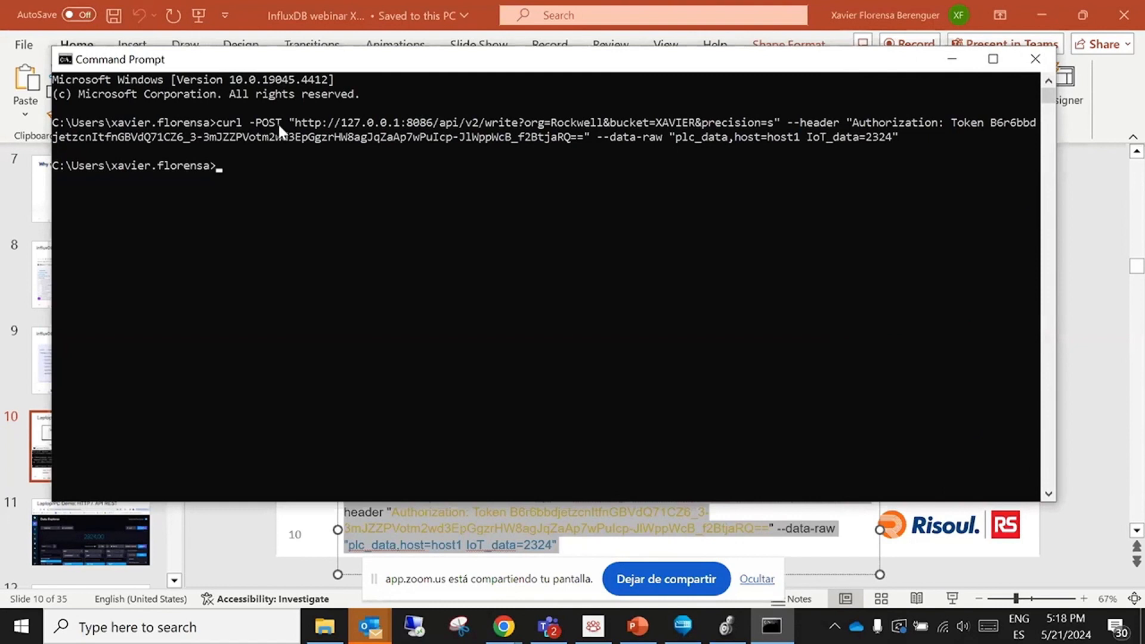
mouse_move(420, 131)
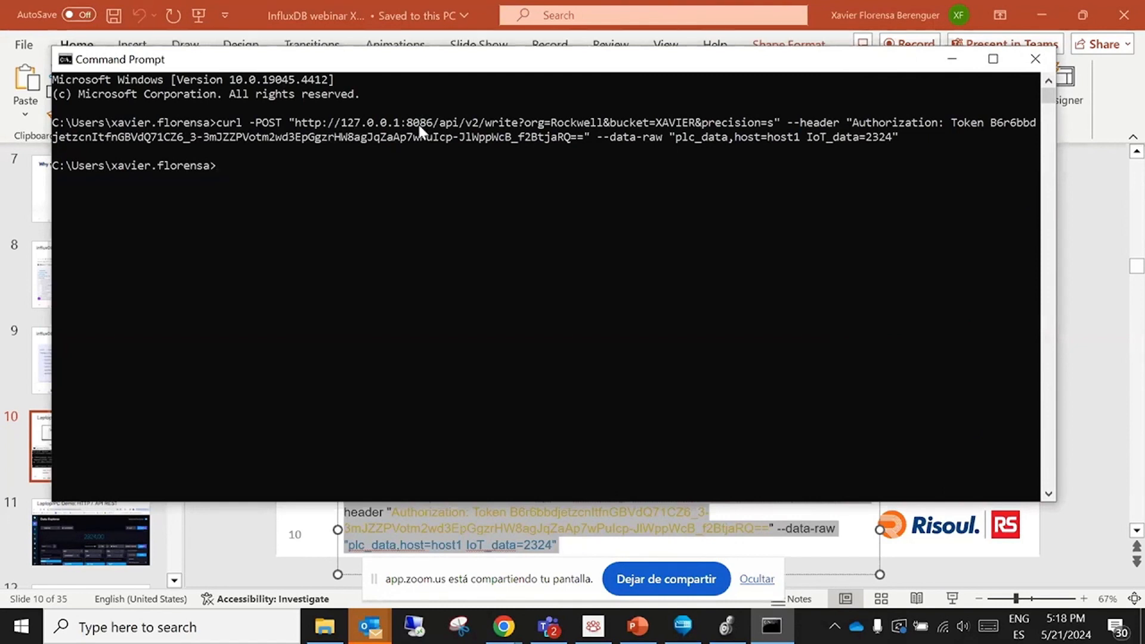
mouse_move(592, 141)
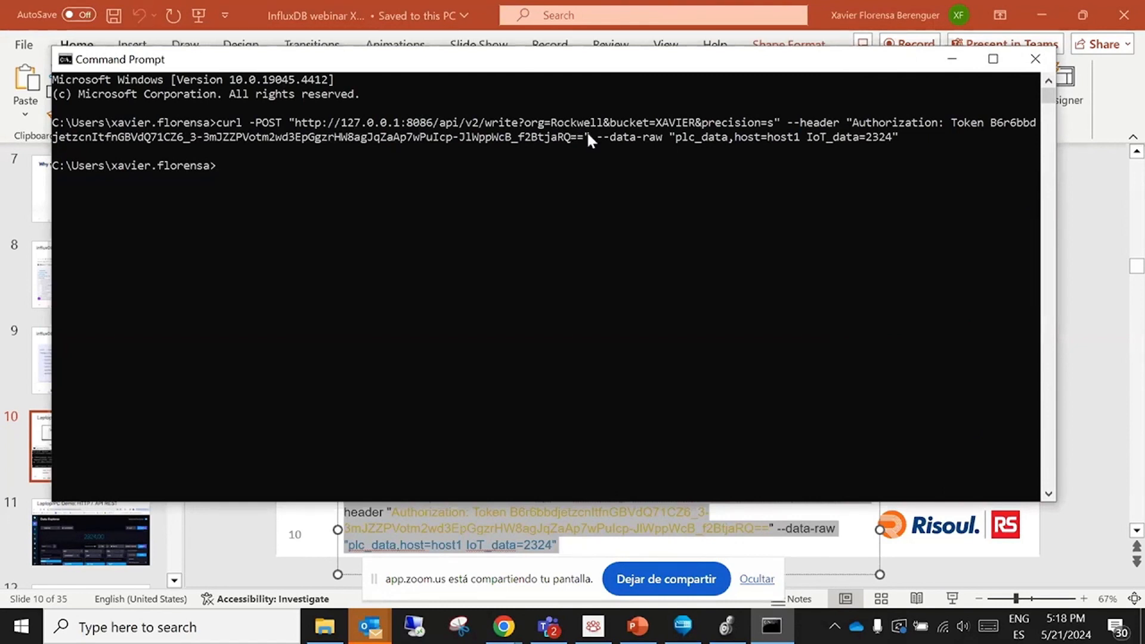
mouse_move(712, 131)
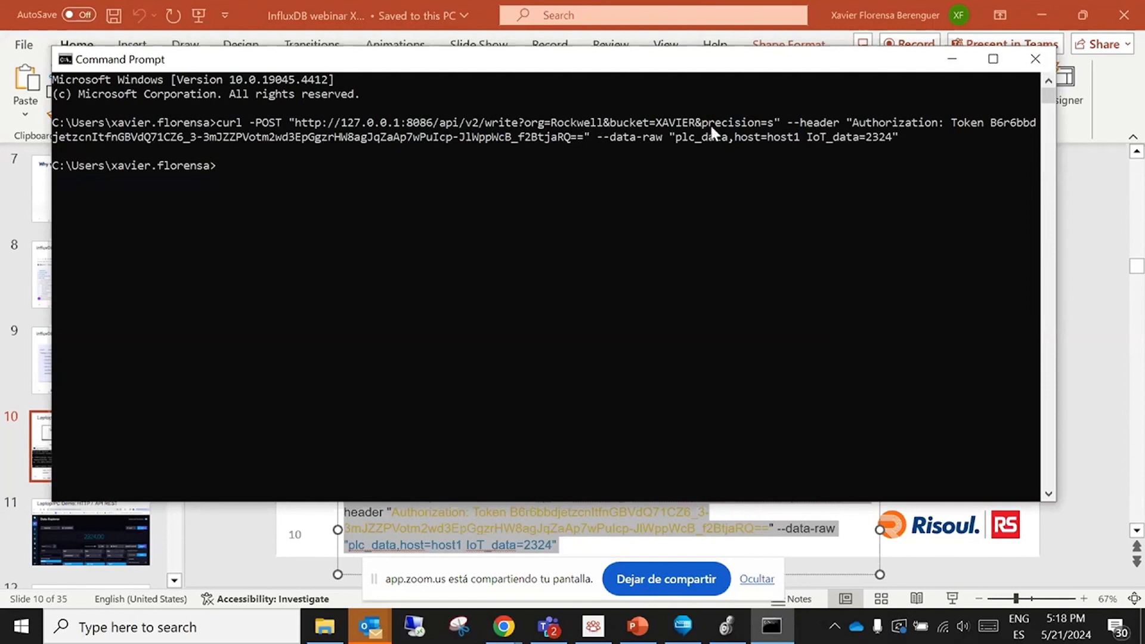
mouse_move(670, 123)
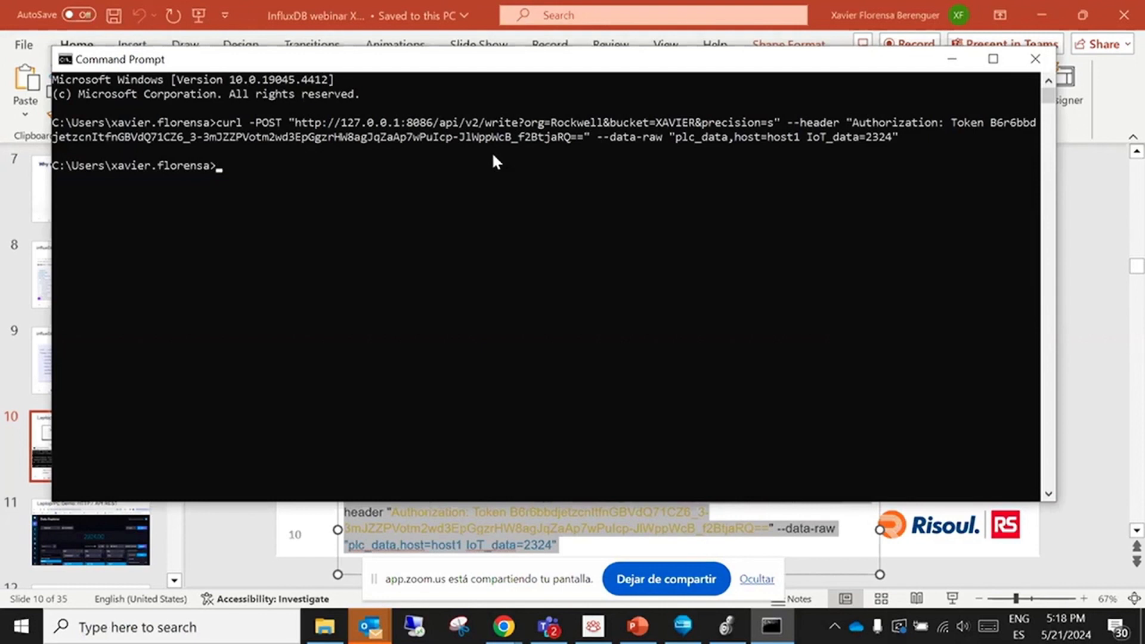
mouse_move(691, 148)
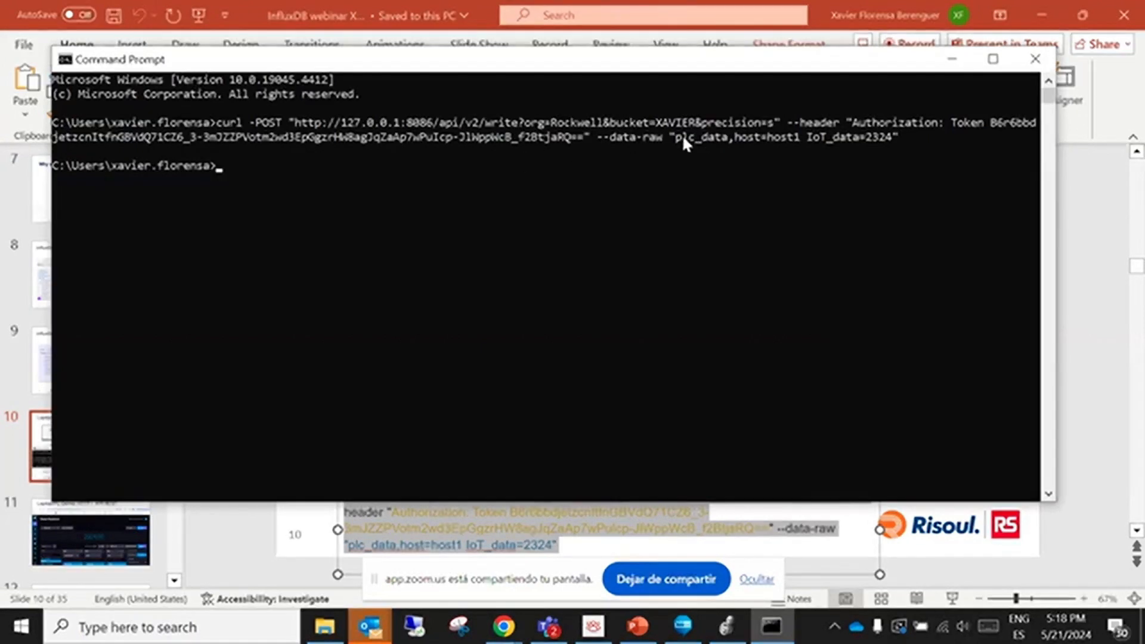
mouse_move(708, 145)
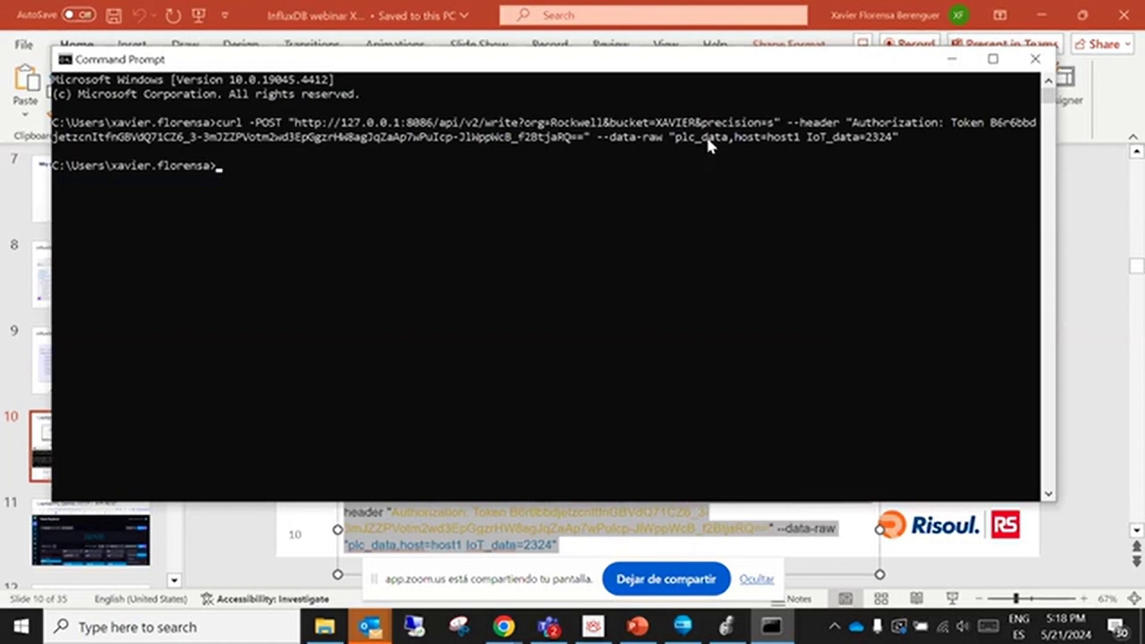
mouse_move(784, 145)
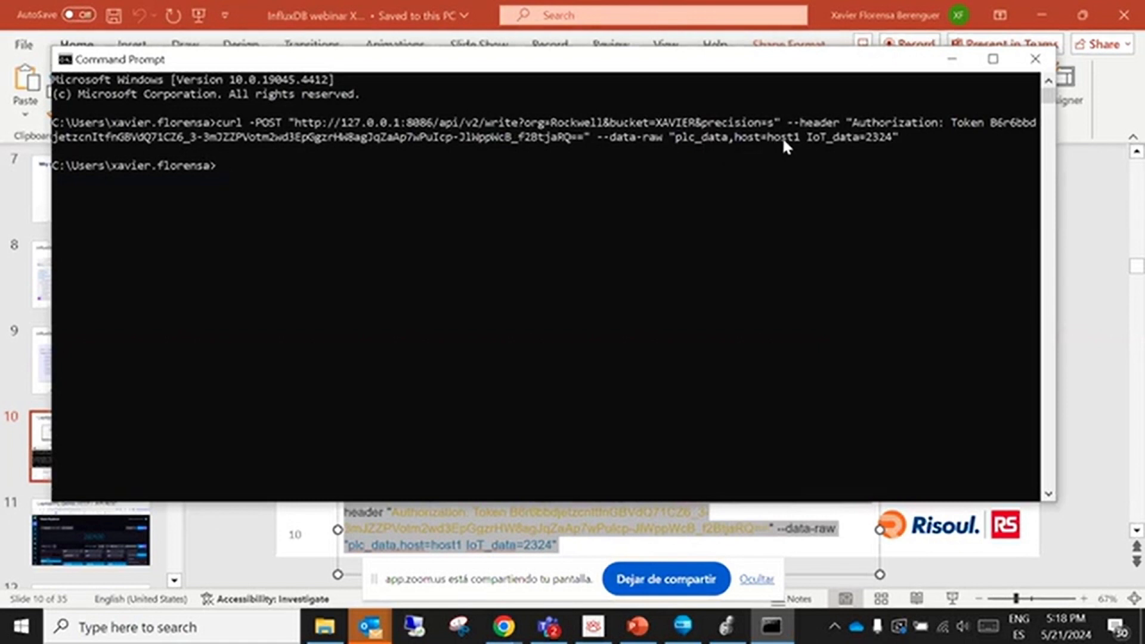
mouse_move(836, 175)
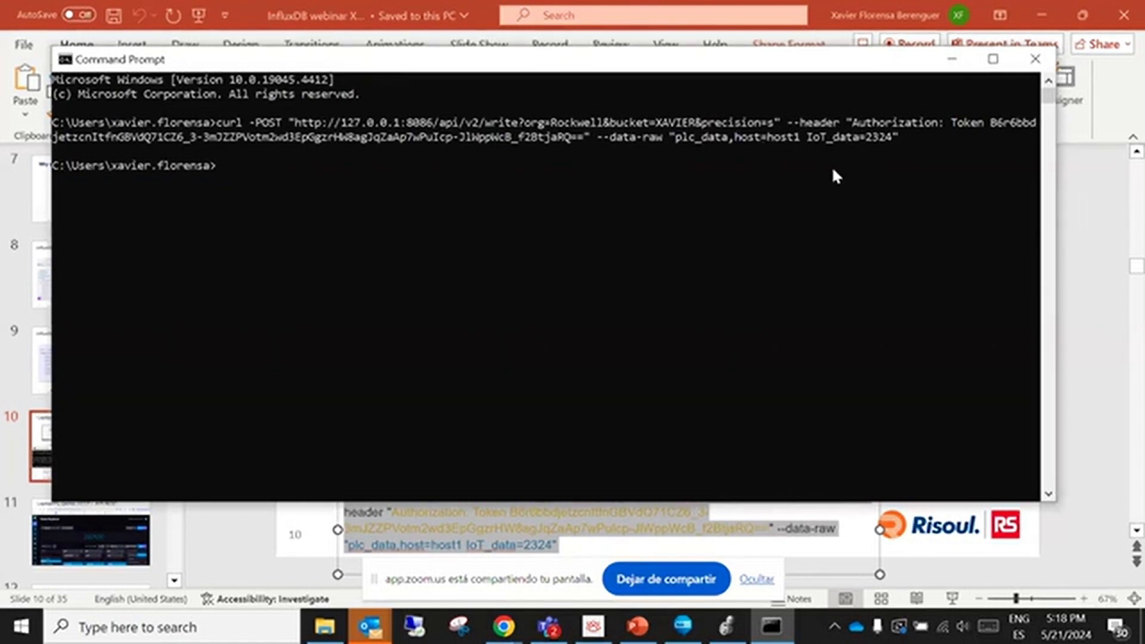
mouse_move(646, 349)
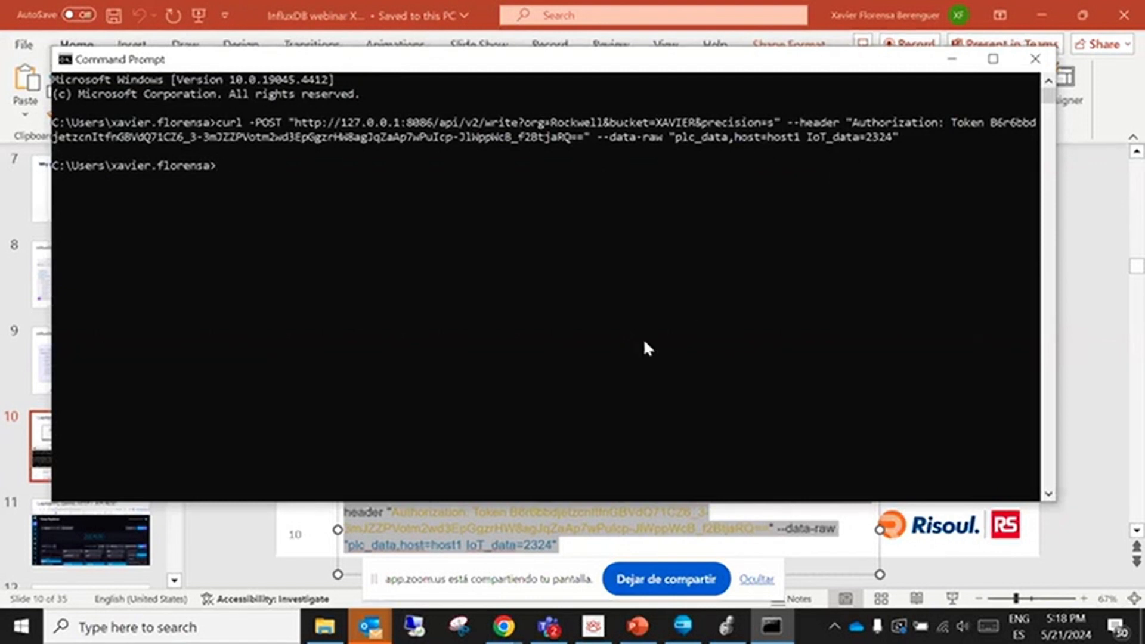
mouse_move(859, 158)
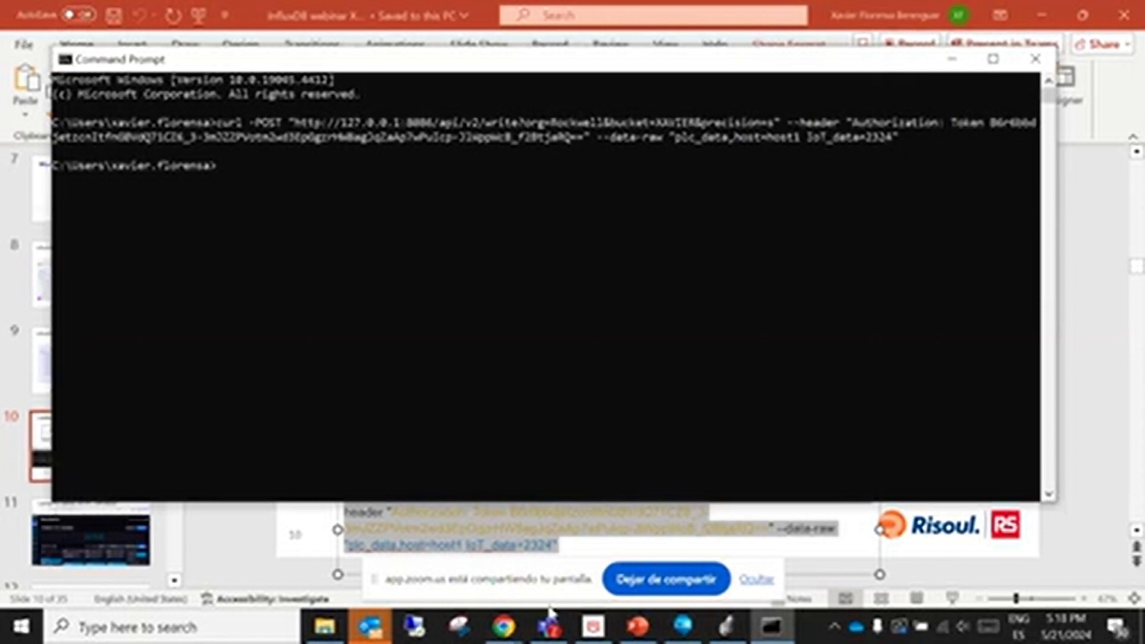
mouse_move(503, 626)
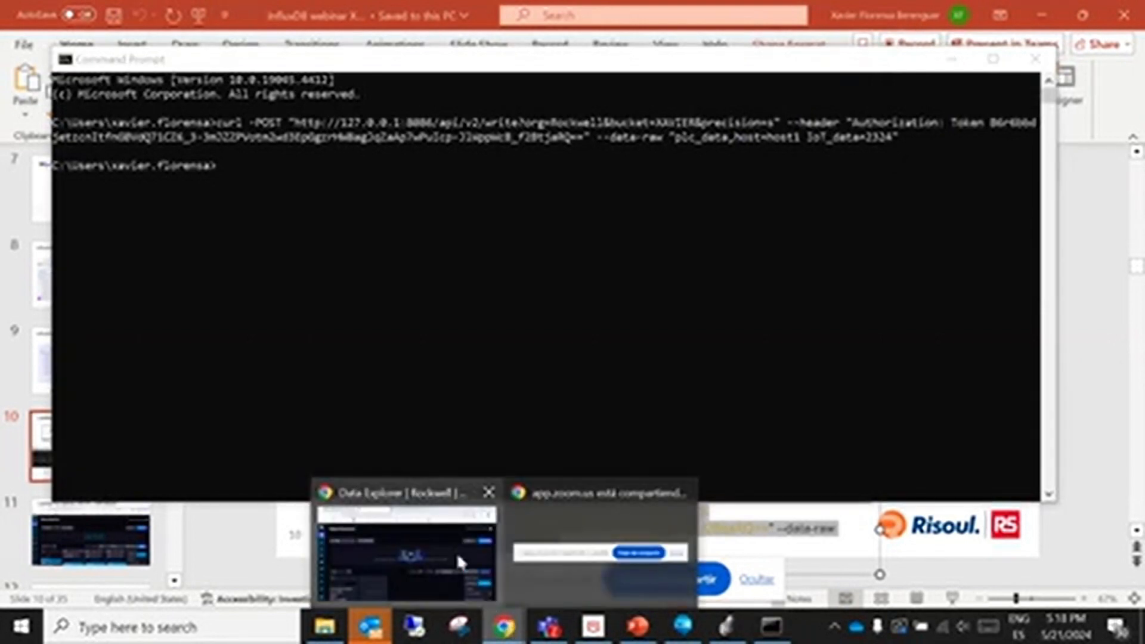
Query the plc_data measurement from the XAVIER bucket and plot the written 2324 value
left_click(404, 554)
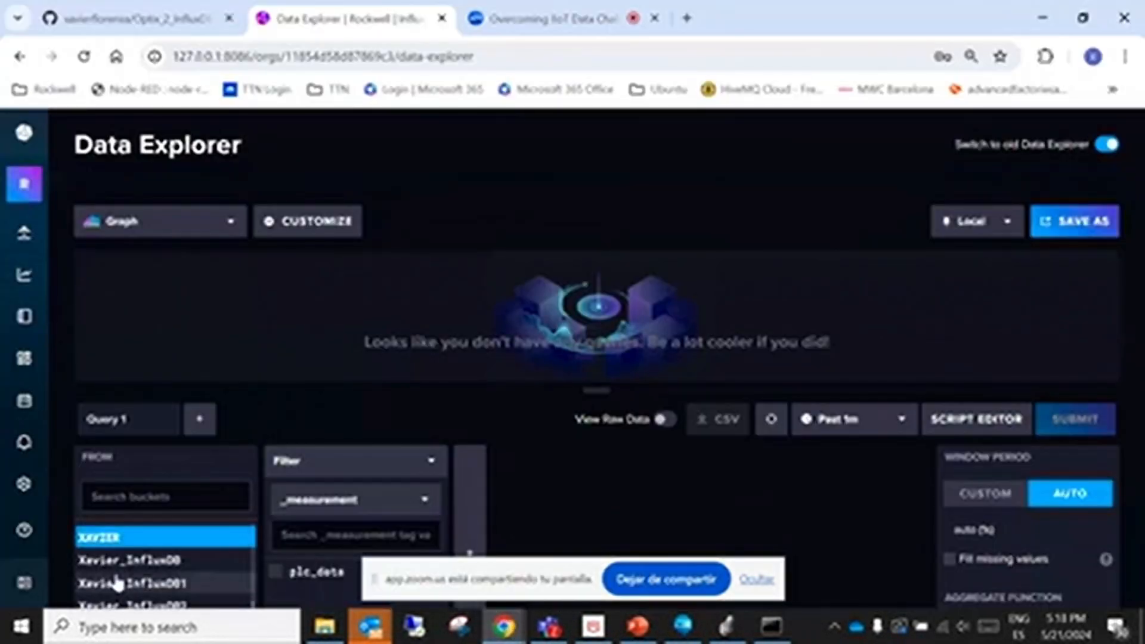
left_click(275, 571)
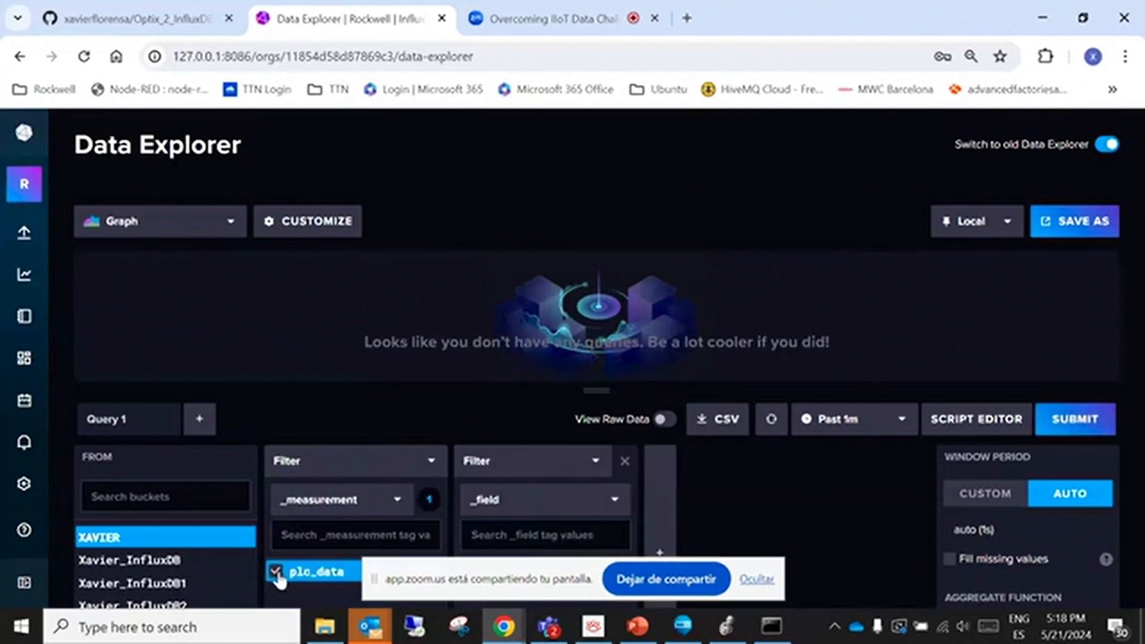
mouse_move(780, 514)
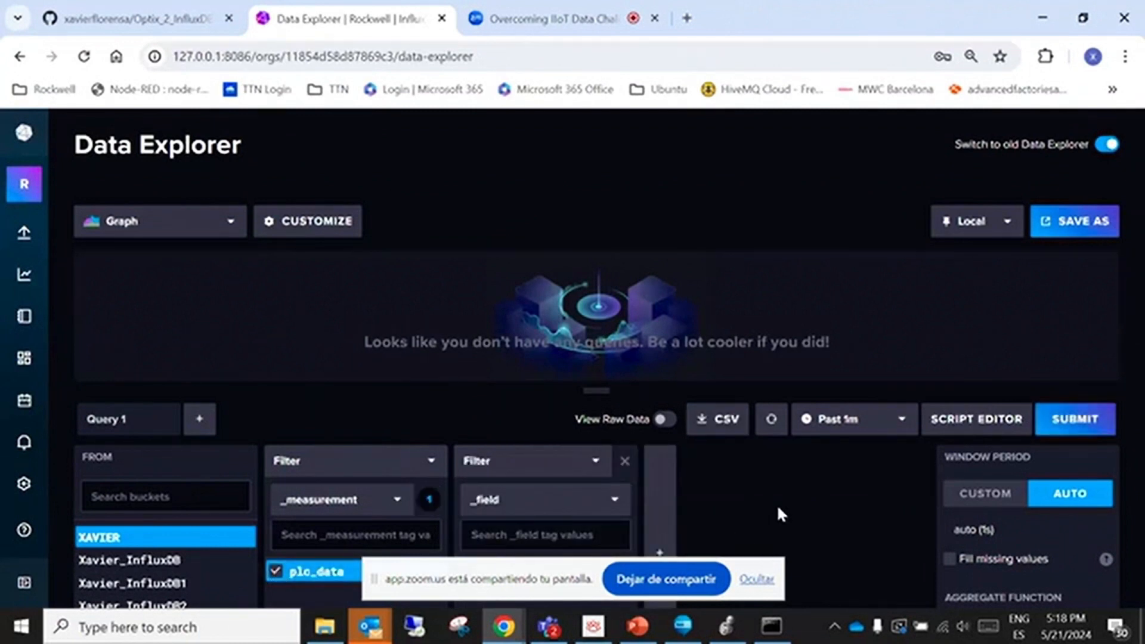
mouse_move(1085, 327)
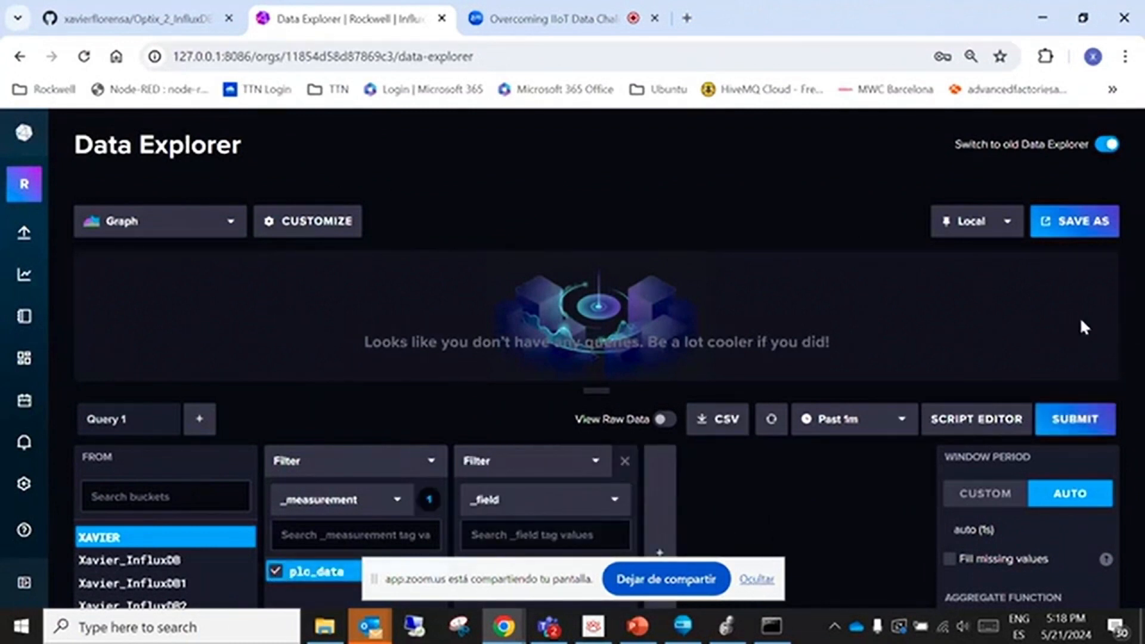
mouse_move(596, 391)
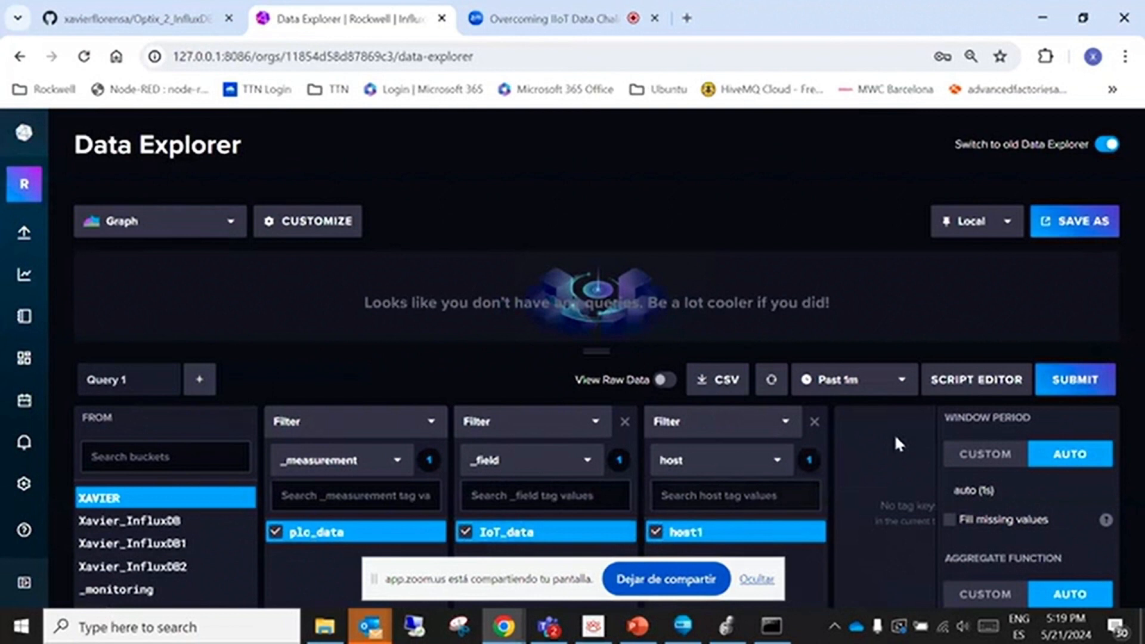
left_click(1073, 379)
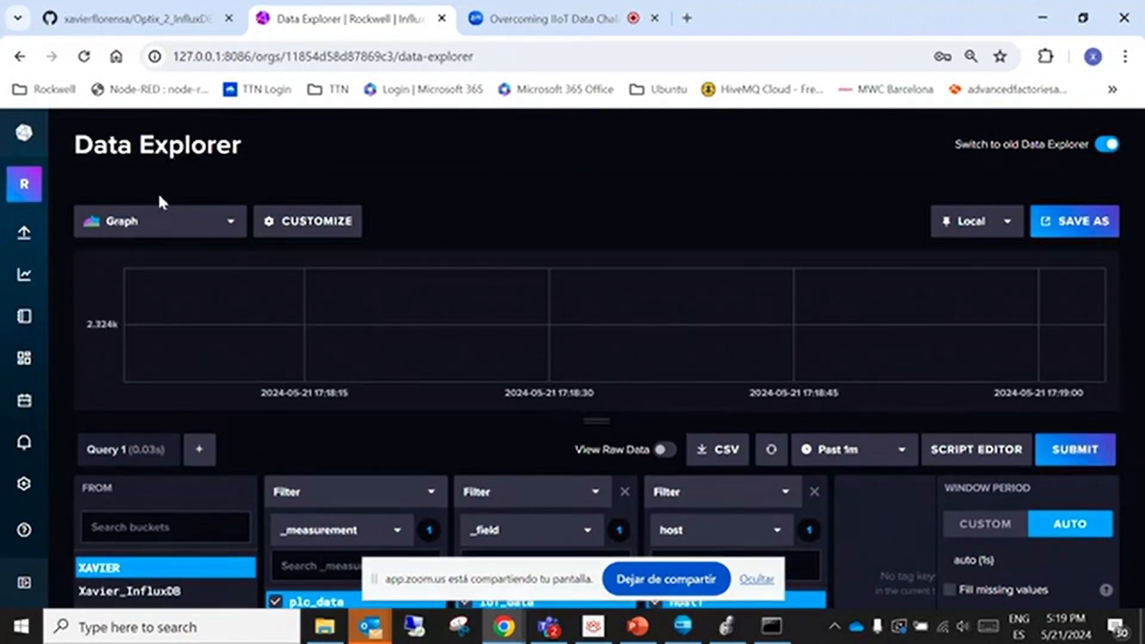
Switch the result to another visualization type from the Graph list
left_click(159, 220)
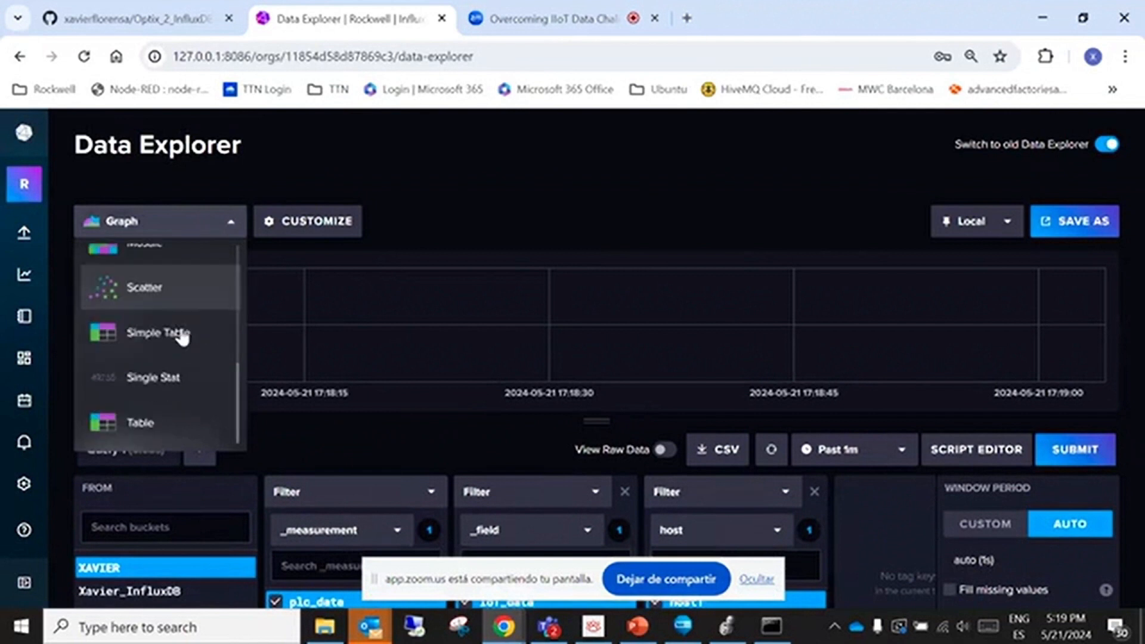
left_click(154, 378)
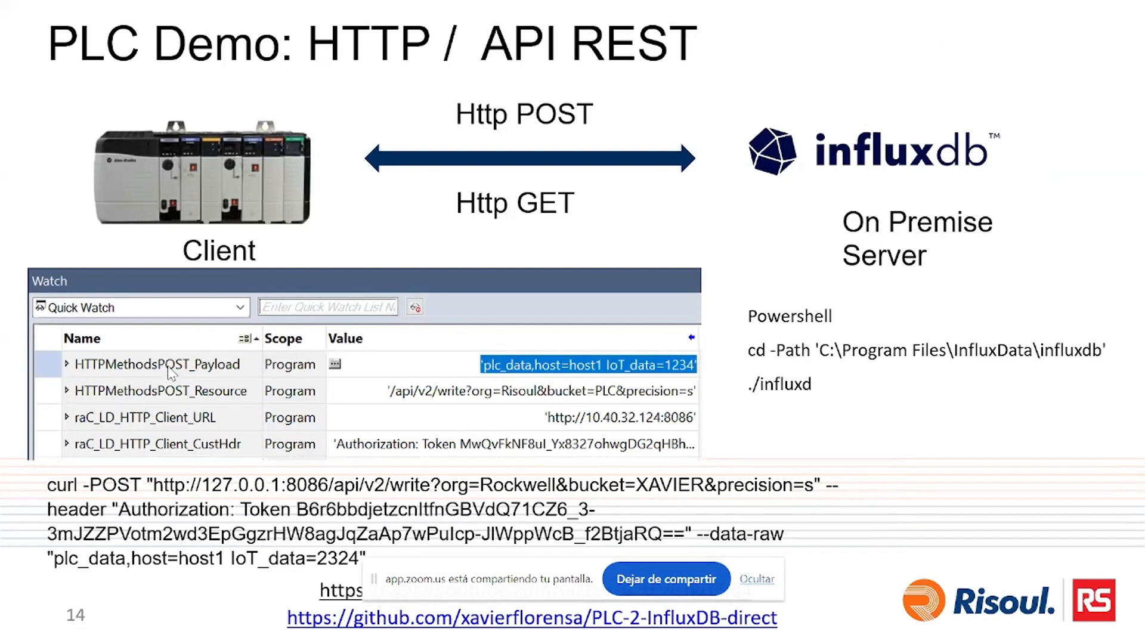
mouse_move(284, 401)
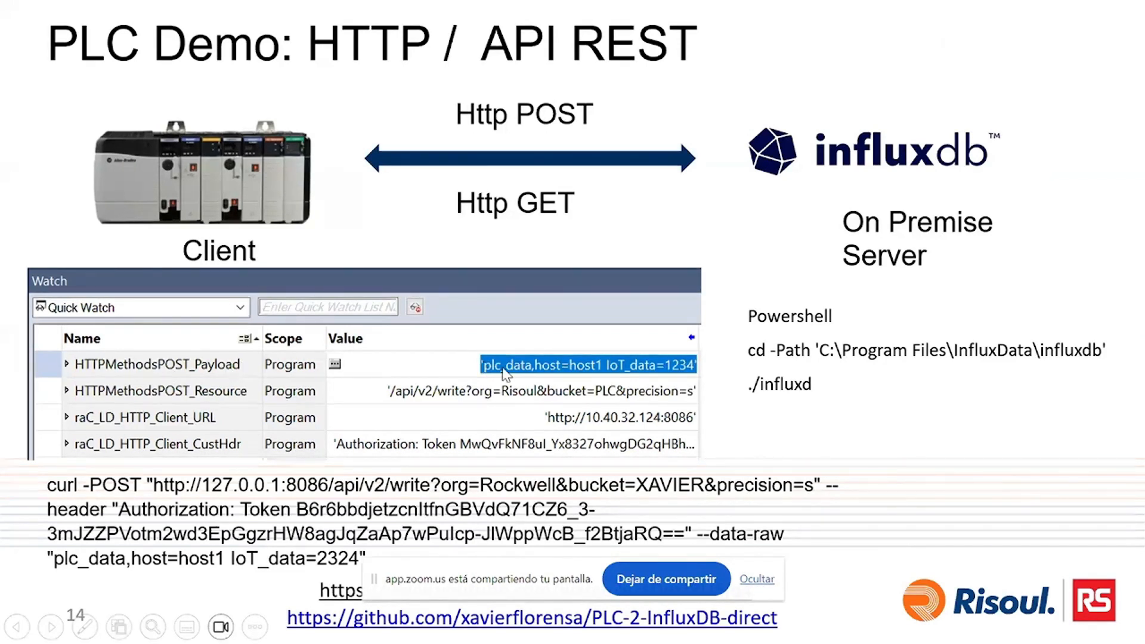
mouse_move(464, 368)
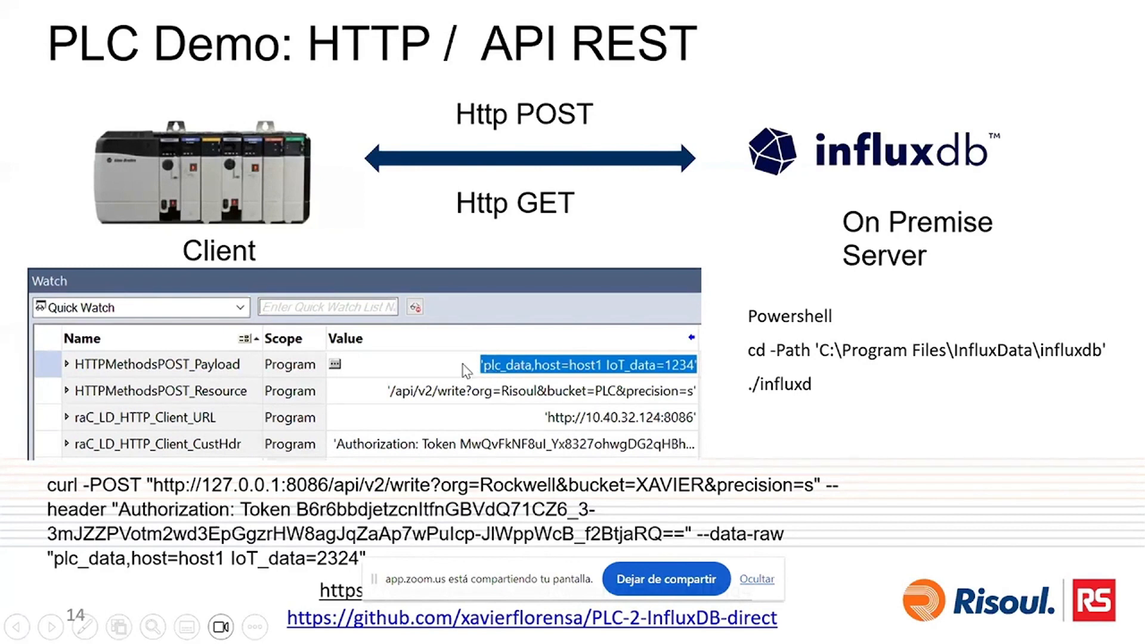
mouse_move(552, 373)
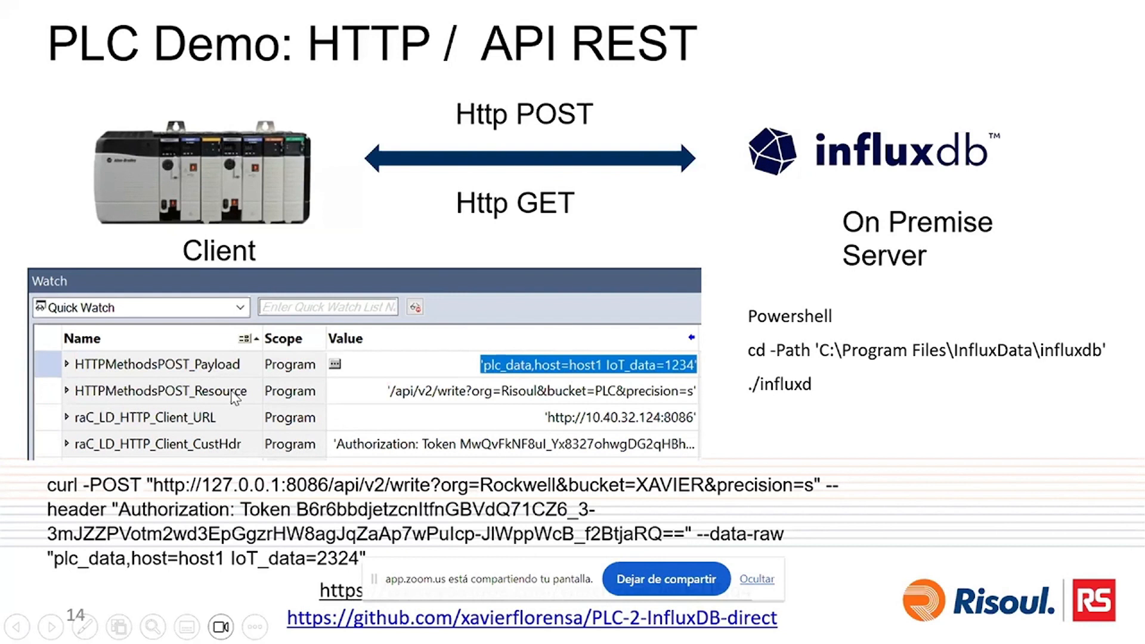
mouse_move(217, 395)
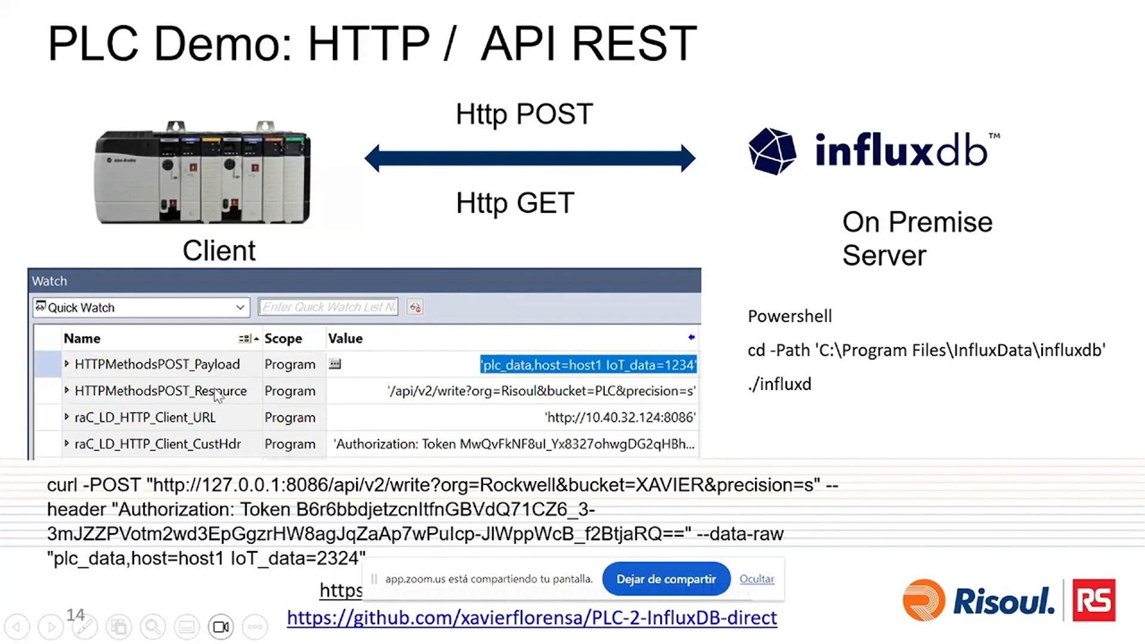
mouse_move(425, 395)
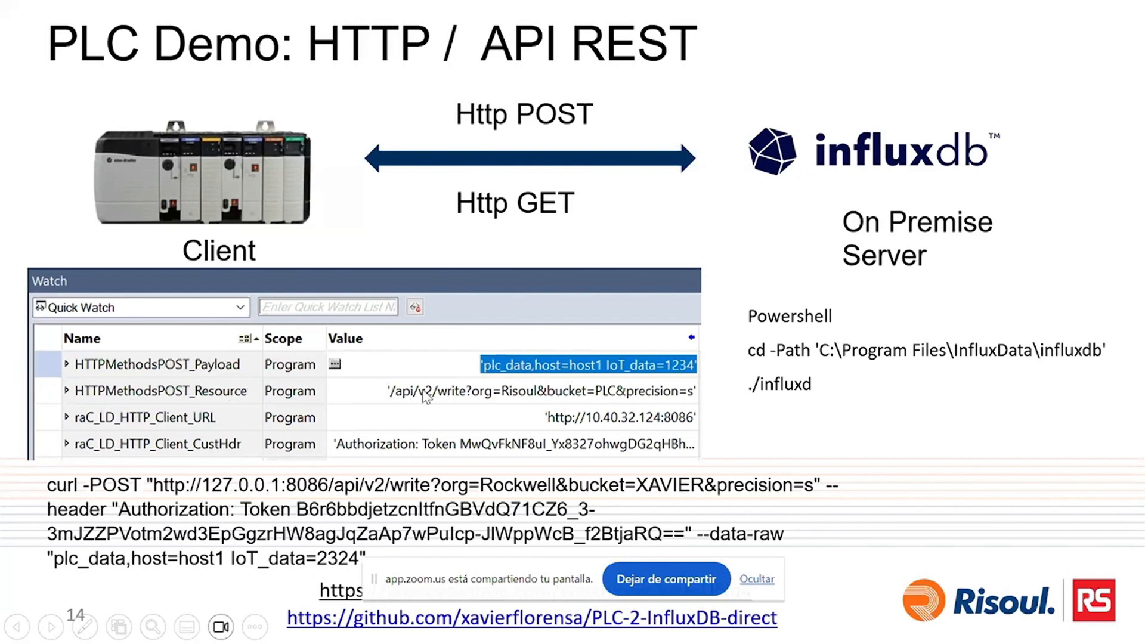
mouse_move(573, 395)
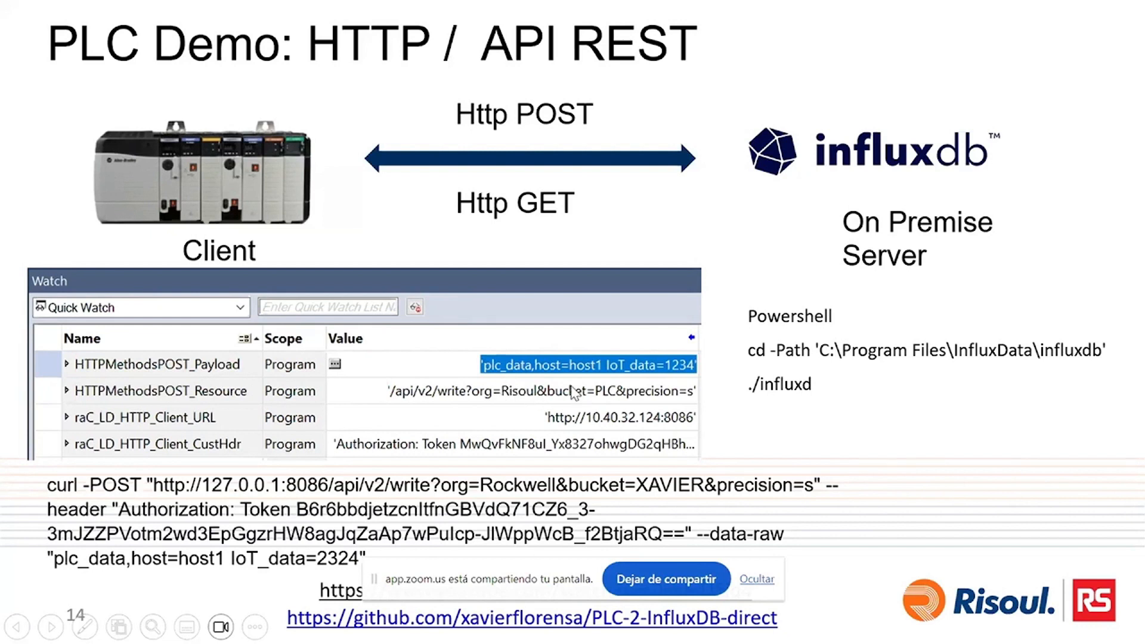
mouse_move(314, 453)
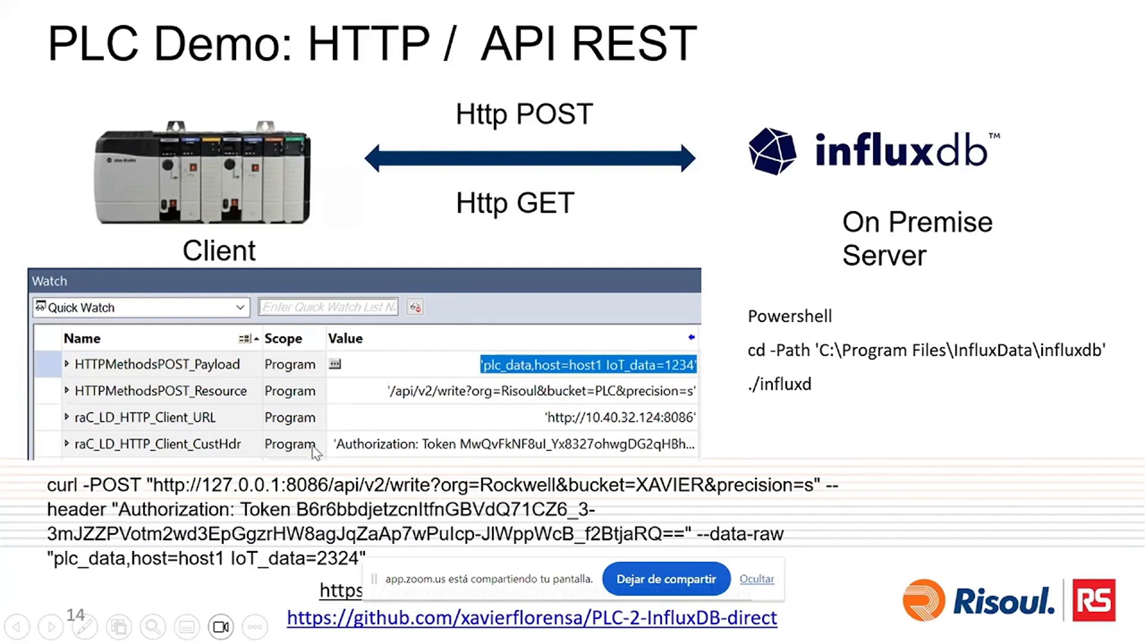
mouse_move(633, 424)
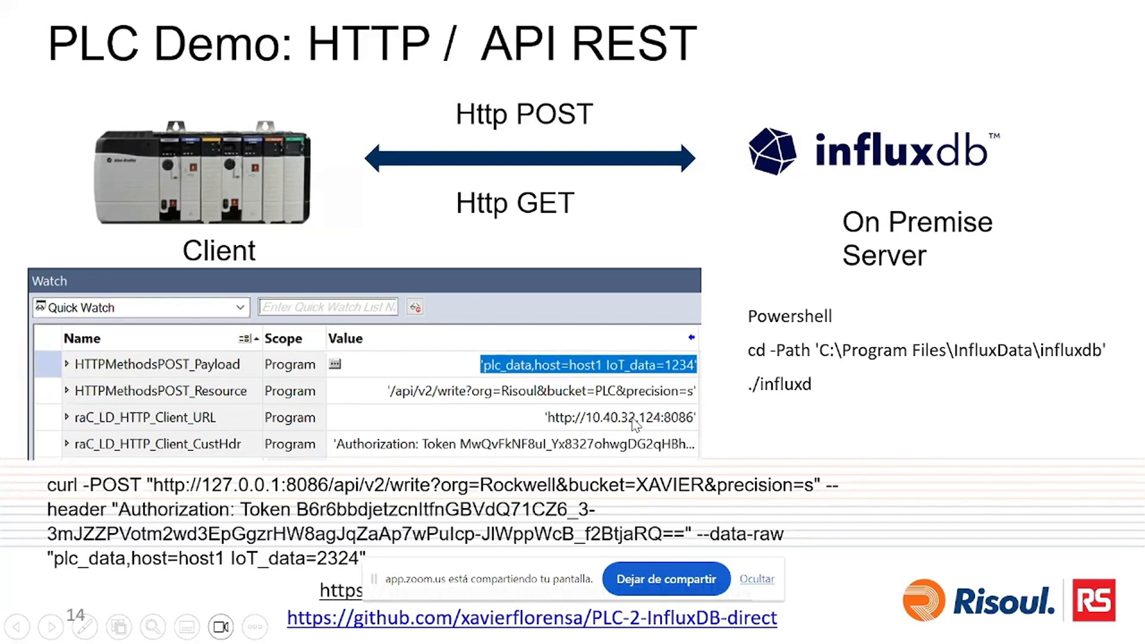
mouse_move(622, 425)
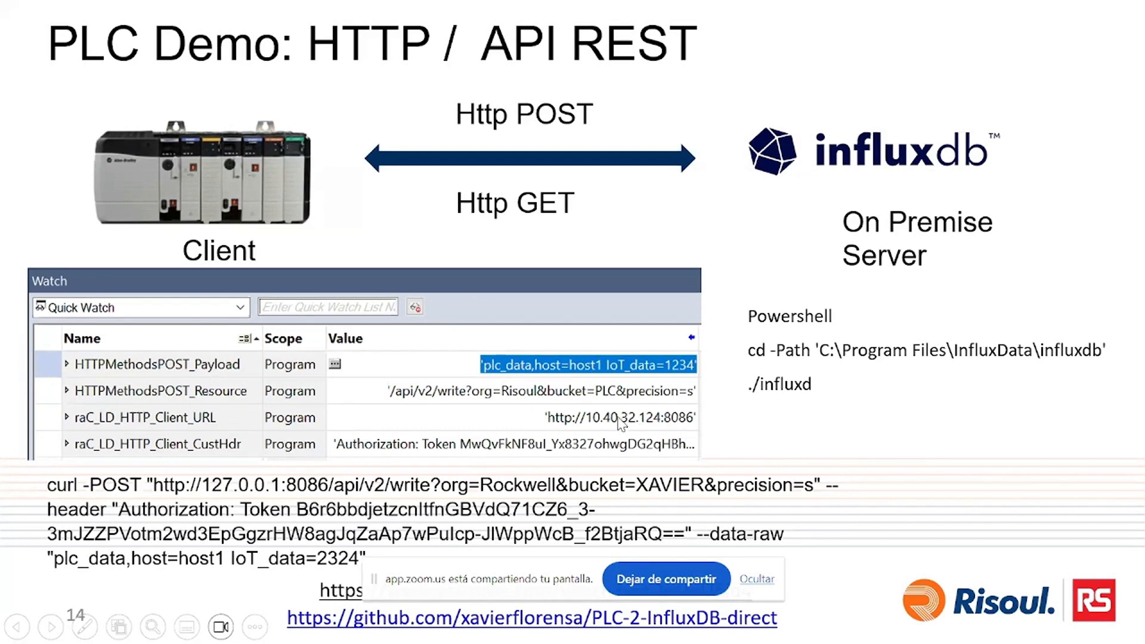
mouse_move(687, 426)
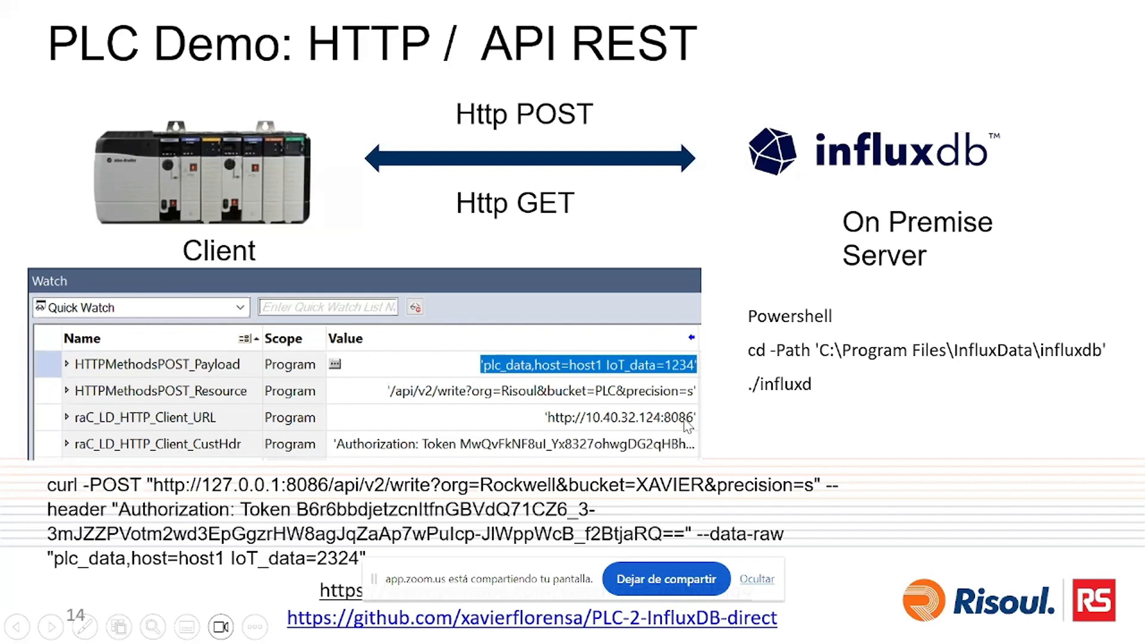
mouse_move(154, 460)
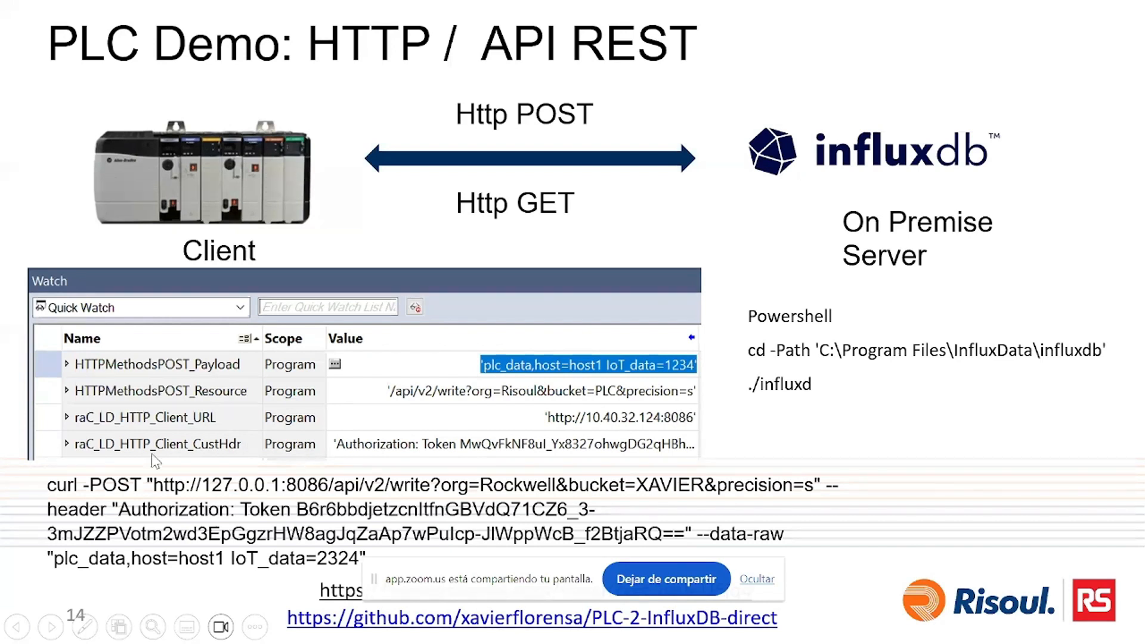
mouse_move(433, 447)
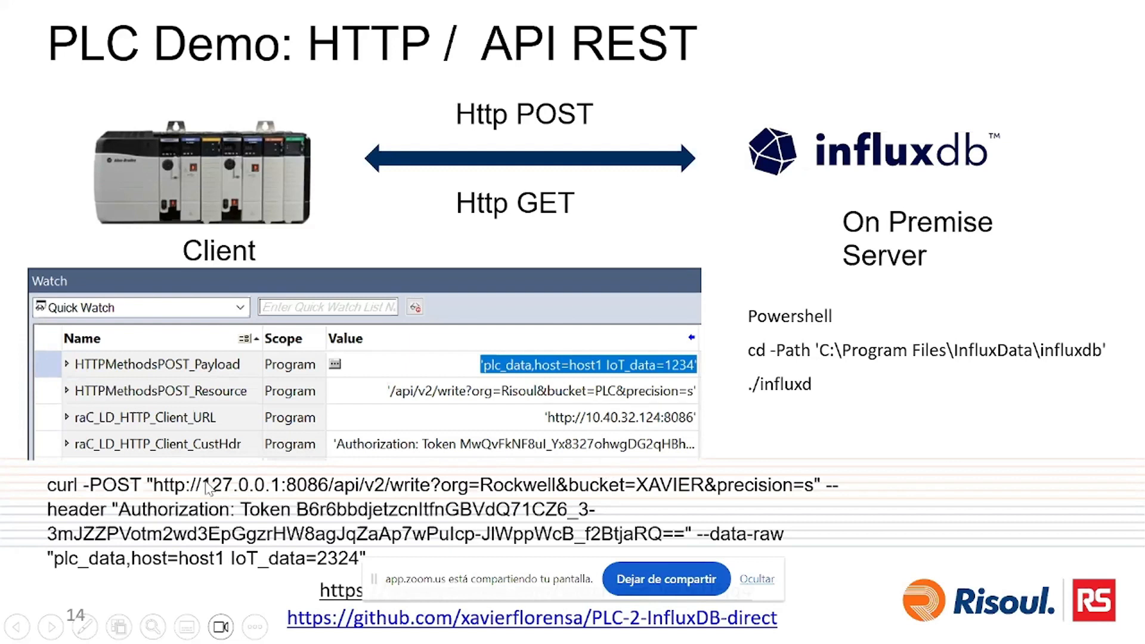
mouse_move(928, 423)
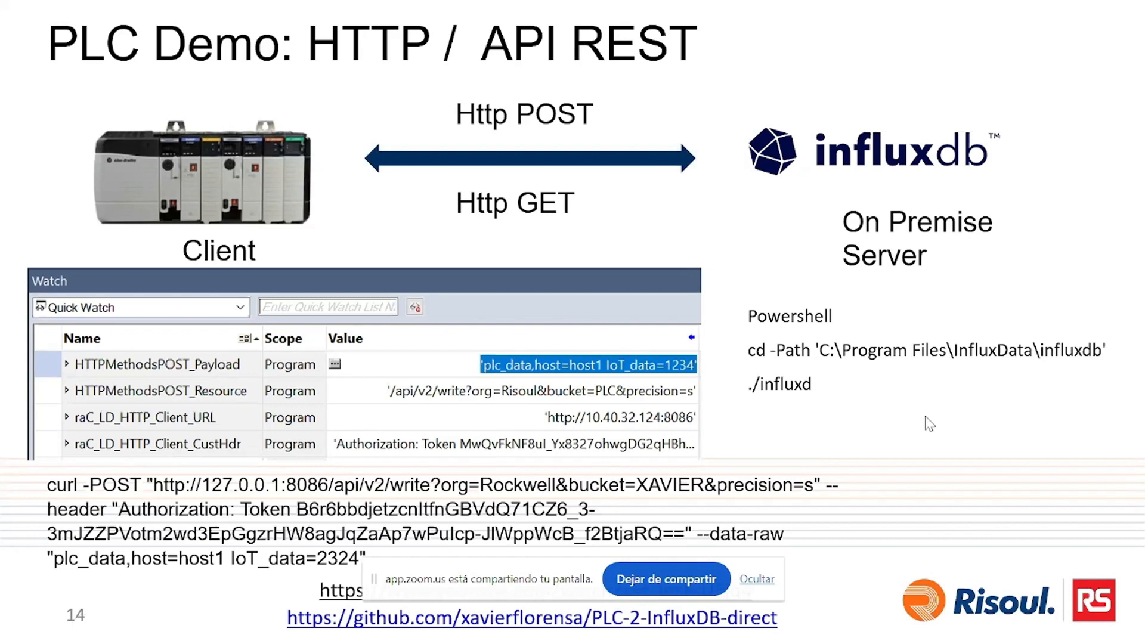
mouse_move(359, 262)
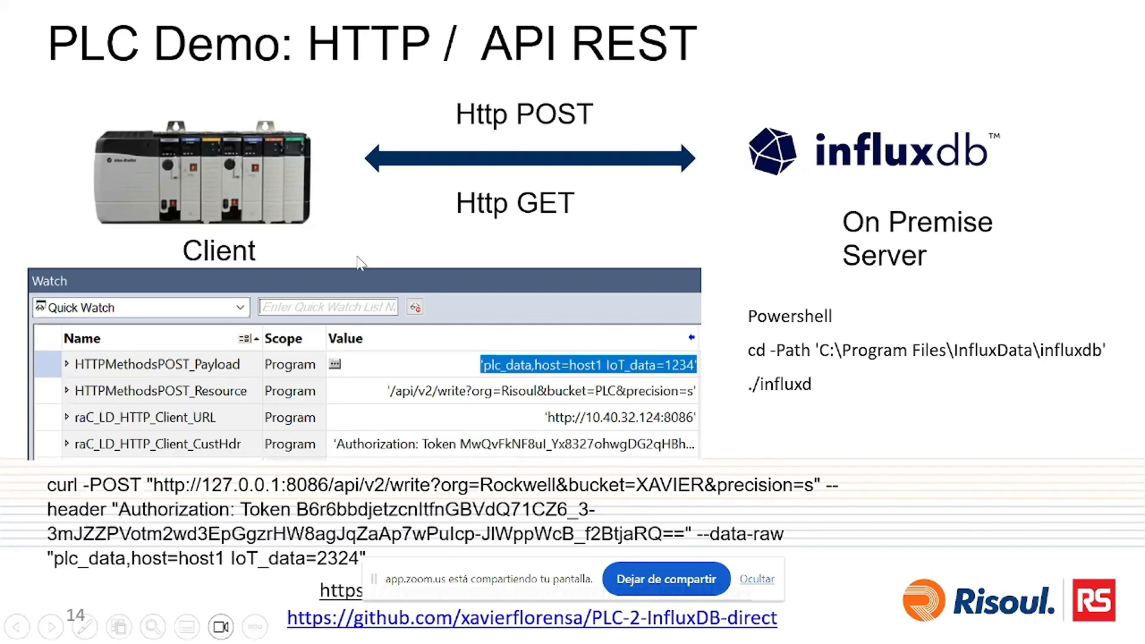
mouse_move(360, 629)
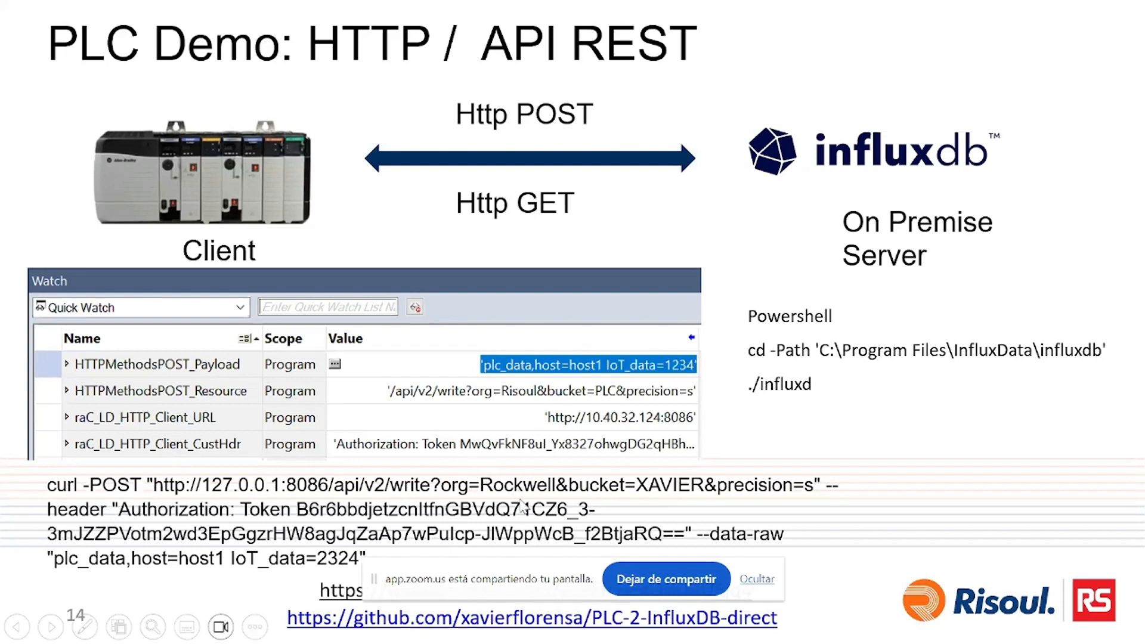
mouse_move(671, 492)
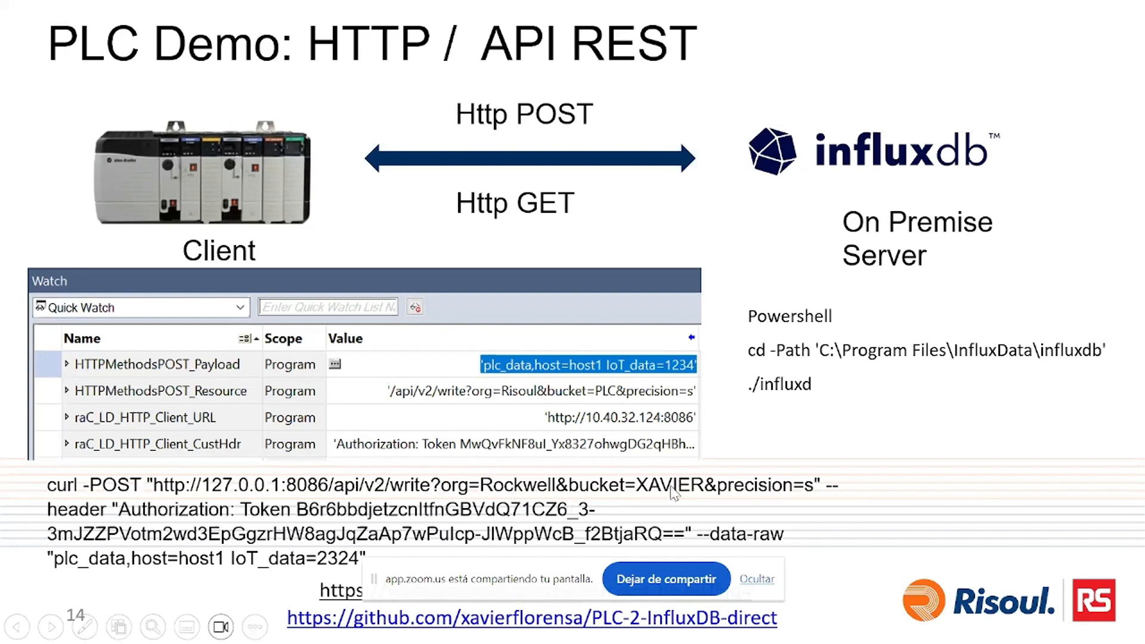
mouse_move(912, 486)
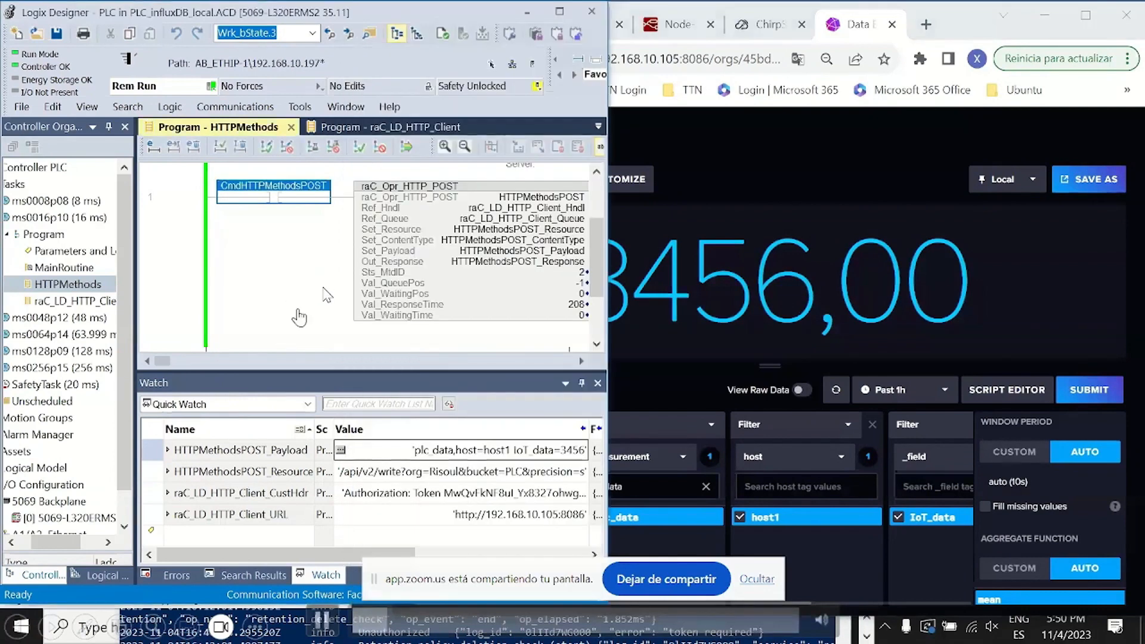
mouse_move(484, 298)
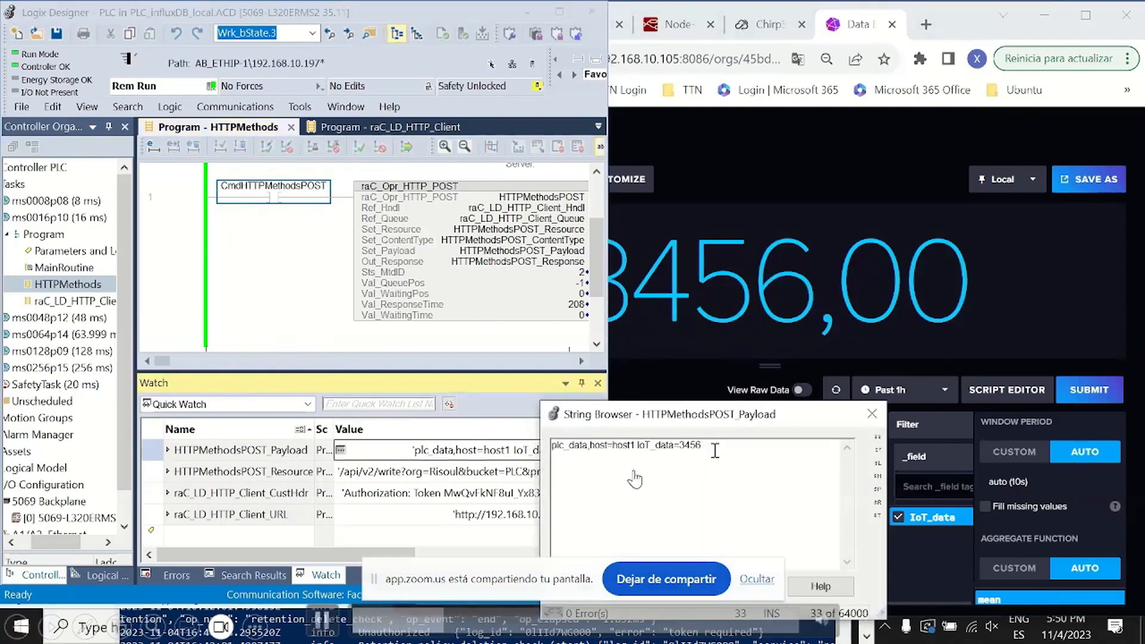
Set the HTTPMethodsPOST_Payload IoT_data value to 1234 and bring up CmdHTTPMethodsPOST options
type("12")
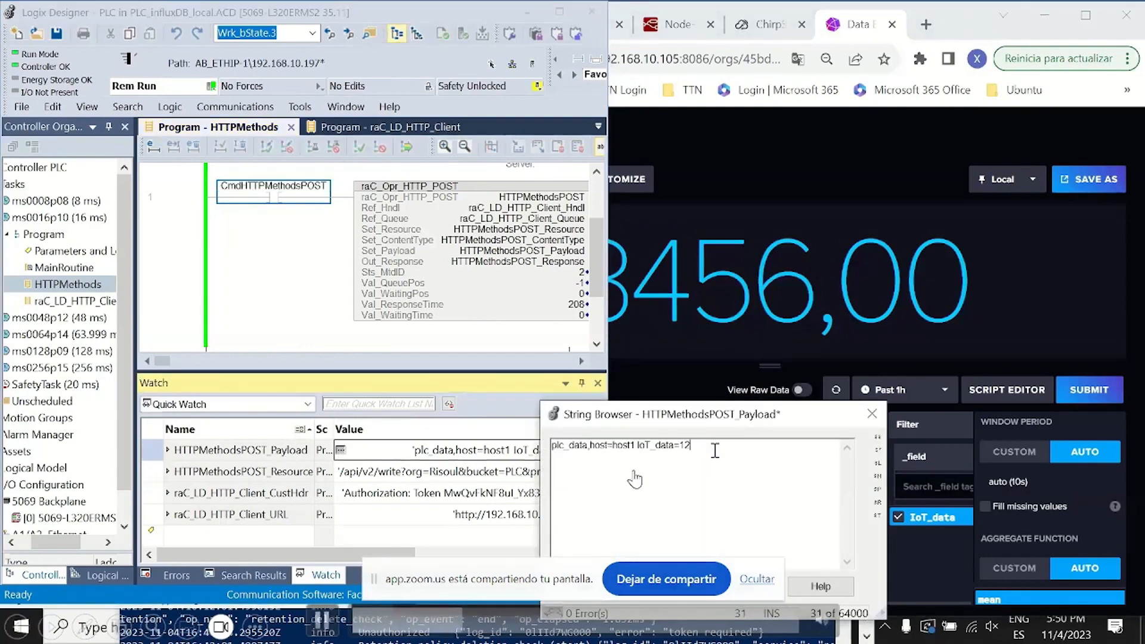
type("34")
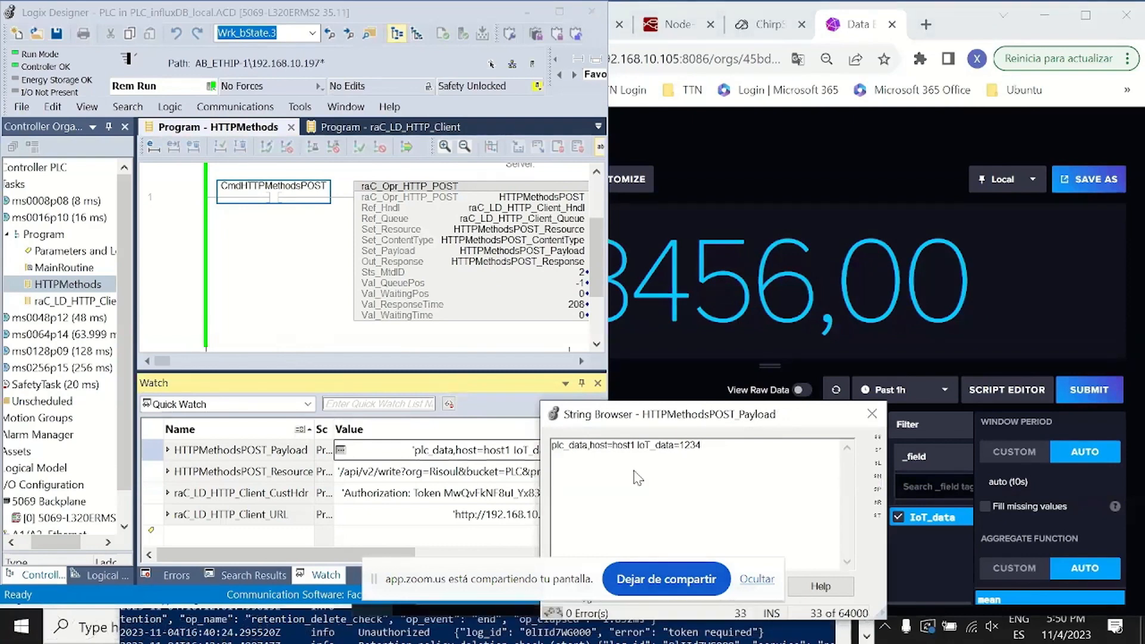
left_click(872, 414)
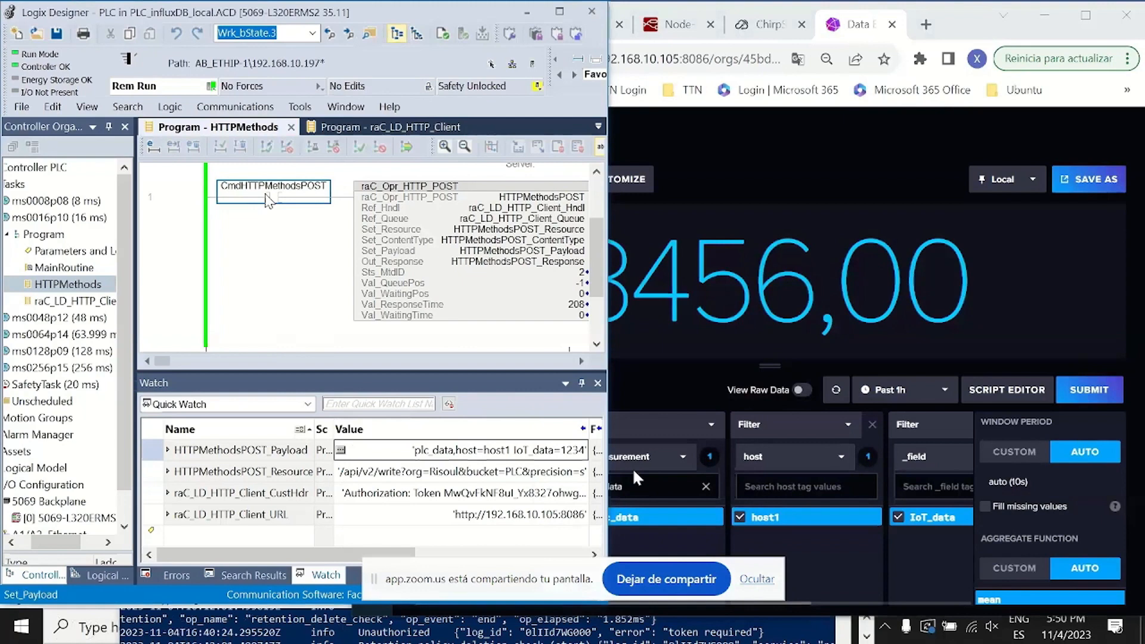
right_click(273, 186)
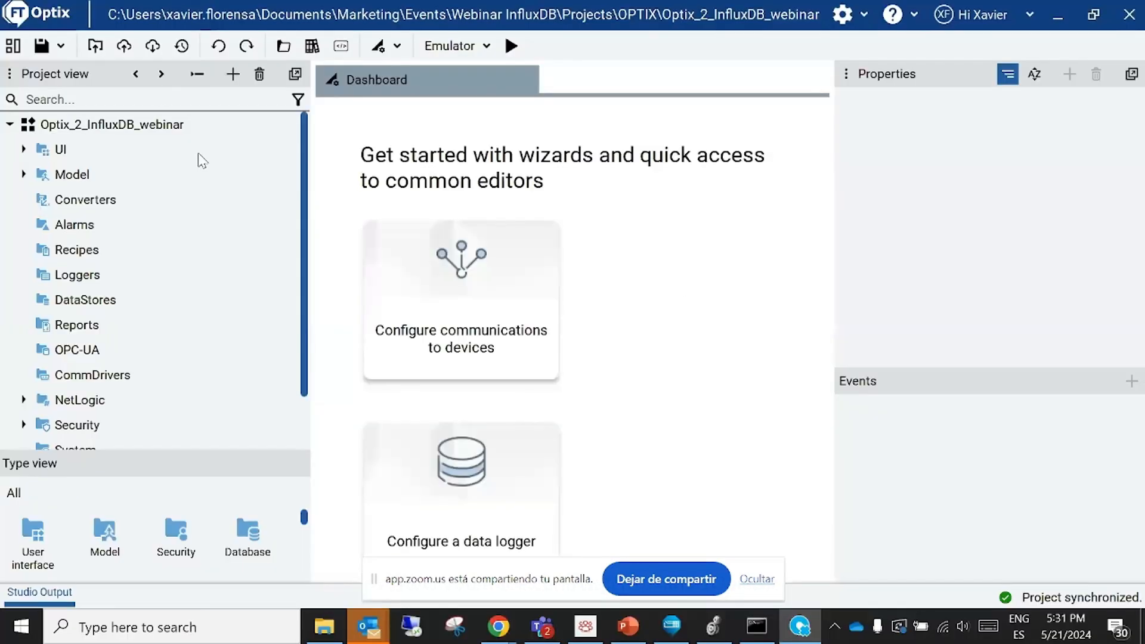
Open the MainWindow design with the InfluxDB injection screen in the editor
left_click(70, 174)
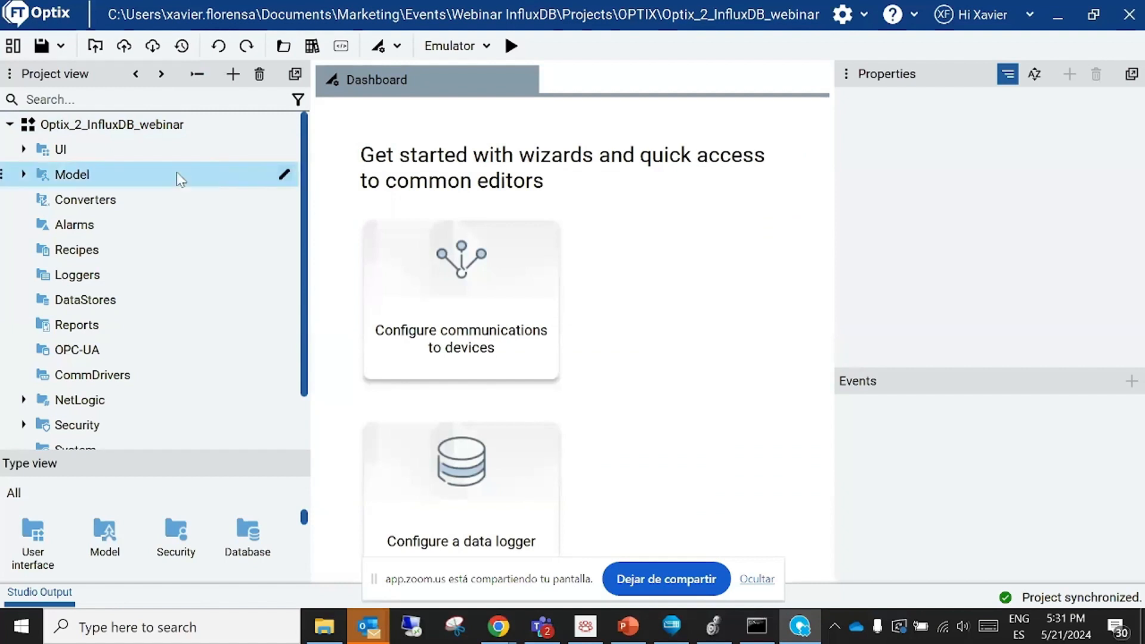
left_click(61, 151)
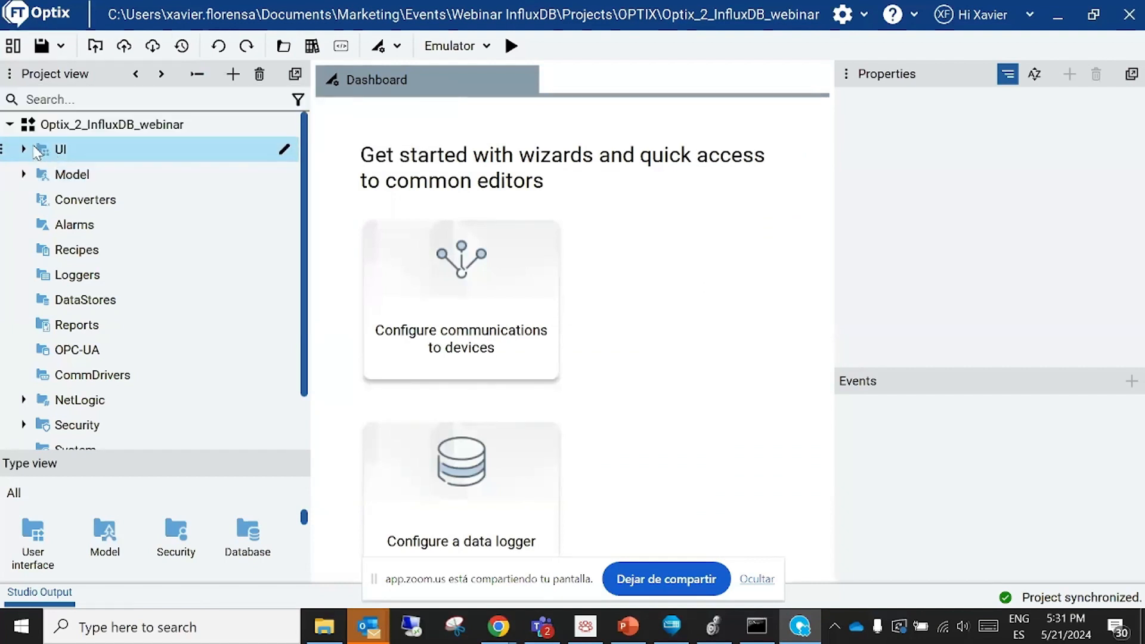
left_click(23, 149)
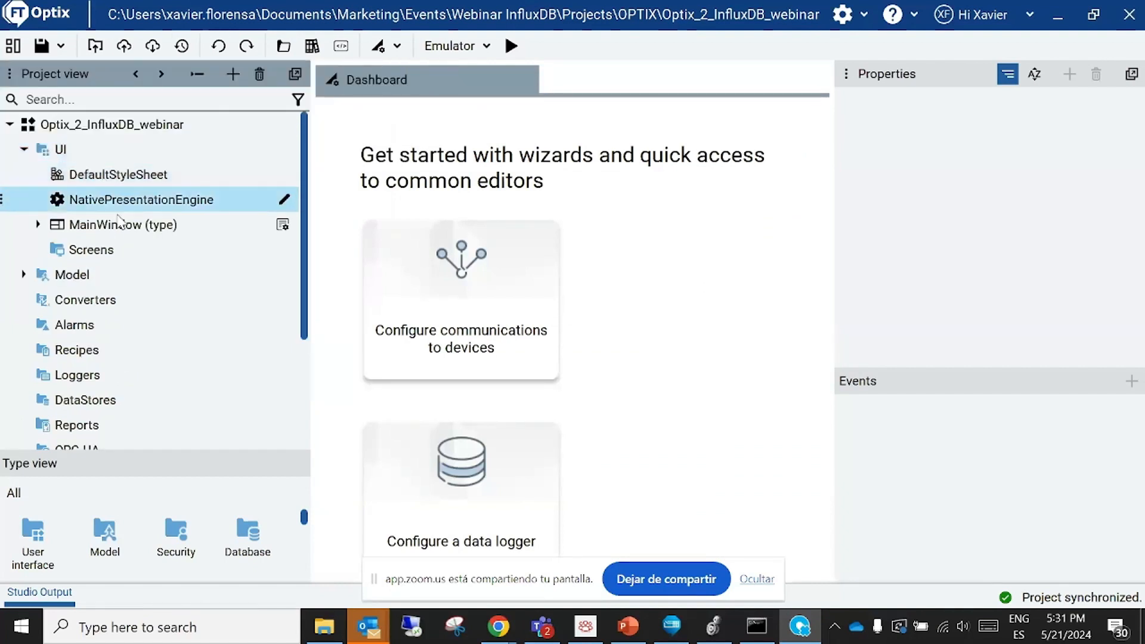
double_click(123, 224)
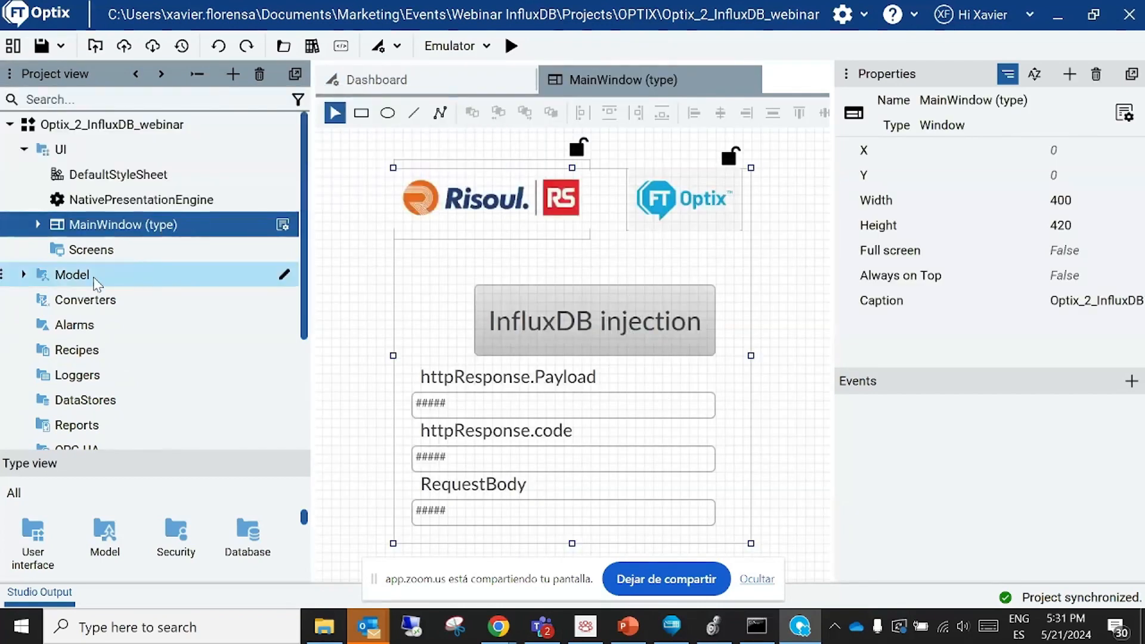
Expand Model to show Variable1-3 and NetLogic to reveal RESTApiClient
left_click(23, 275)
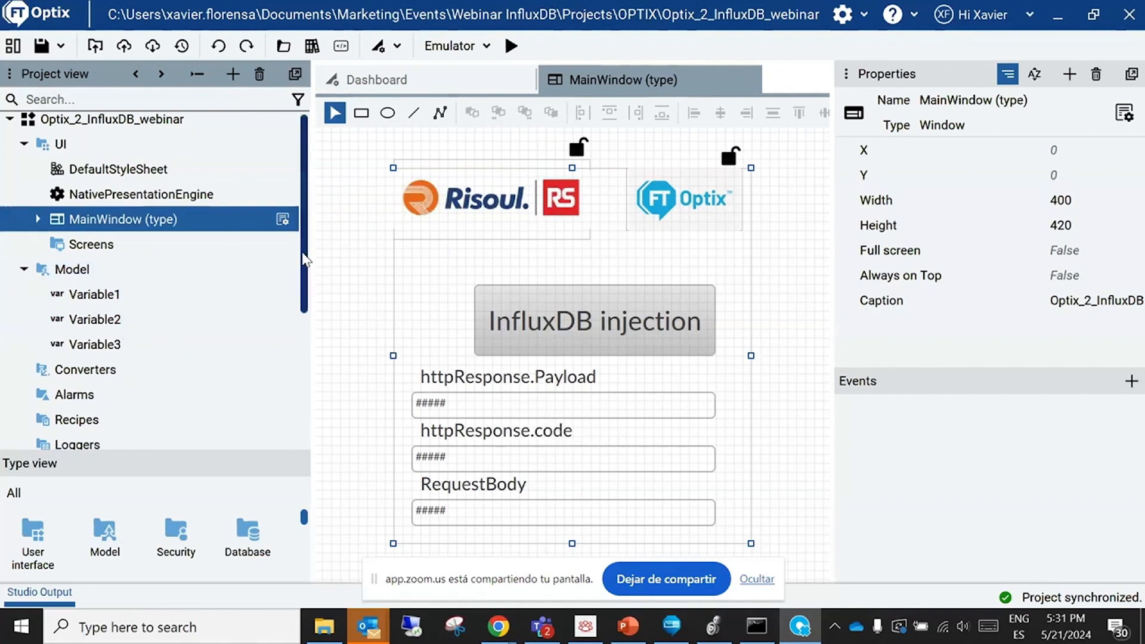
scroll("down", 3)
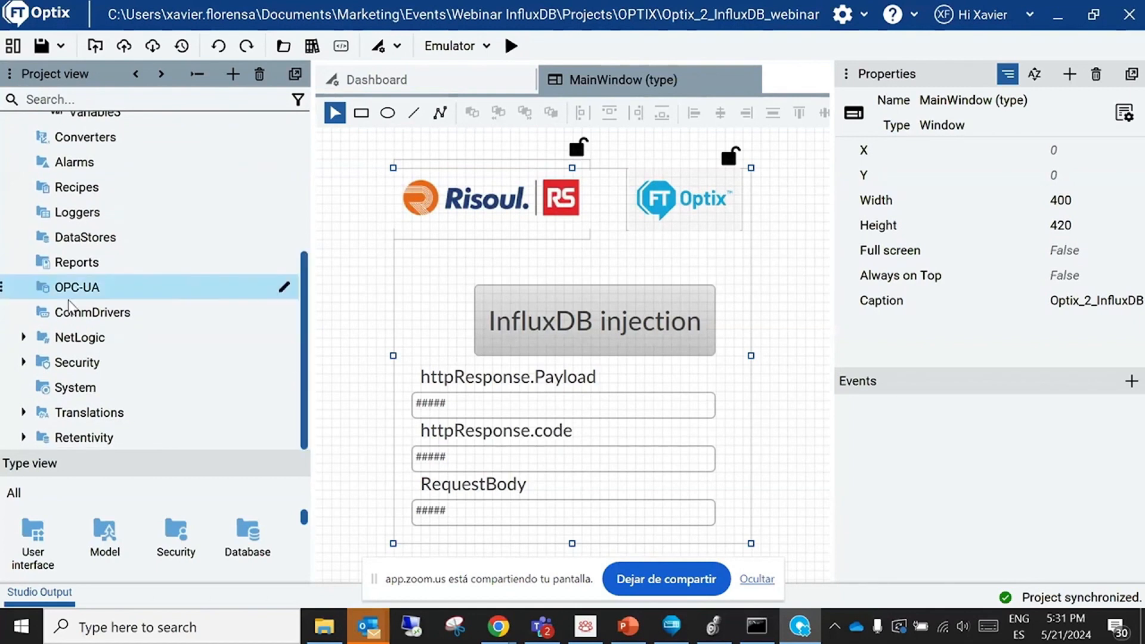
left_click(24, 336)
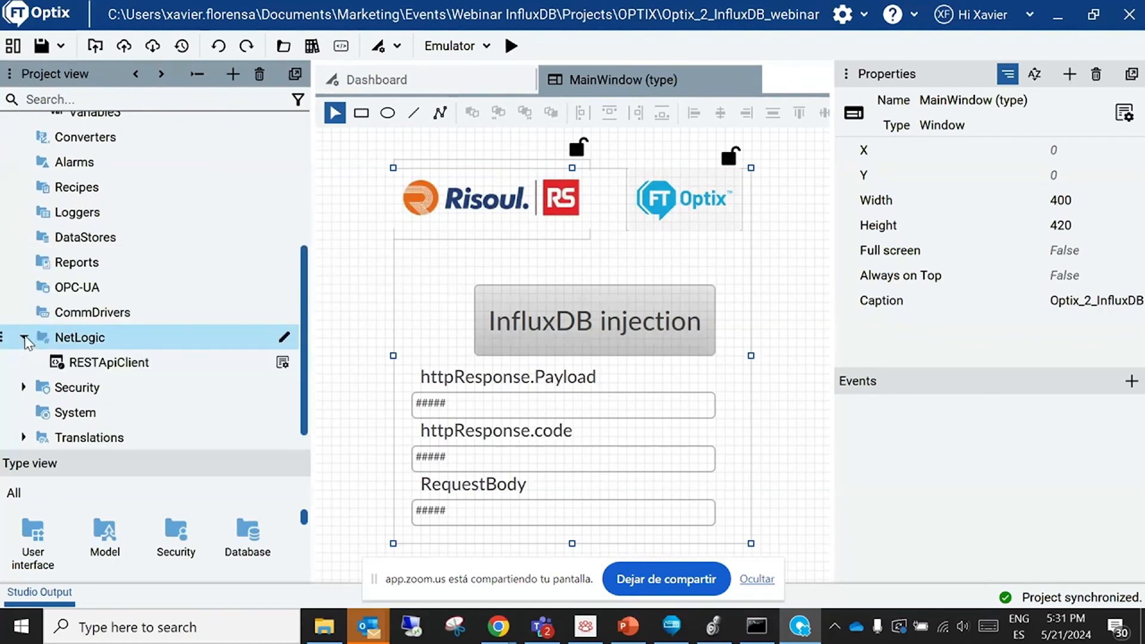
mouse_move(105, 363)
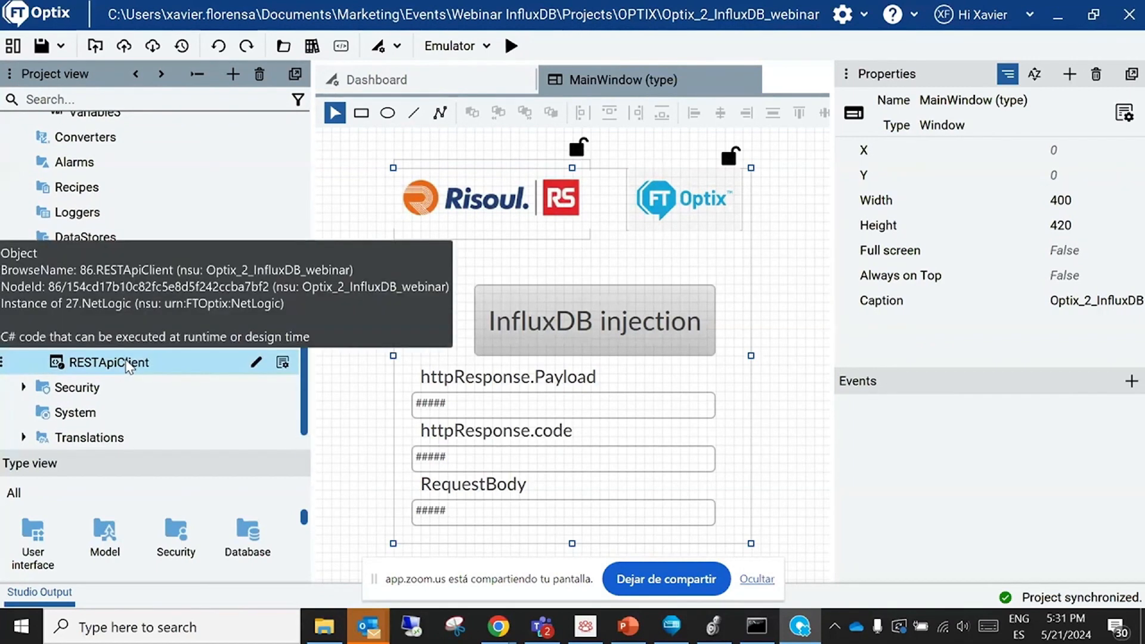
mouse_move(190, 373)
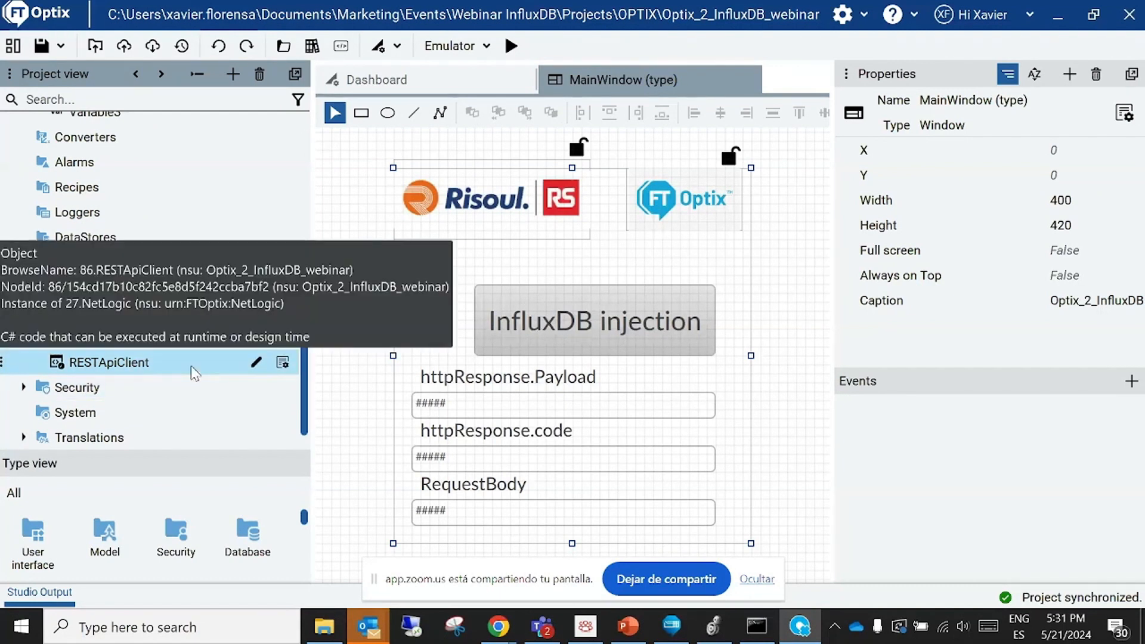
mouse_move(203, 372)
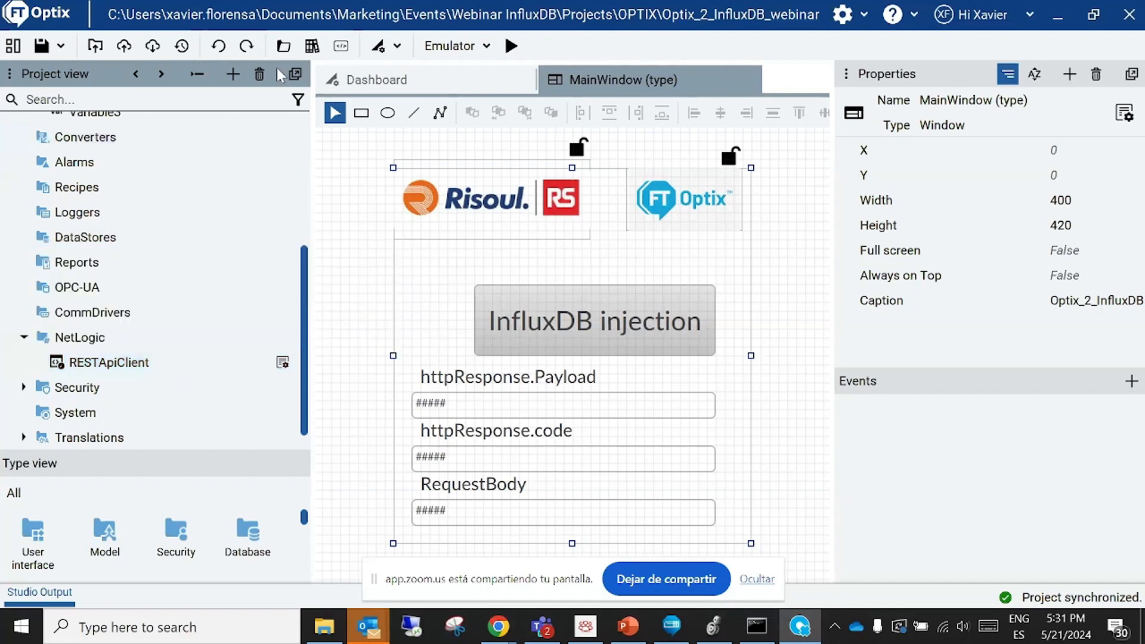
mouse_move(311, 47)
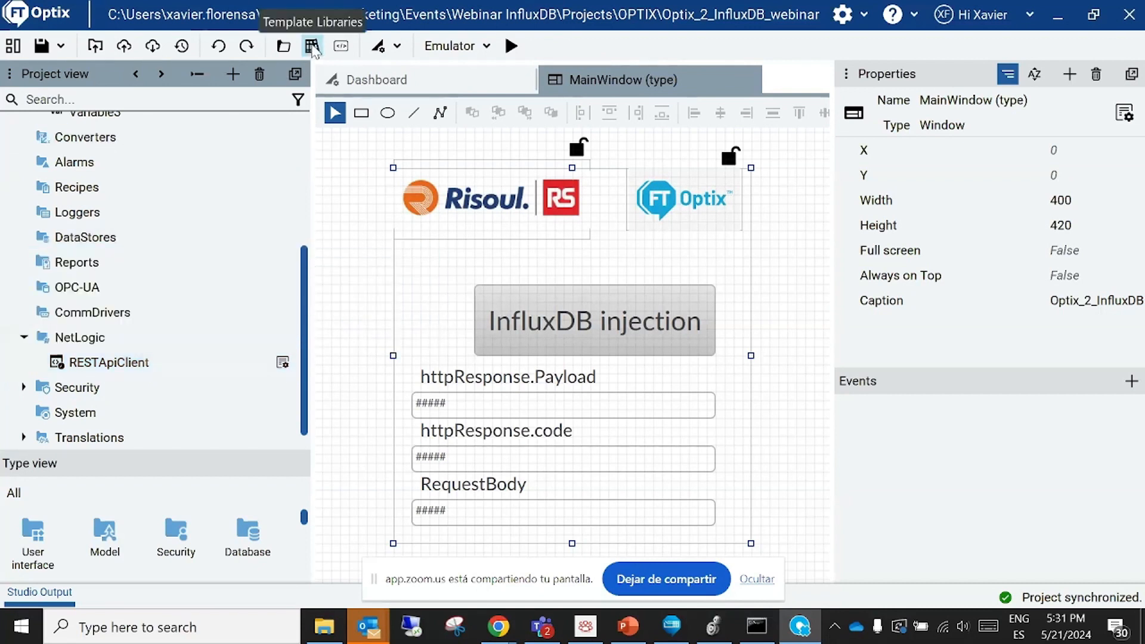
Search the template libraries for REST and locate the REST API Client component
left_click(311, 45)
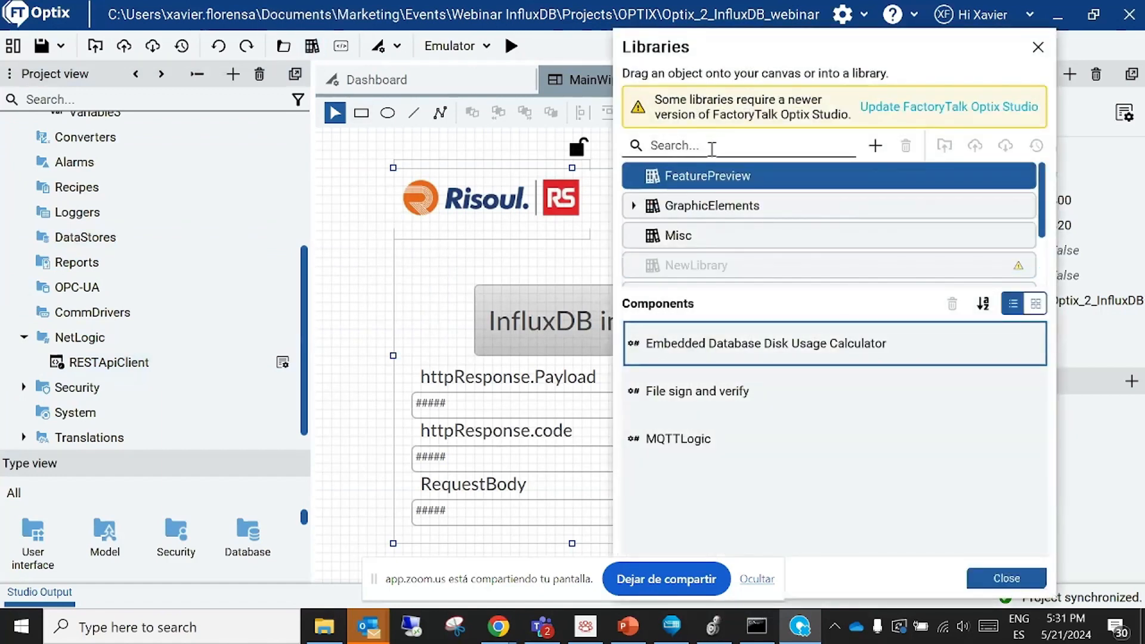
type("R")
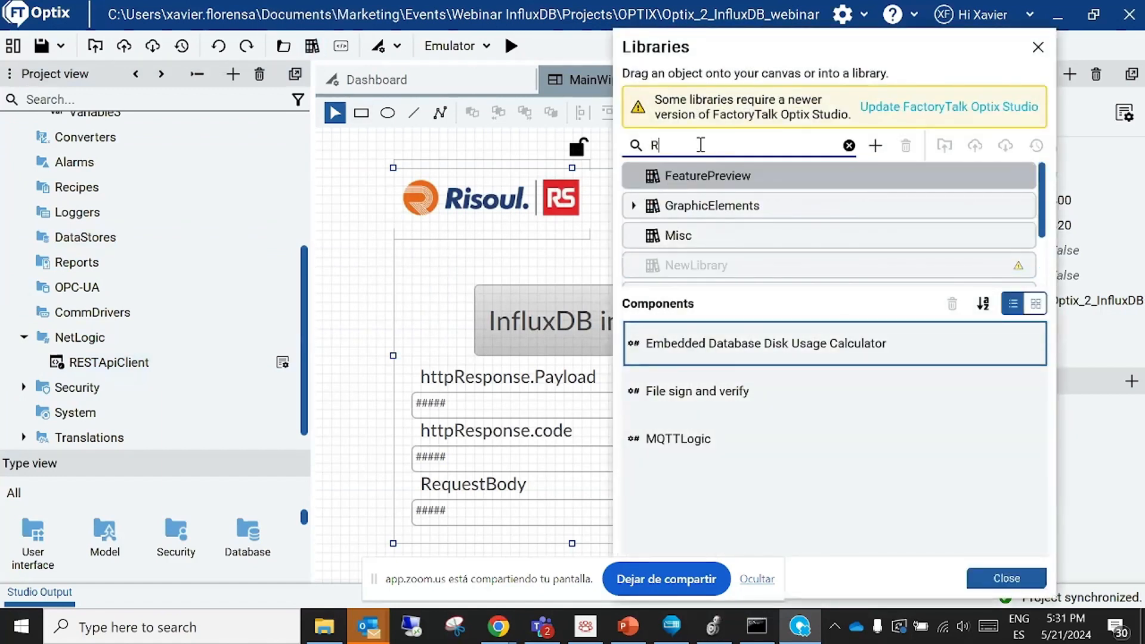
type("EST")
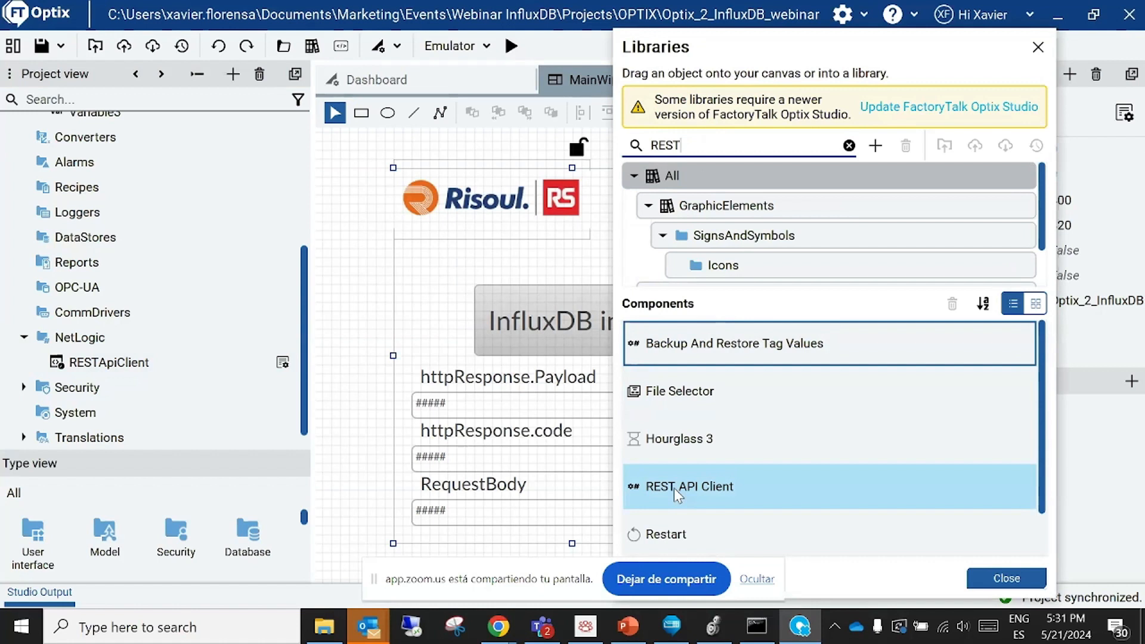
left_click(77, 337)
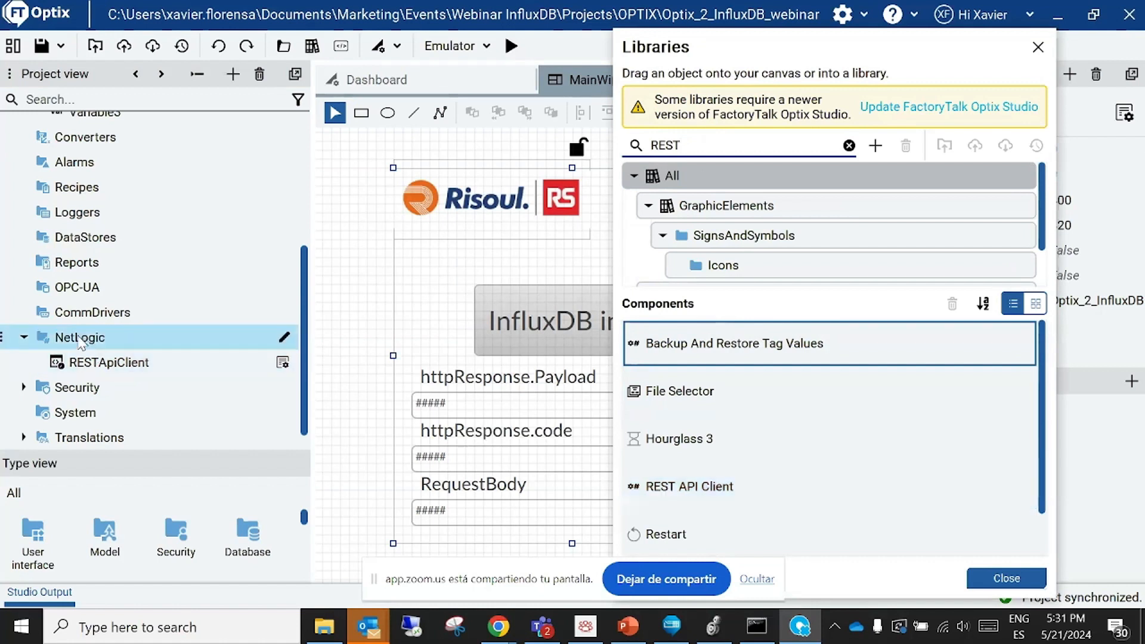
left_click(75, 161)
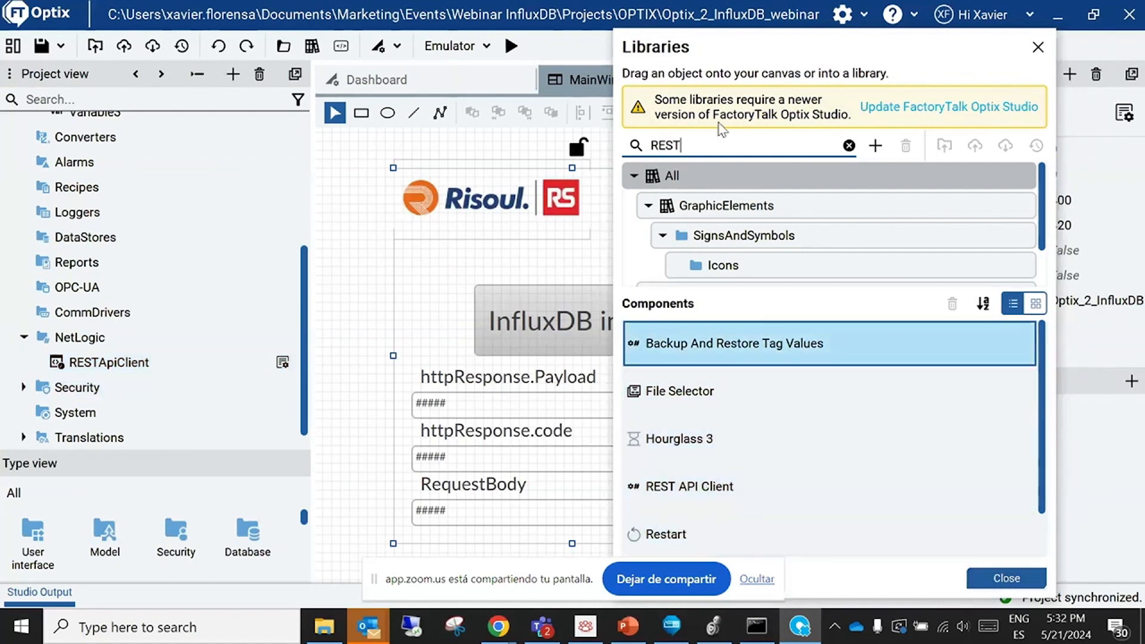
mouse_move(1036, 46)
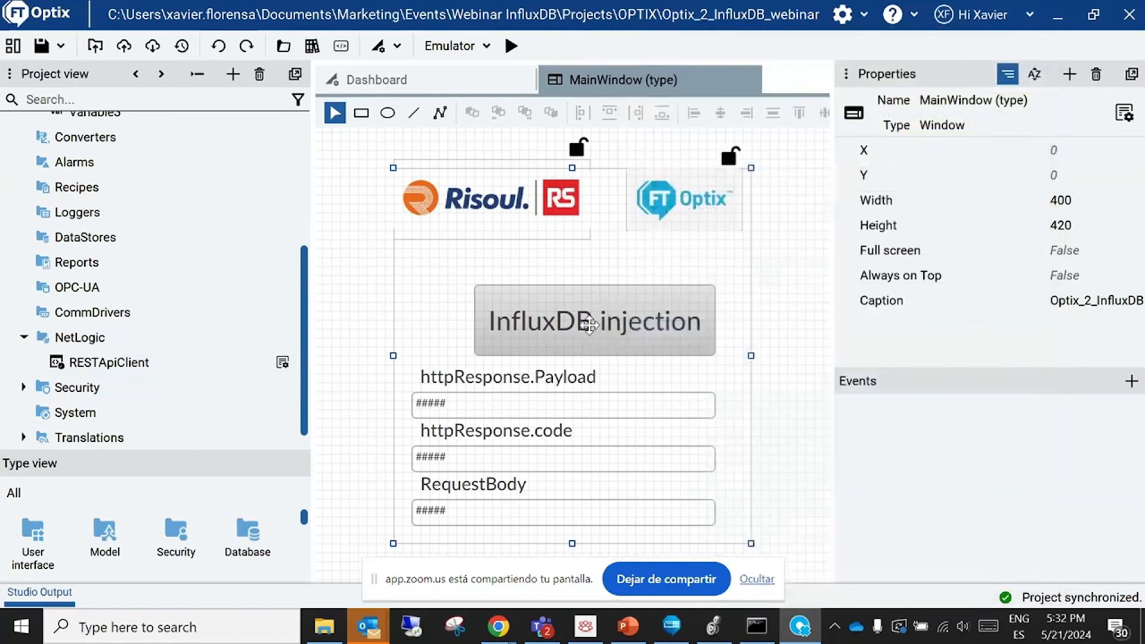
Show Button1's MouseClick event calling RESTApiClient Post with apiUrl, requestBody and bearerToken
left_click(592, 320)
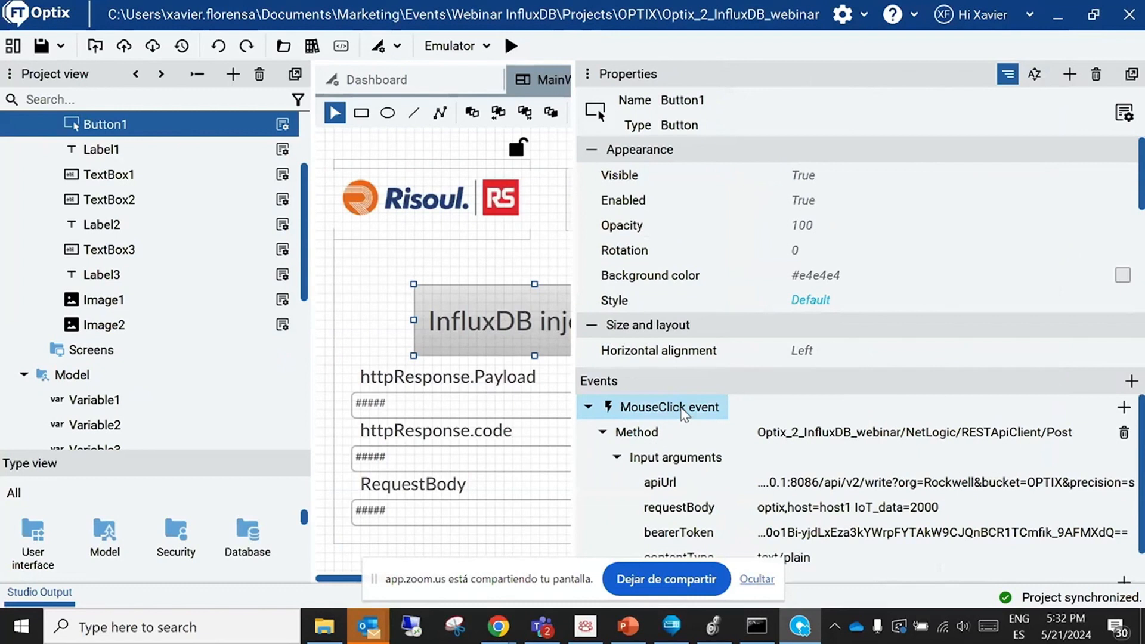
mouse_move(635, 431)
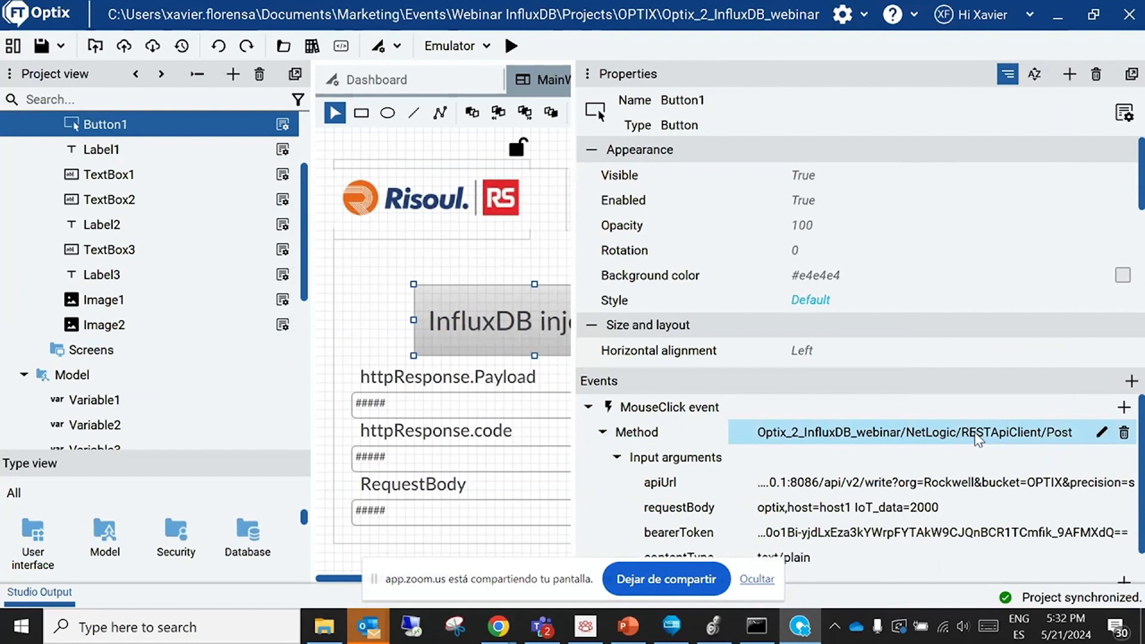
left_click(678, 531)
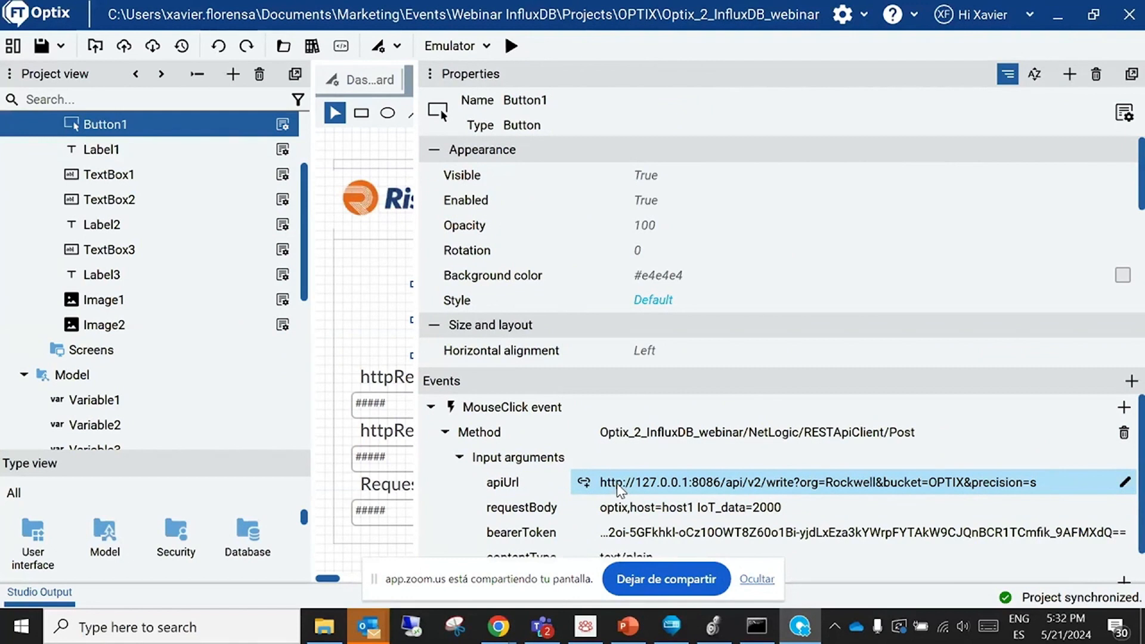
mouse_move(677, 494)
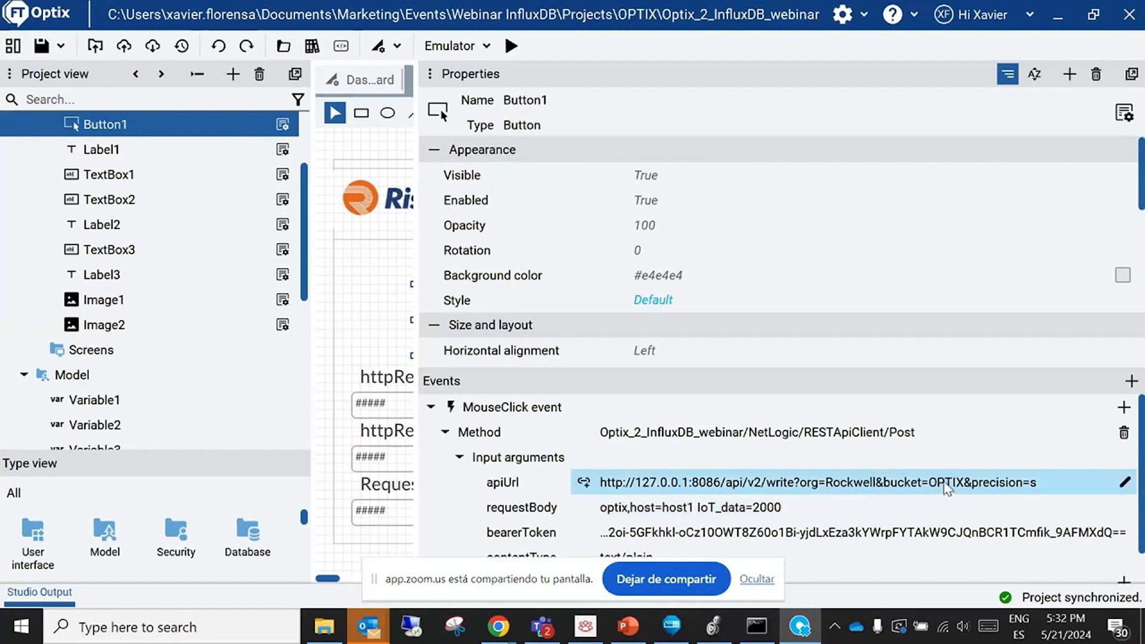
mouse_move(964, 481)
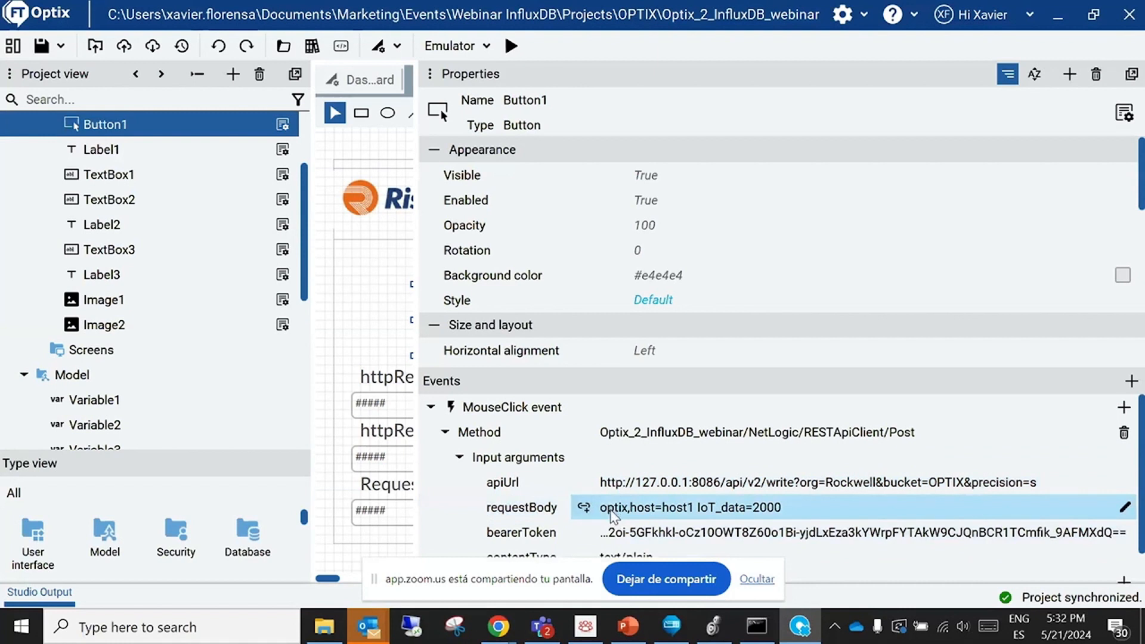
mouse_move(750, 503)
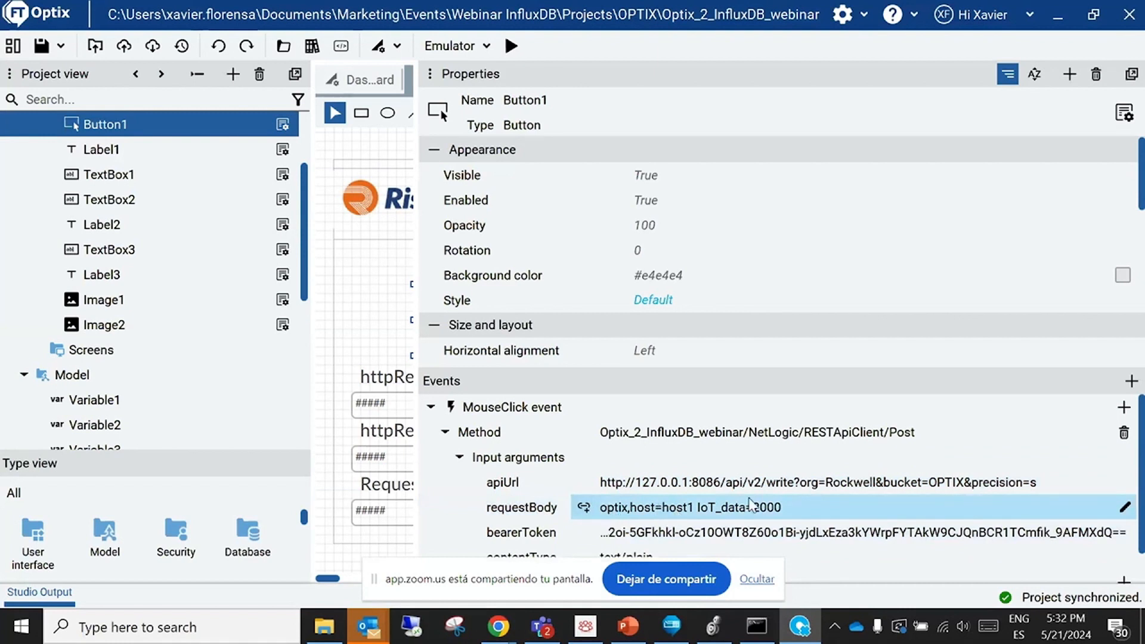
mouse_move(792, 511)
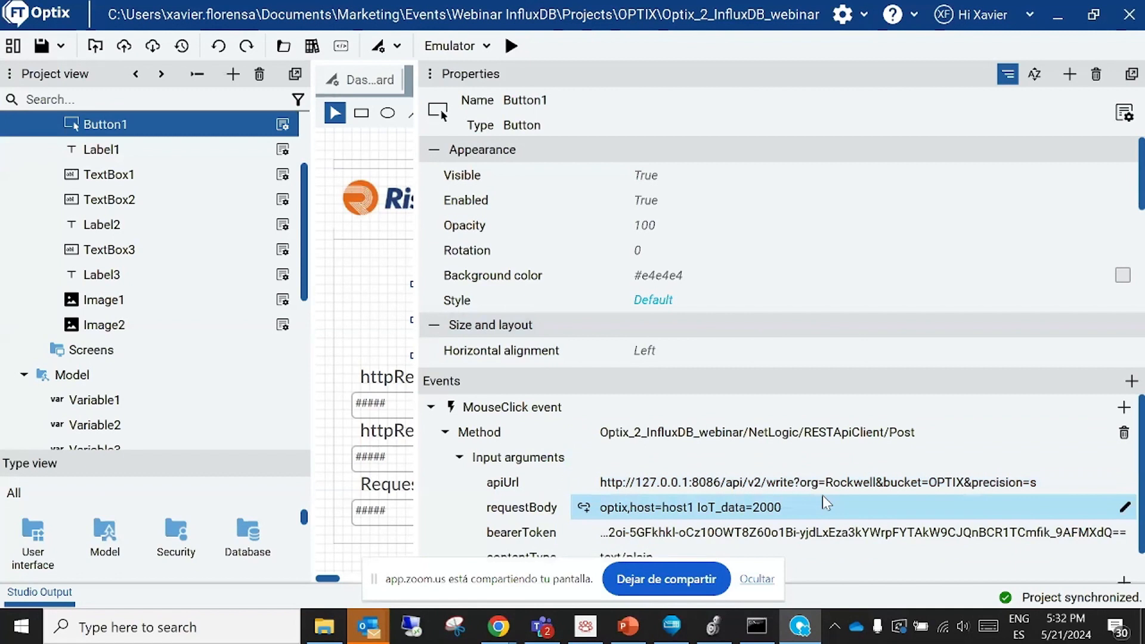
mouse_move(646, 508)
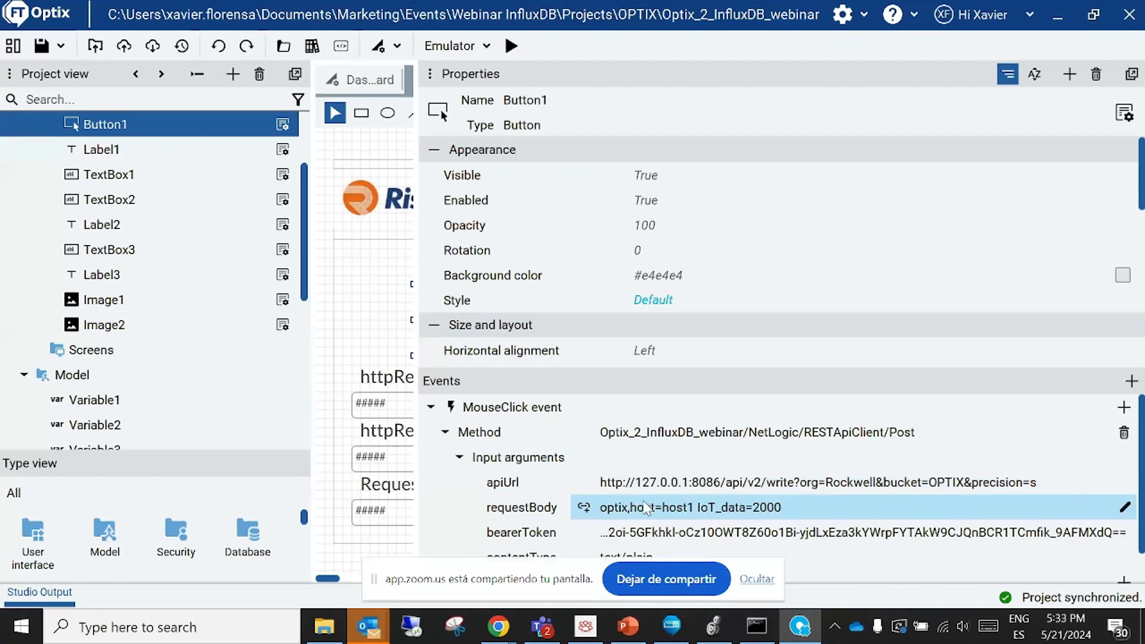
mouse_move(763, 515)
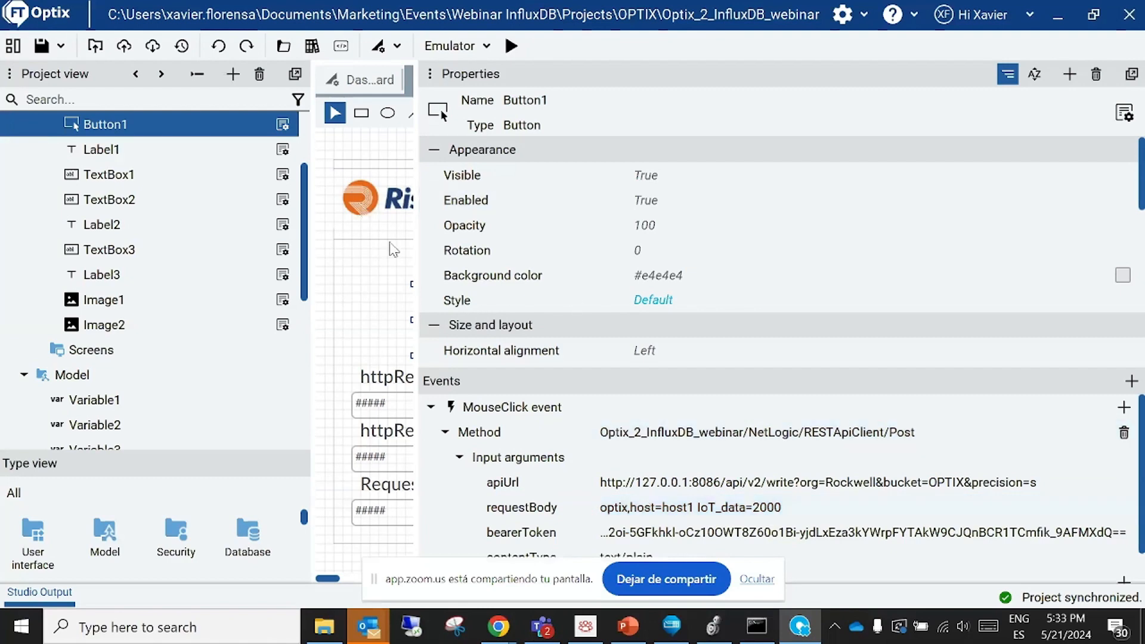
mouse_move(422, 274)
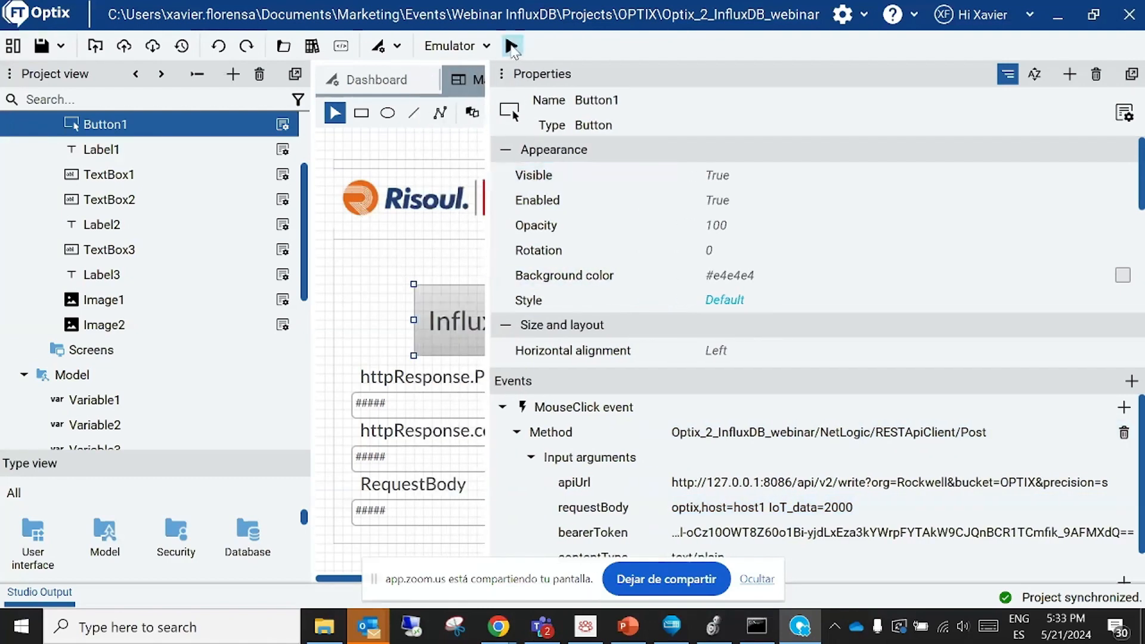
Run the project in the emulator and send the data point via InfluxDB injection, getting code 204
left_click(511, 45)
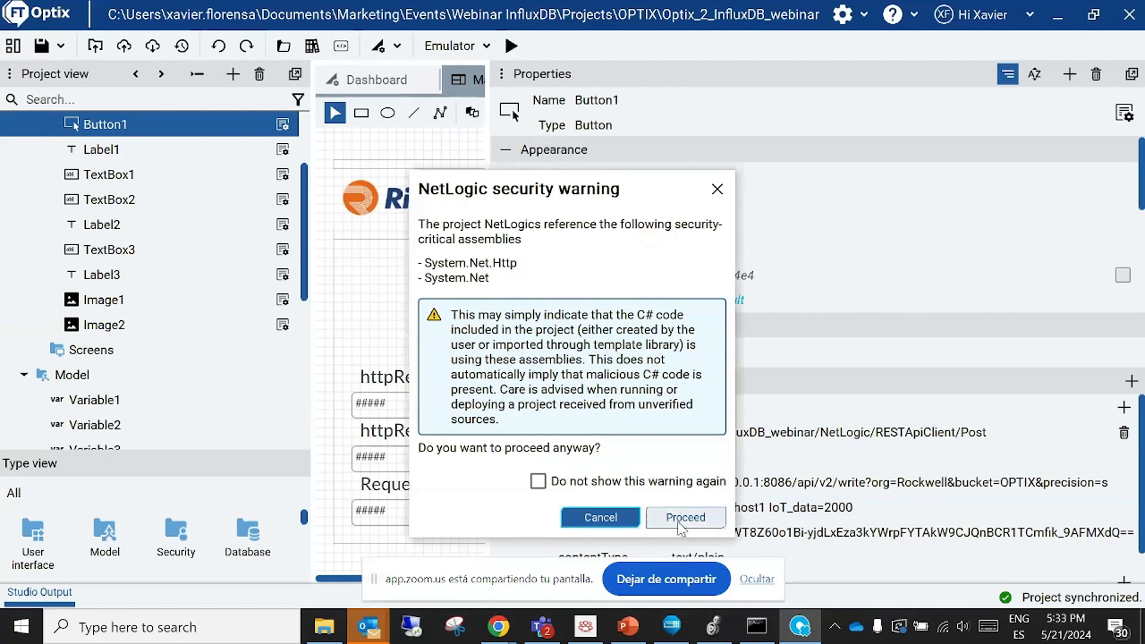
left_click(684, 516)
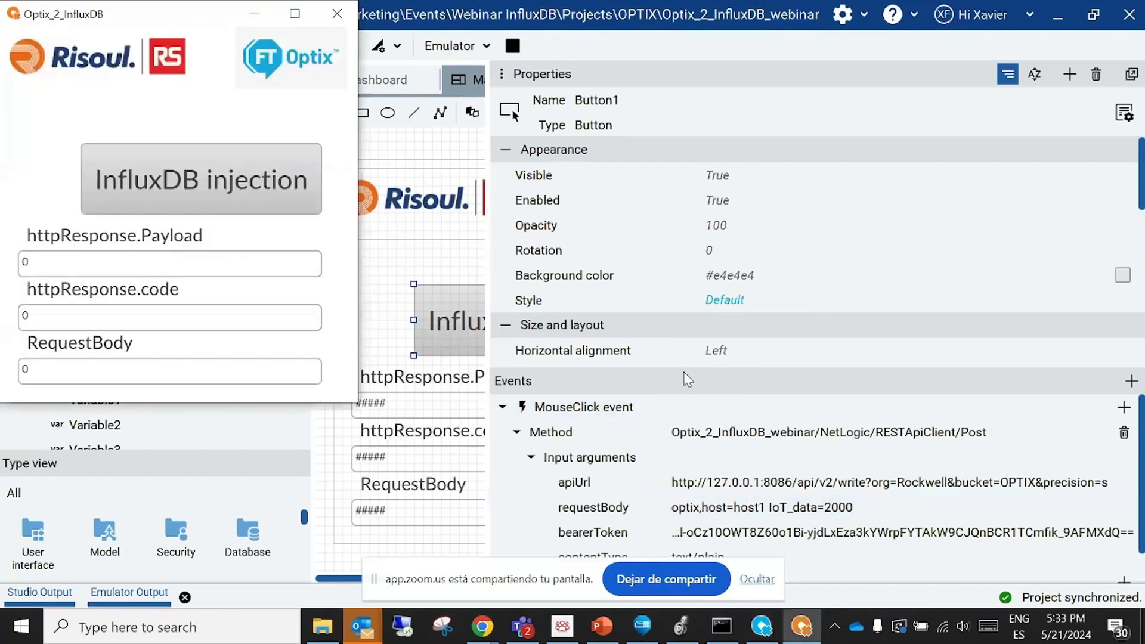
mouse_move(226, 109)
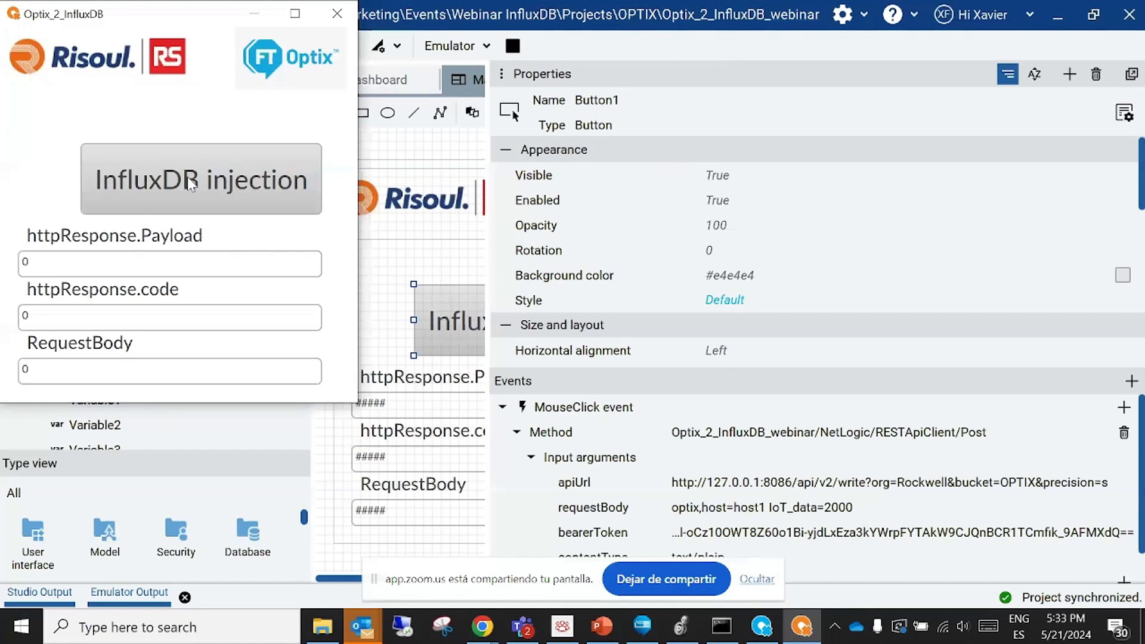
left_click(200, 179)
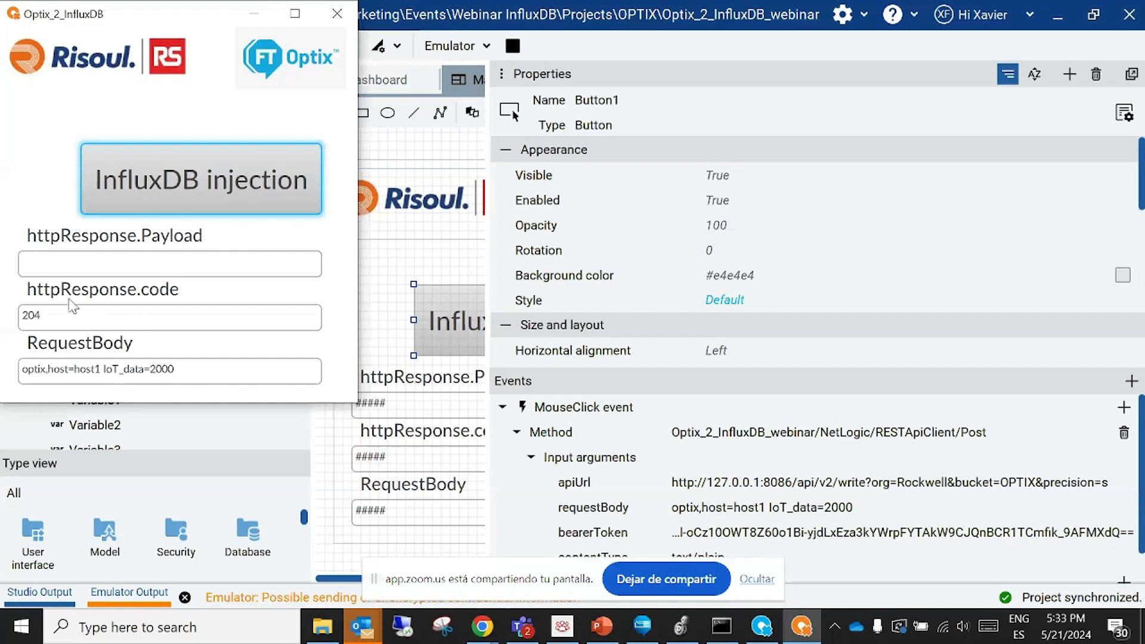
mouse_move(165, 302)
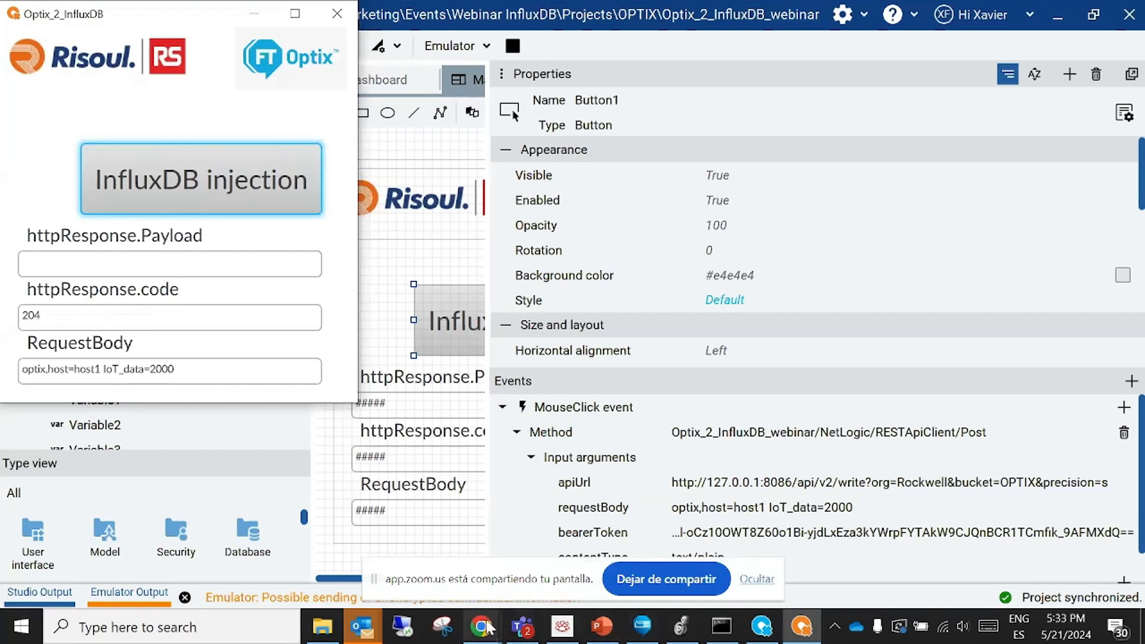
mouse_move(480, 626)
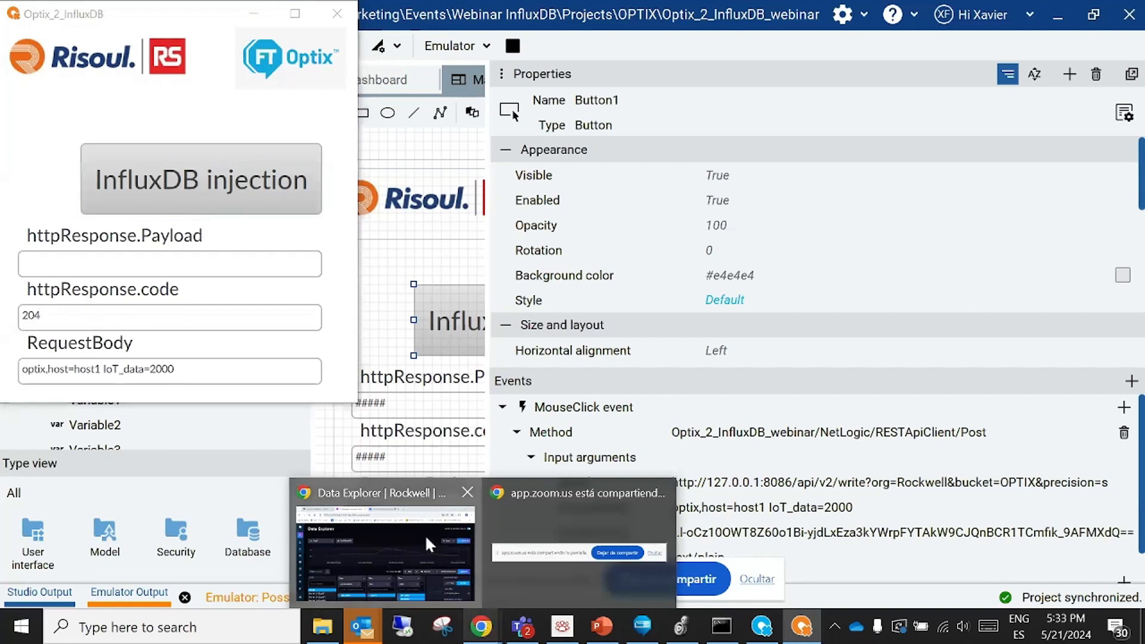
In Data Explorer, select the OPTIX bucket's optix measurement and IoT_data field
left_click(383, 547)
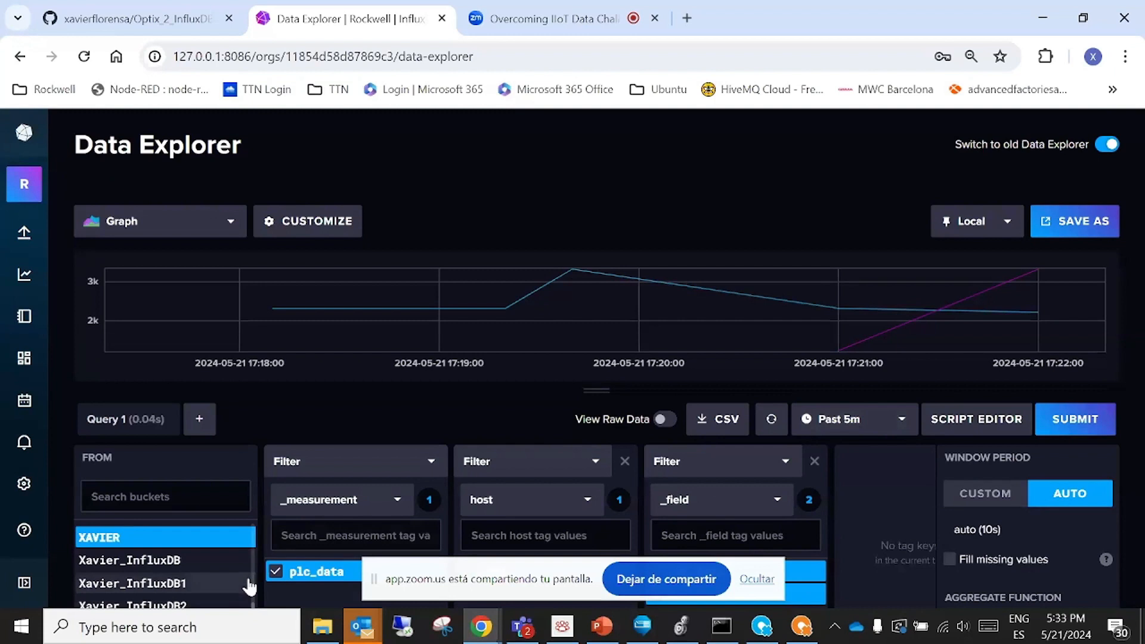
scroll("down", 3)
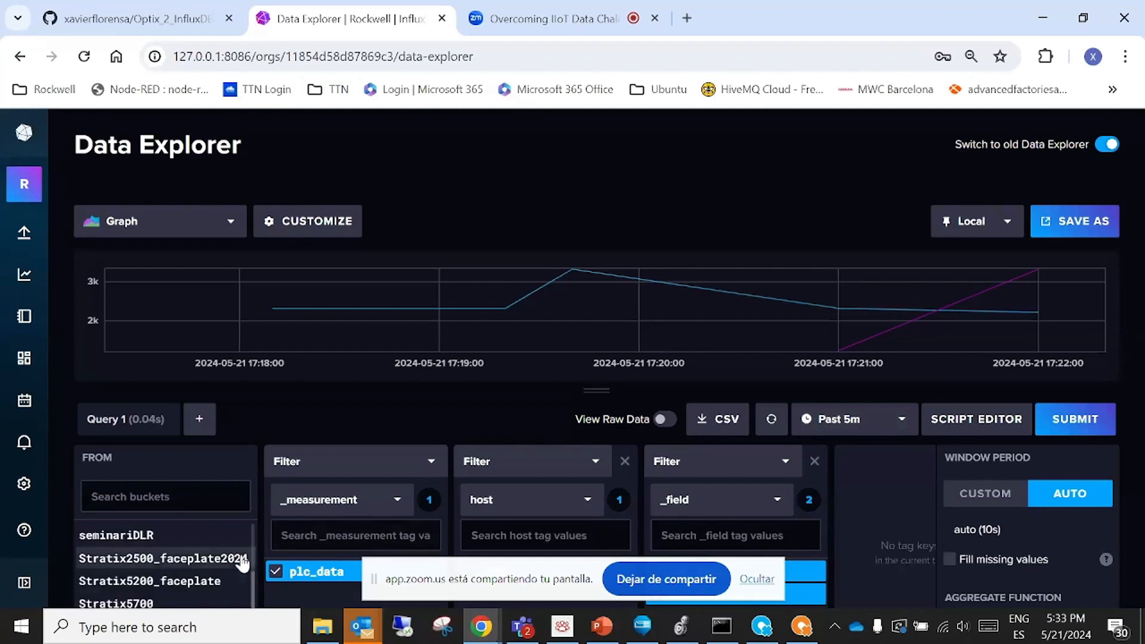
scroll("up", 3)
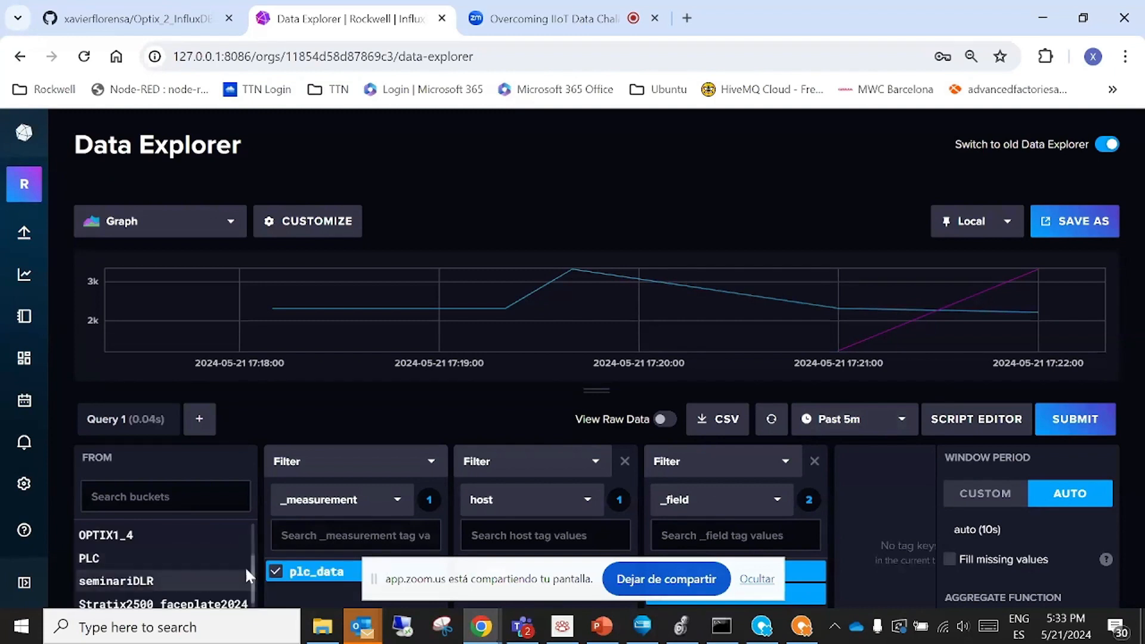
scroll("up", 3)
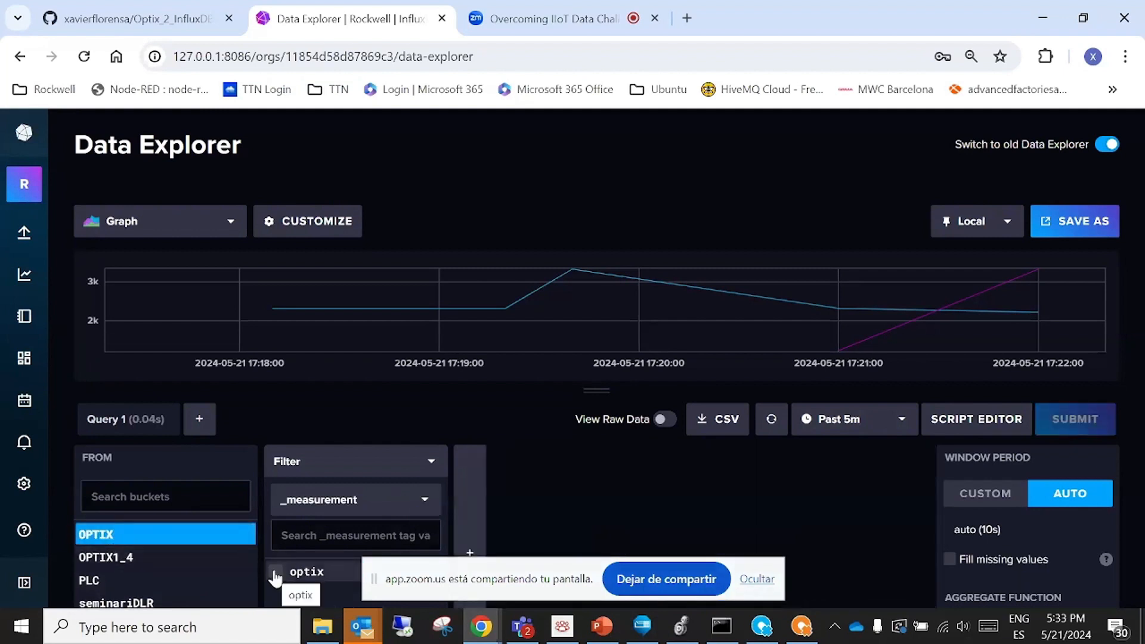
left_click(275, 571)
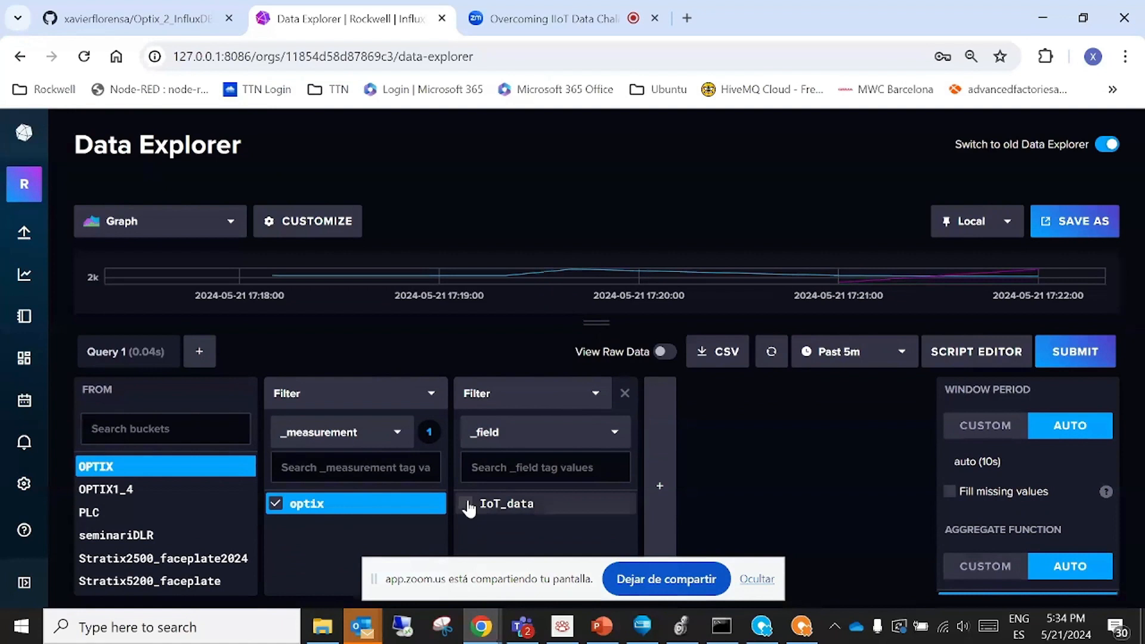
left_click(506, 503)
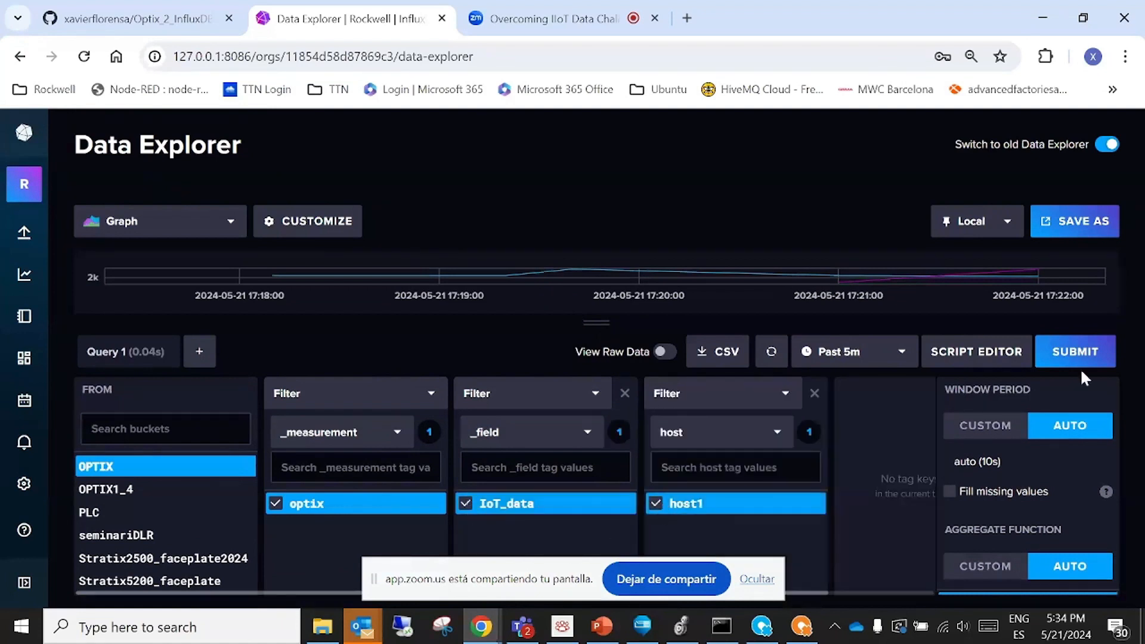
mouse_move(600, 307)
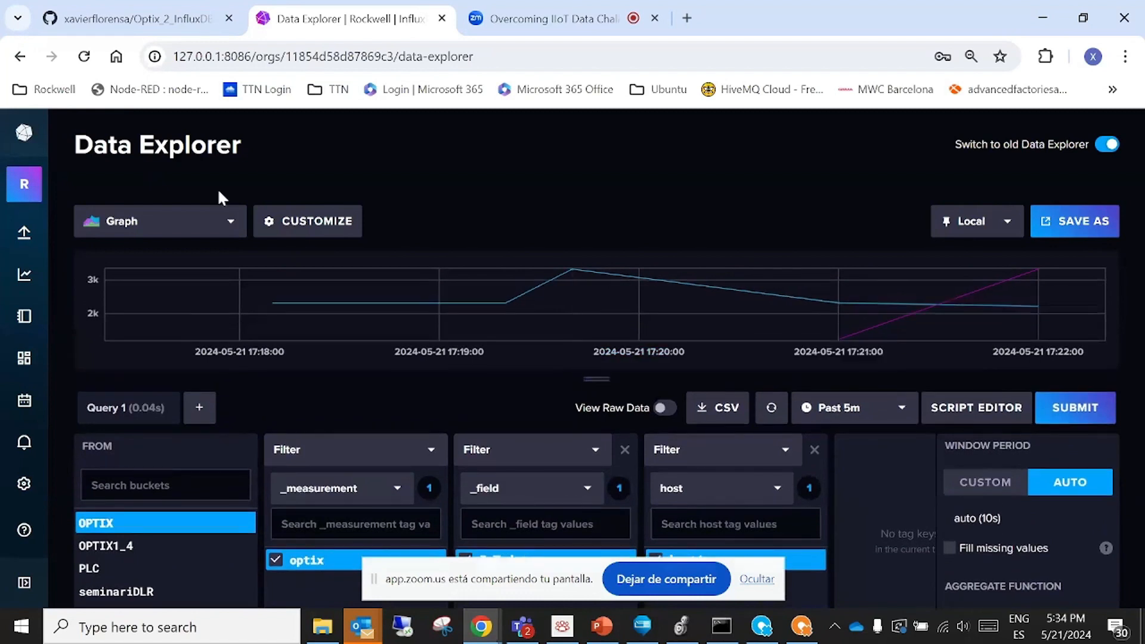
Show the query result as a Single Stat reading 2222,00
left_click(160, 221)
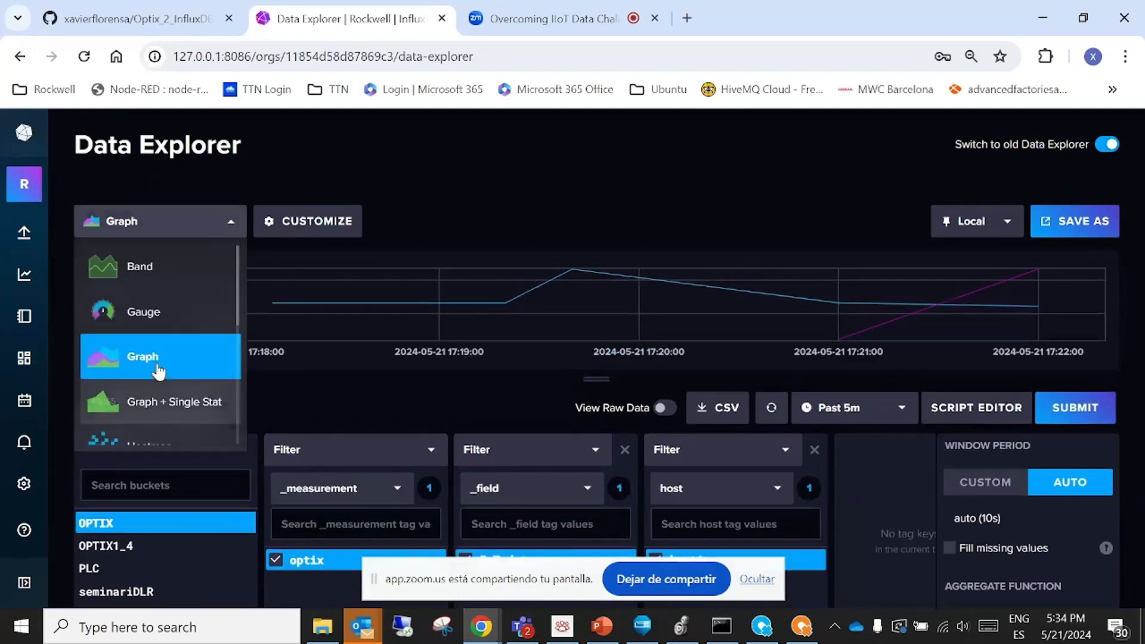
scroll("down", 3)
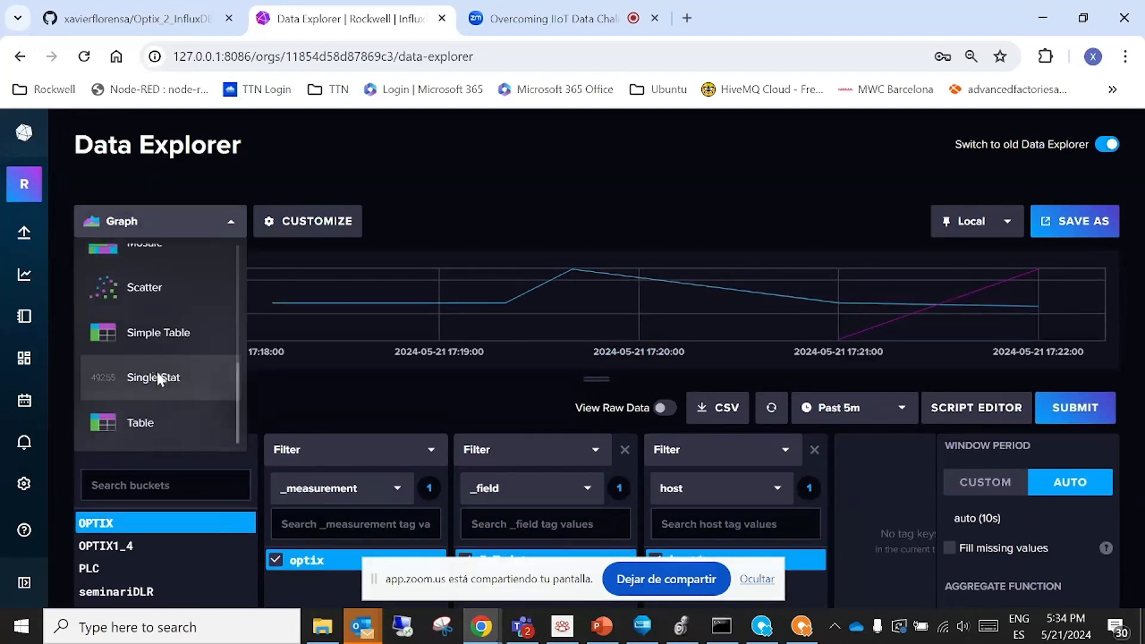
left_click(154, 377)
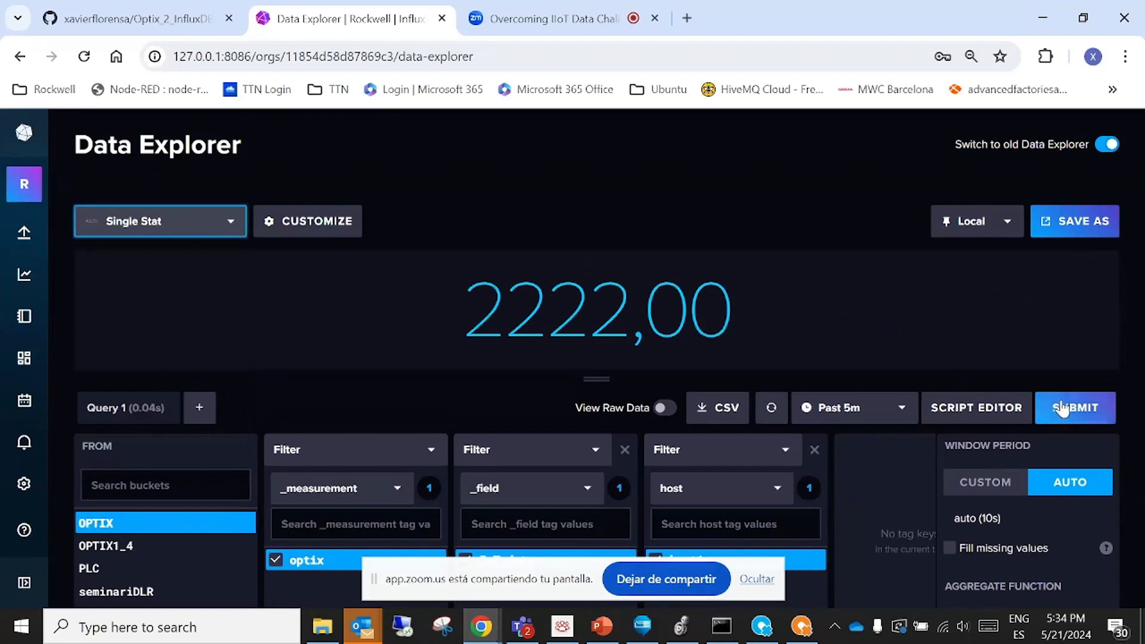
left_click(1074, 408)
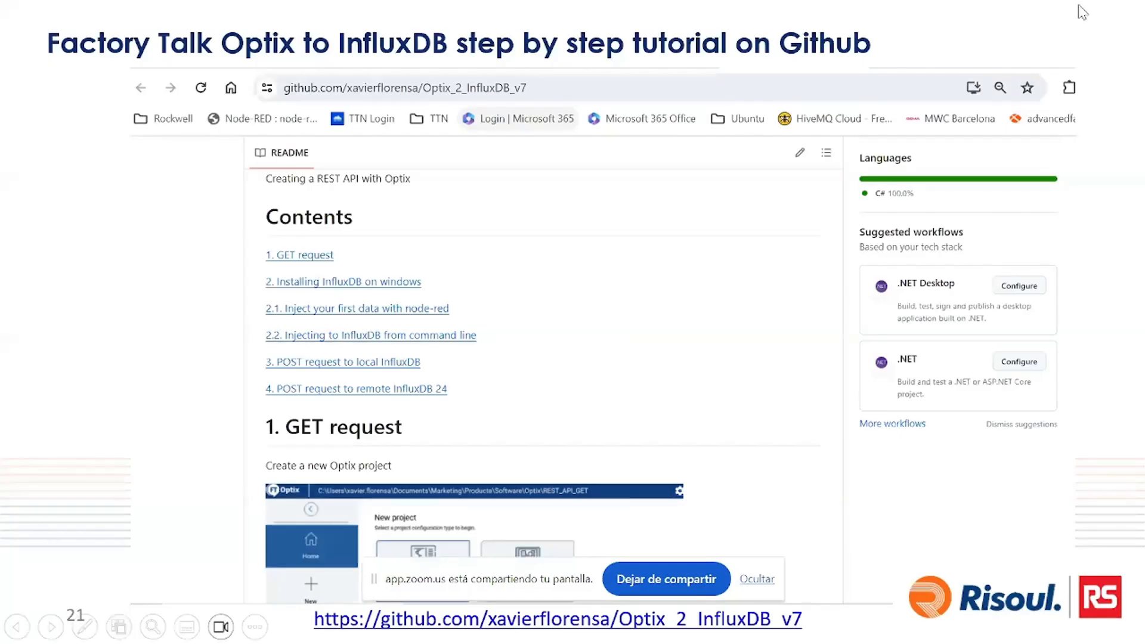
mouse_move(80, 395)
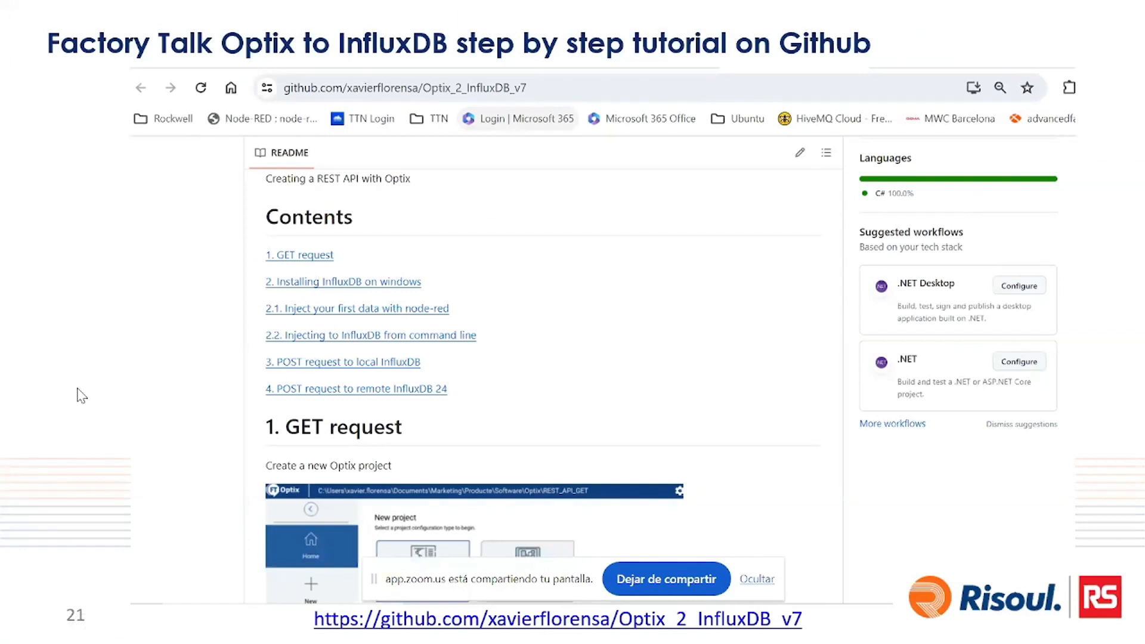
Advance from the GitHub tutorial slide to the FactoryTalk View SE V14 to InfluxDB slide
left_click(50, 626)
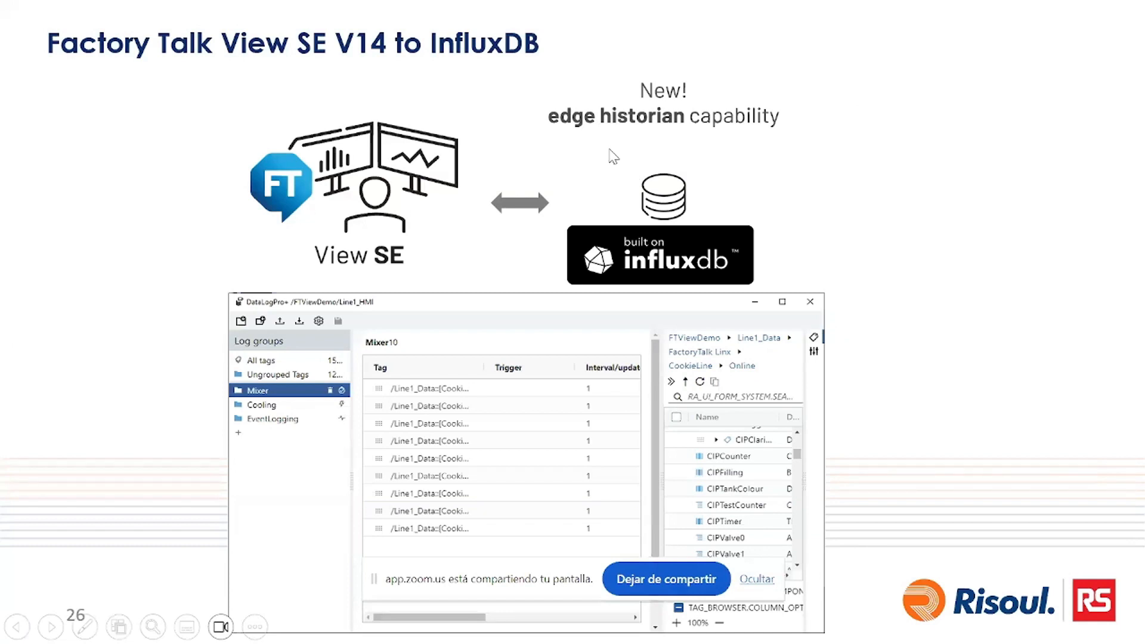
mouse_move(905, 261)
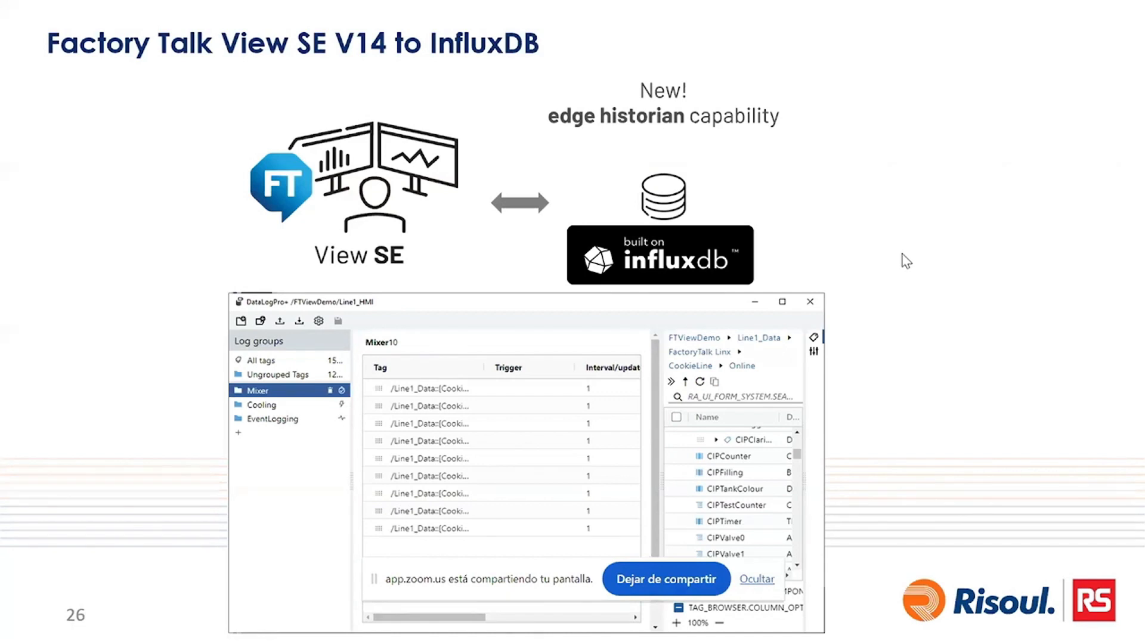
mouse_move(664, 285)
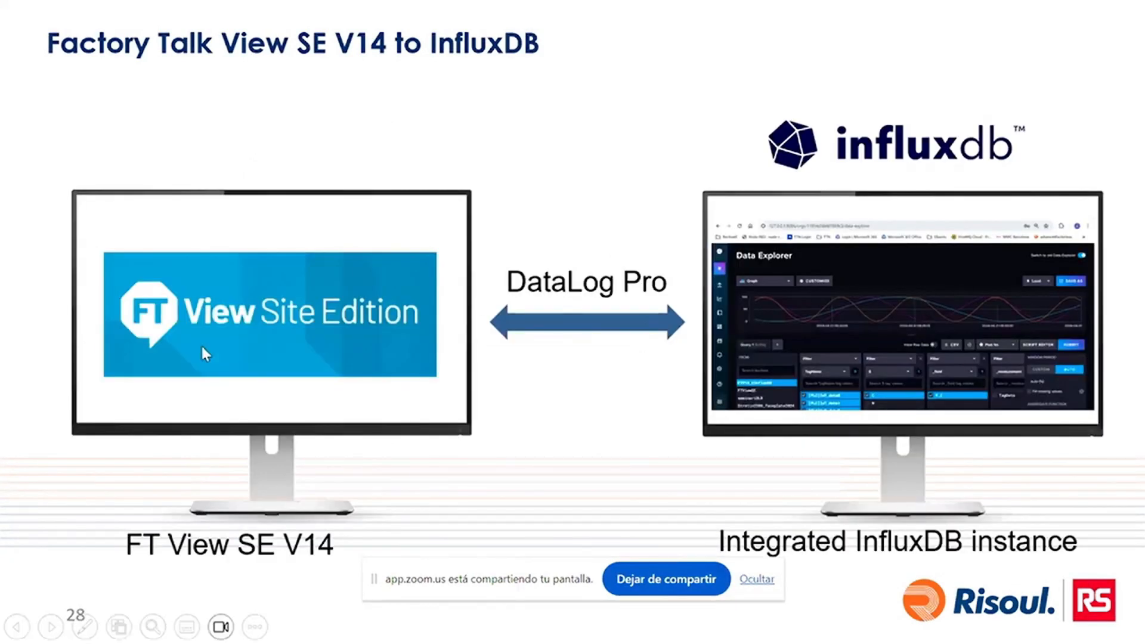
mouse_move(238, 346)
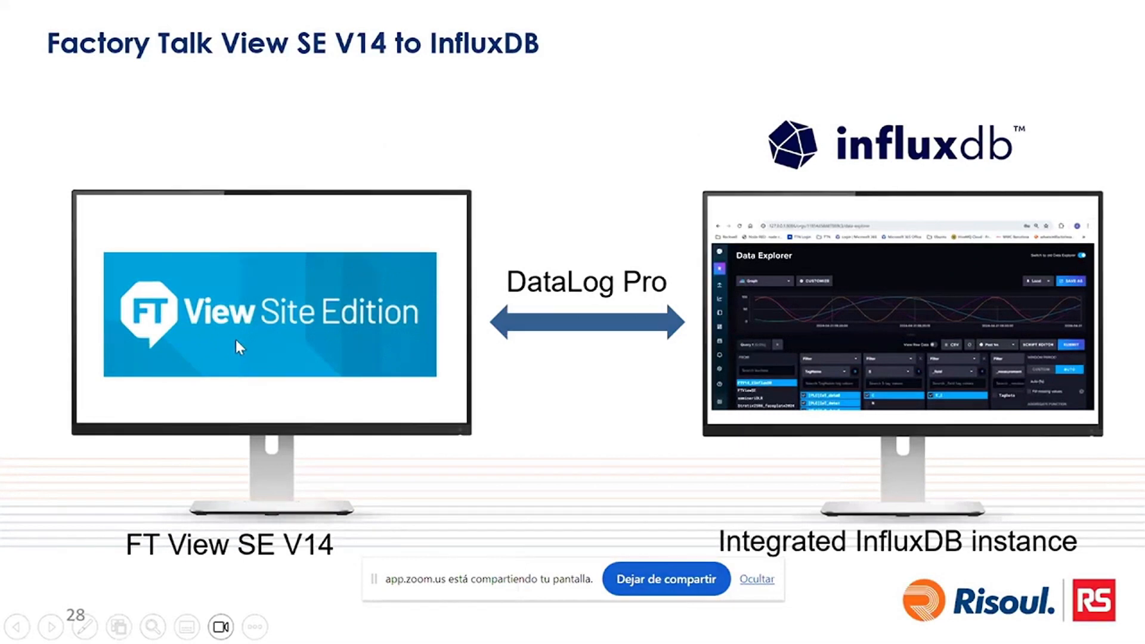
mouse_move(378, 363)
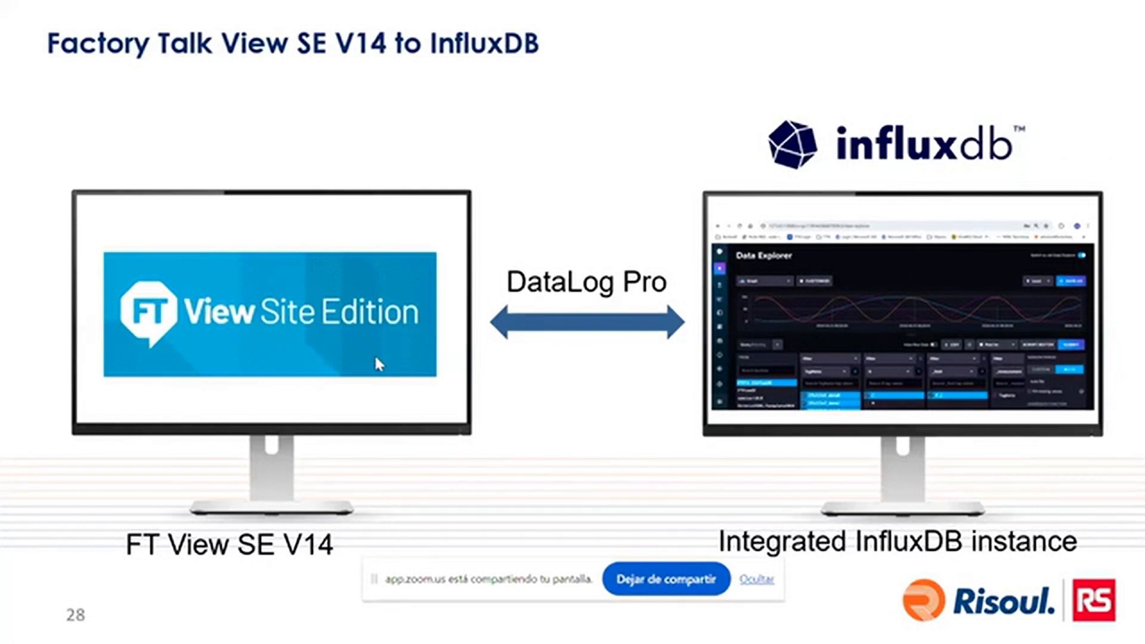
mouse_move(879, 451)
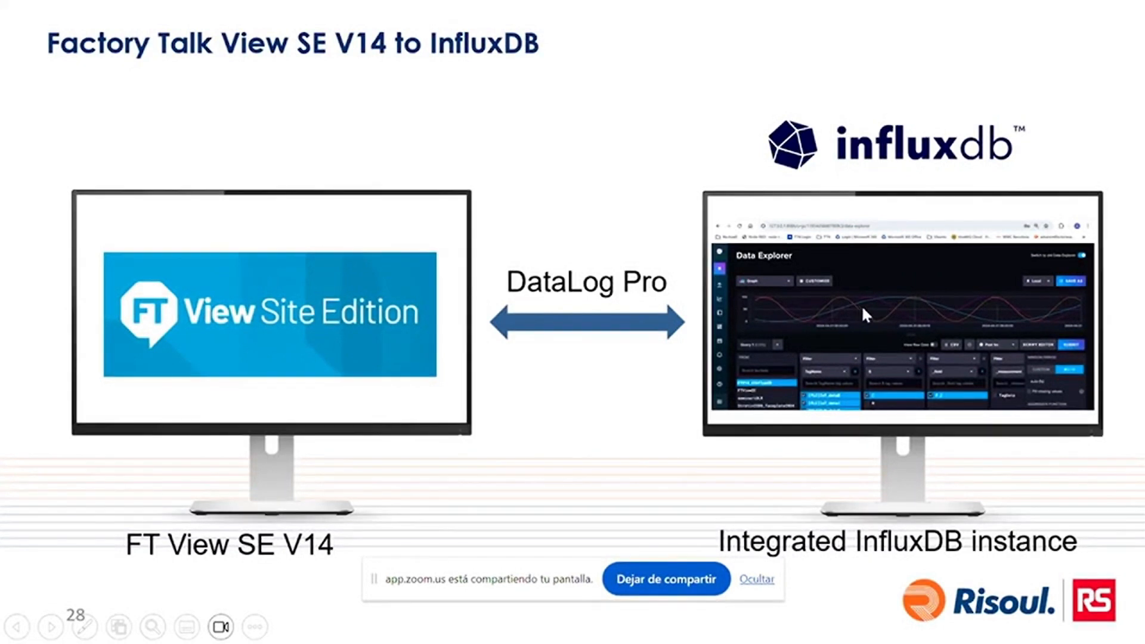
mouse_move(869, 313)
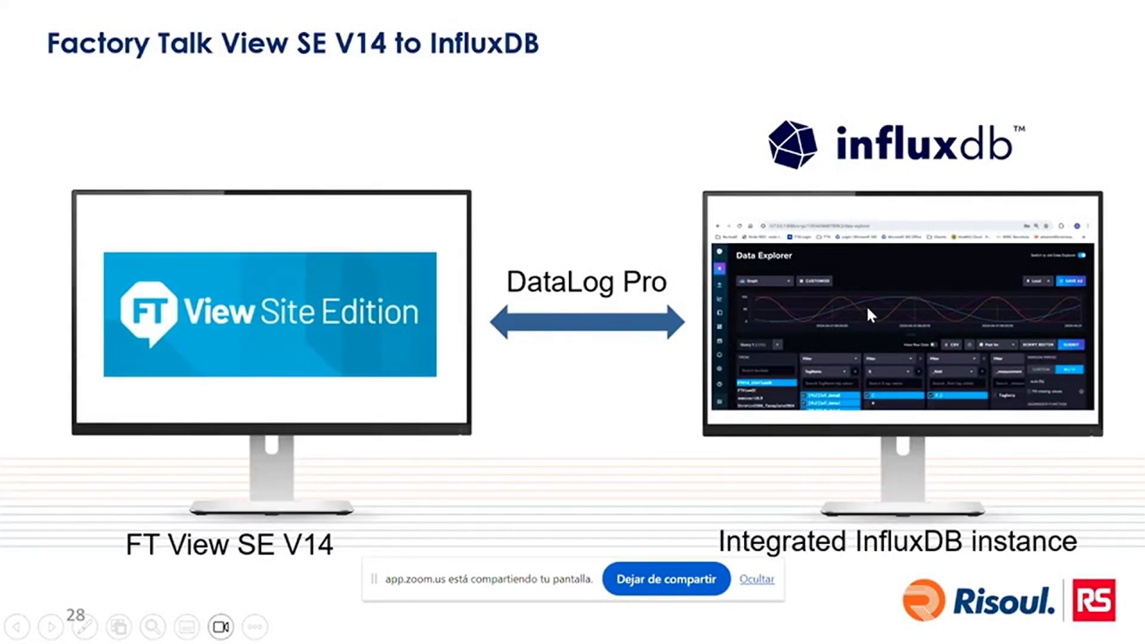
mouse_move(599, 337)
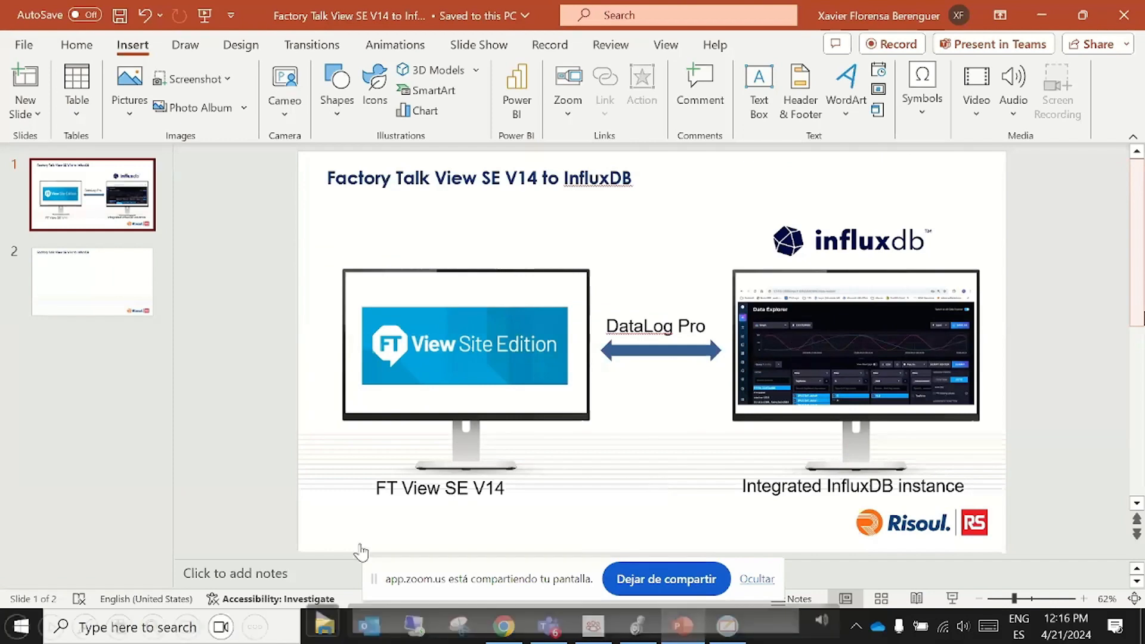
mouse_move(487, 487)
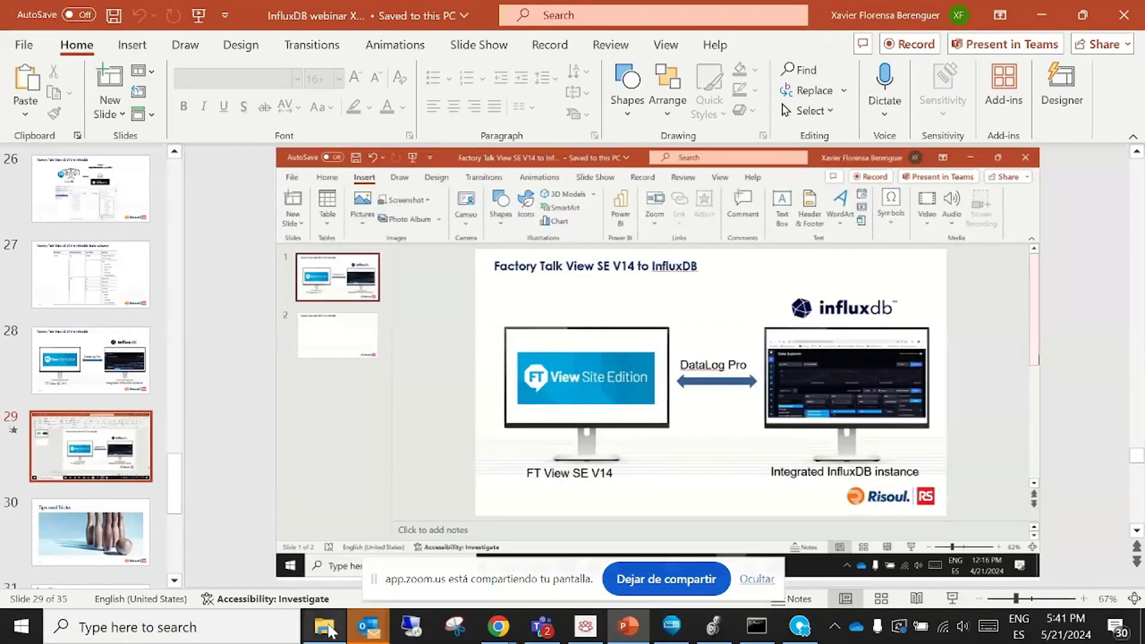
mouse_move(626, 626)
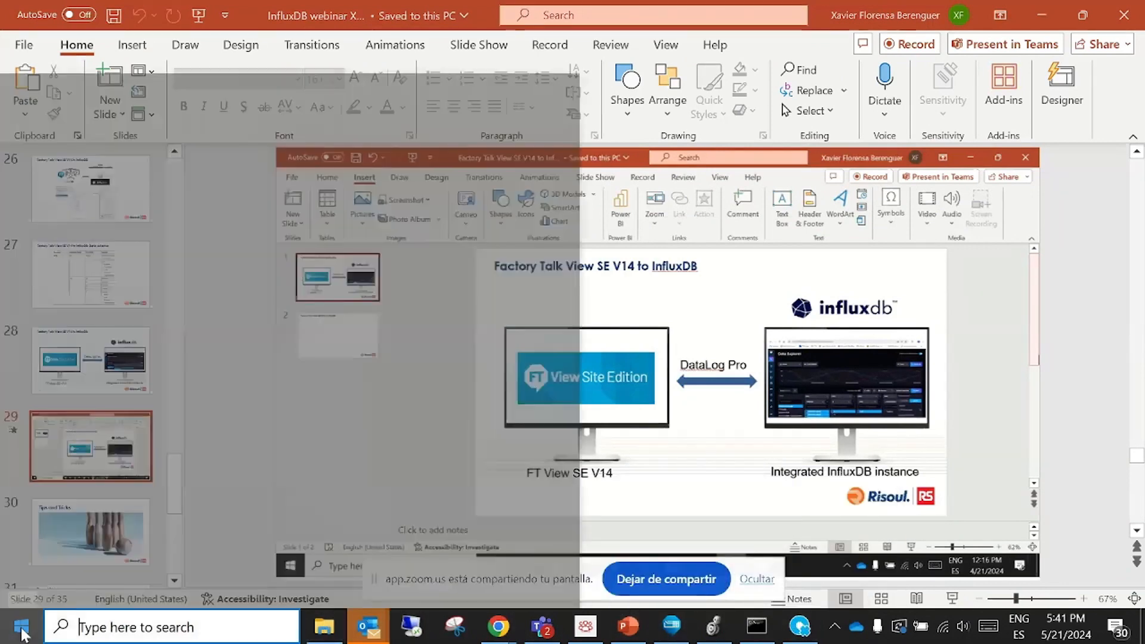
Launch FactoryTalk View Studio and choose the View Site Edition (Local Station) application type
left_click(20, 626)
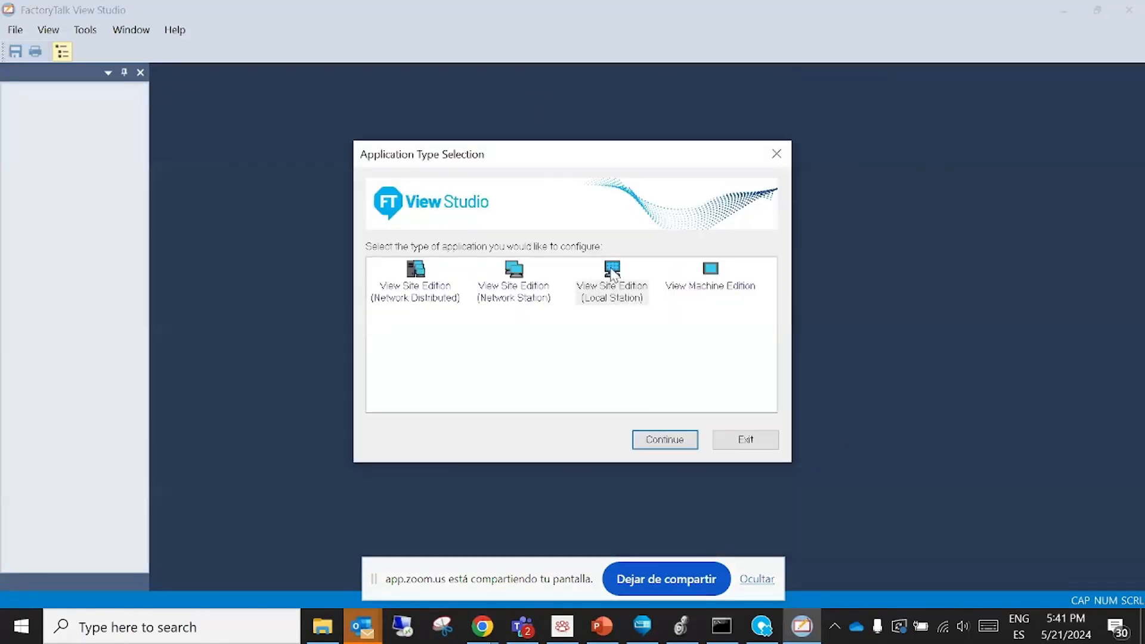
left_click(662, 440)
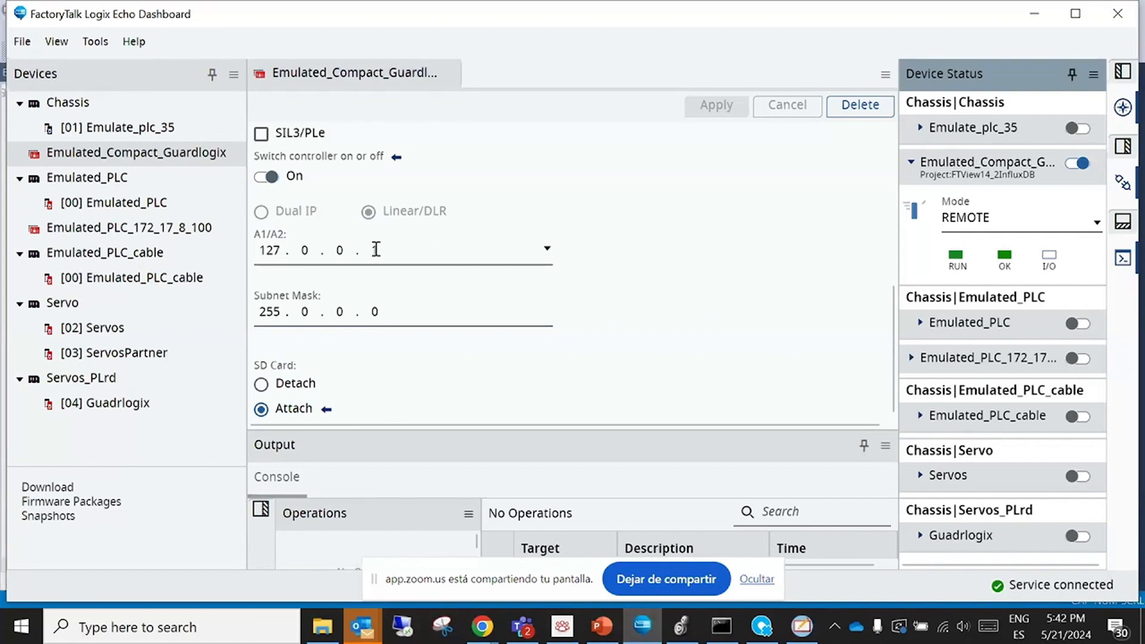
Complete the emulated Compact GuardLogix IP as 127.0.0.1 and minimize the Logix Echo dashboard
type("1")
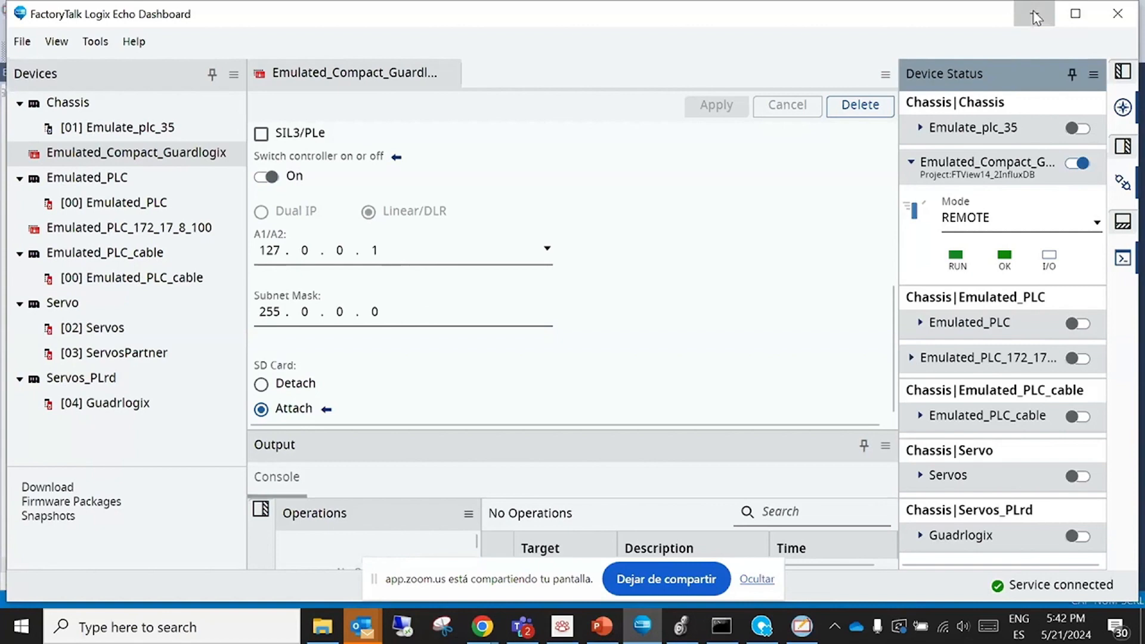
left_click(680, 626)
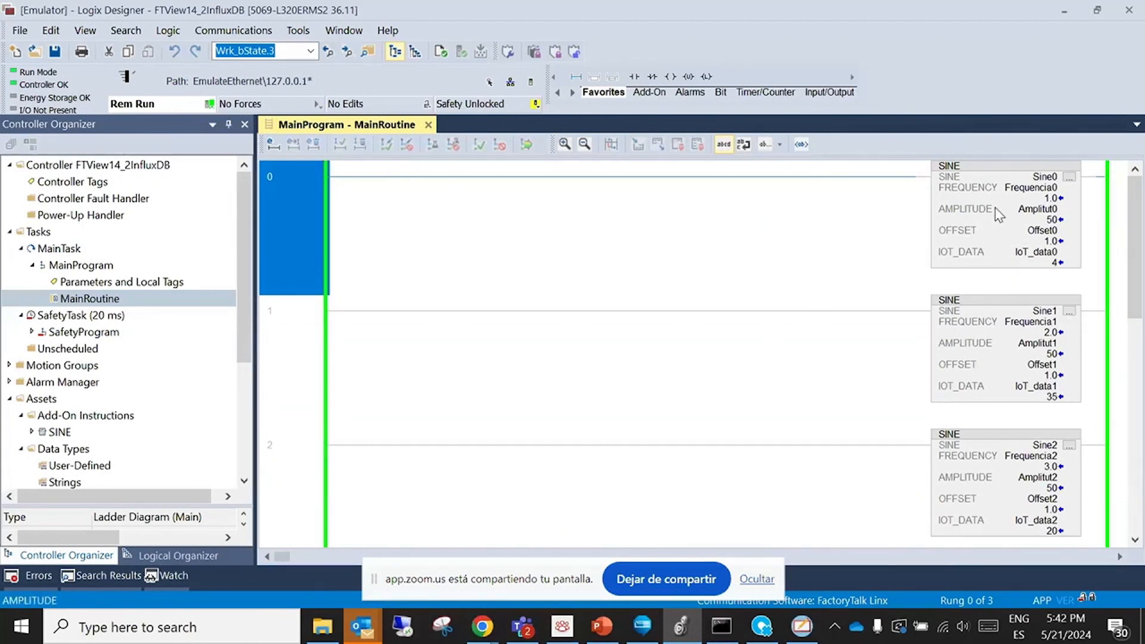
mouse_move(1045, 262)
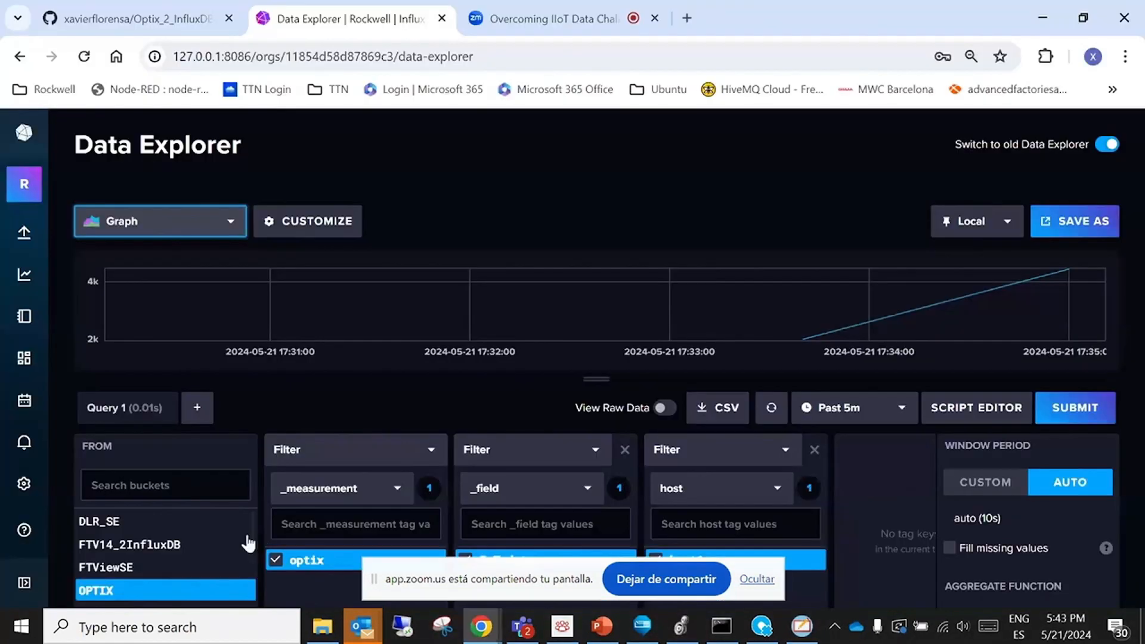
mouse_move(144, 544)
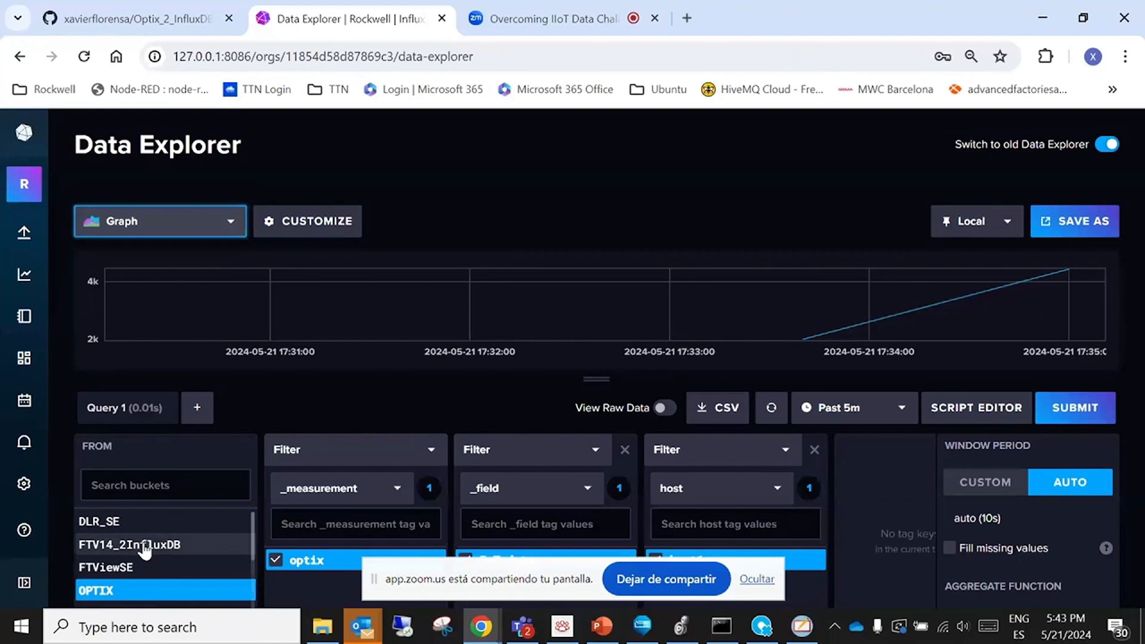
Select the FTV14_2InfluxDB bucket in InfluxDB Data Explorer
left_click(130, 543)
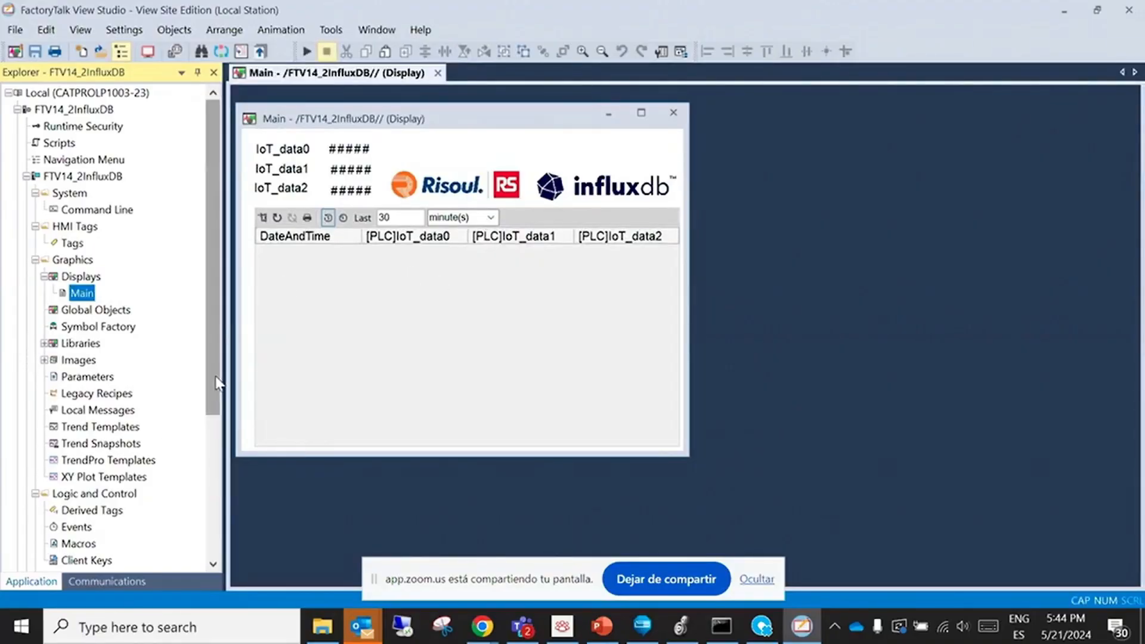
Show DataLogPro's [PLC]IoT_data0 logging properties: Periodic trigger, 1-second interval
scroll("down", 3)
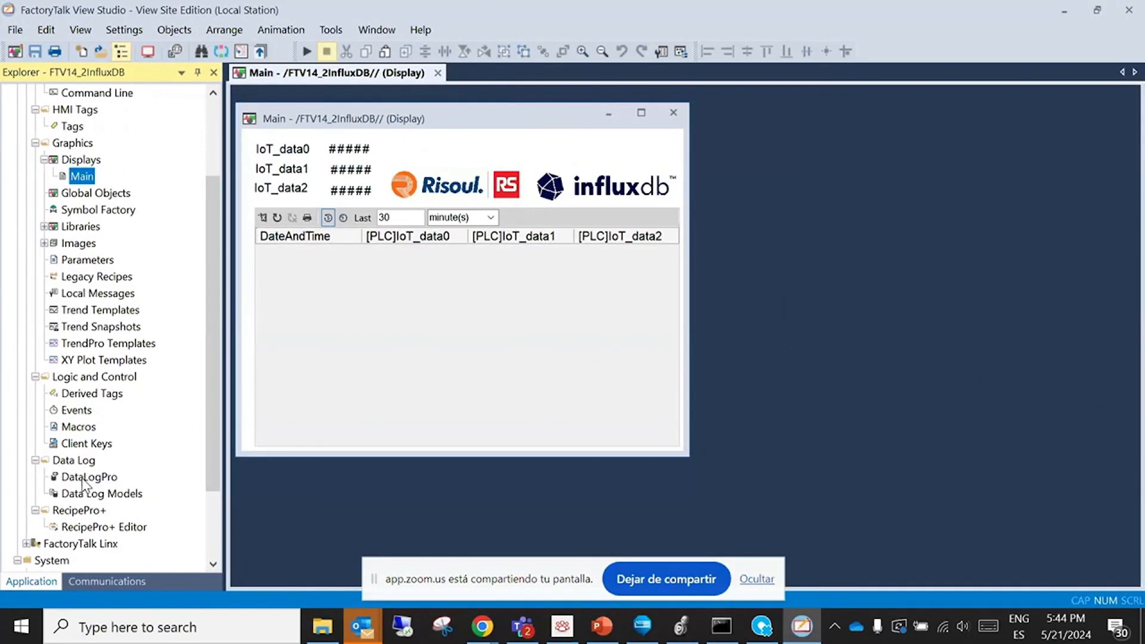
double_click(90, 477)
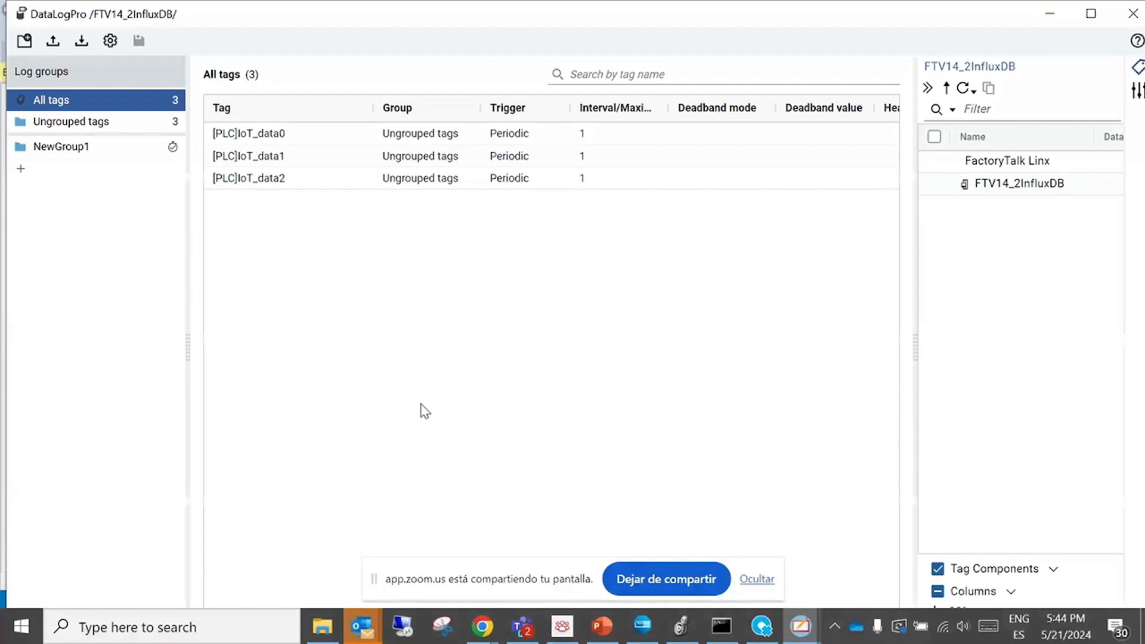
left_click(1017, 184)
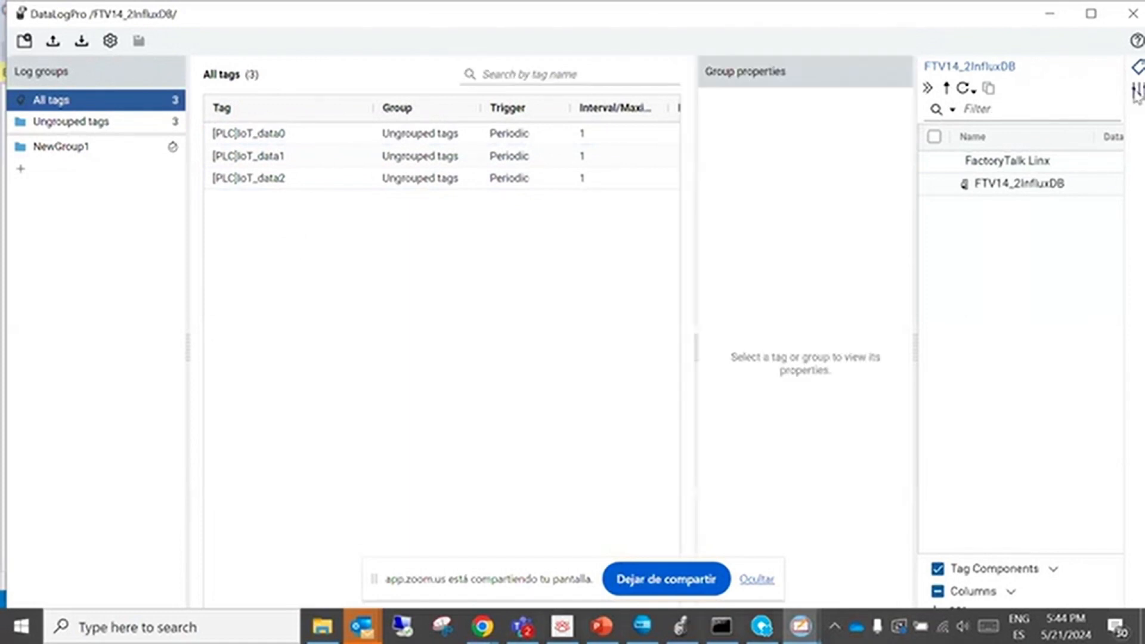
left_click(248, 133)
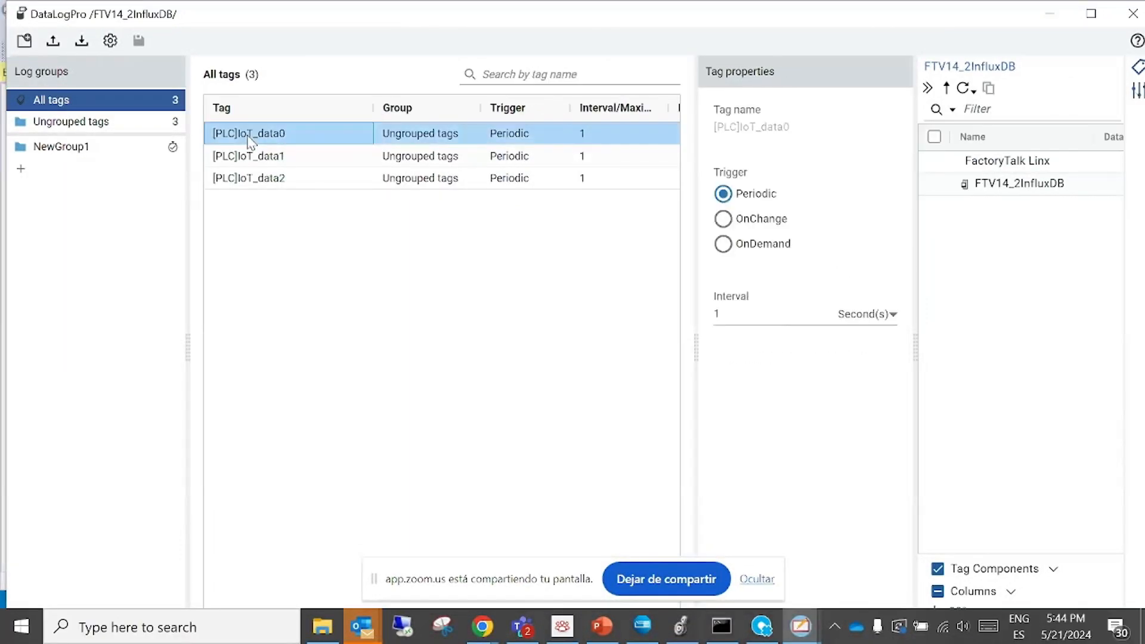
mouse_move(306, 142)
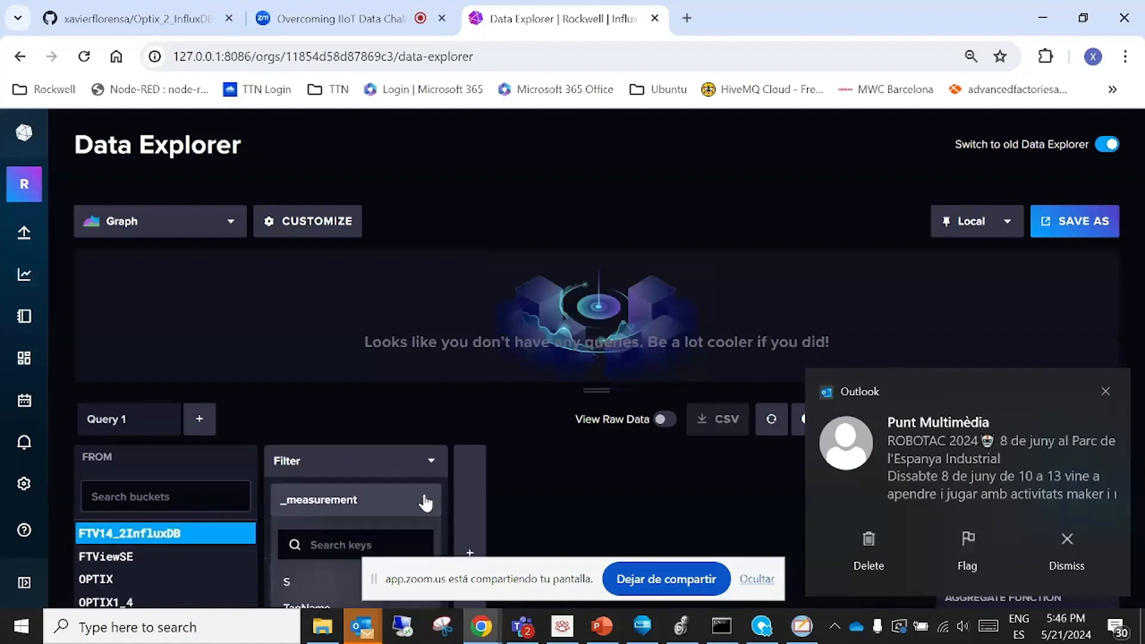
Filter the query by TagName (all three IoT_data tags), field V_I and measurement TagData
left_click(355, 499)
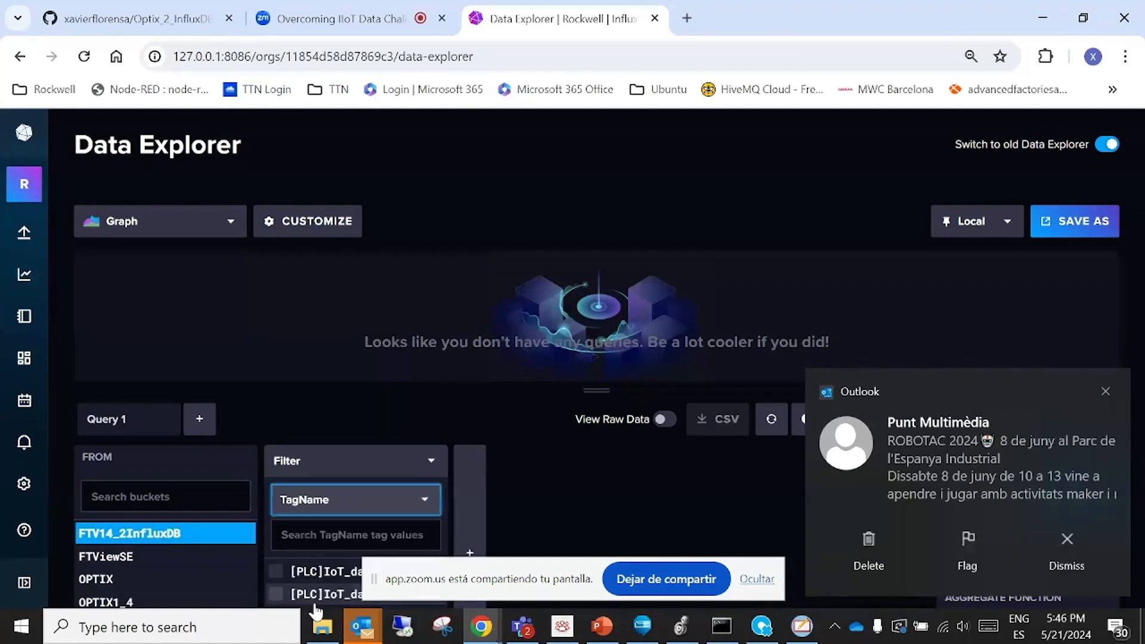
left_click(1066, 539)
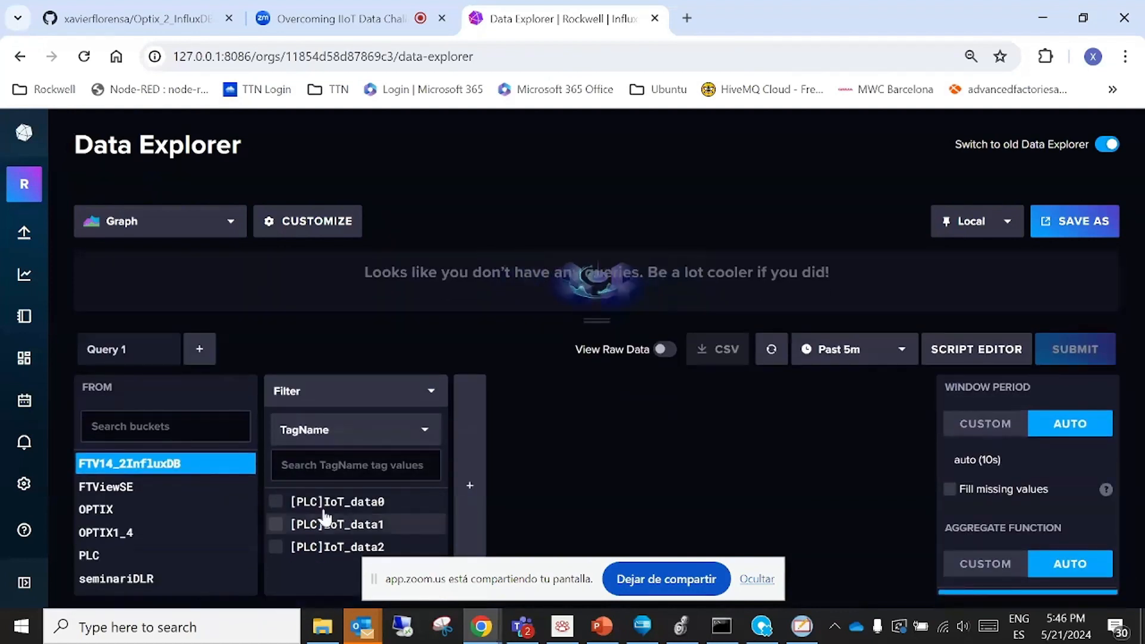
left_click(276, 547)
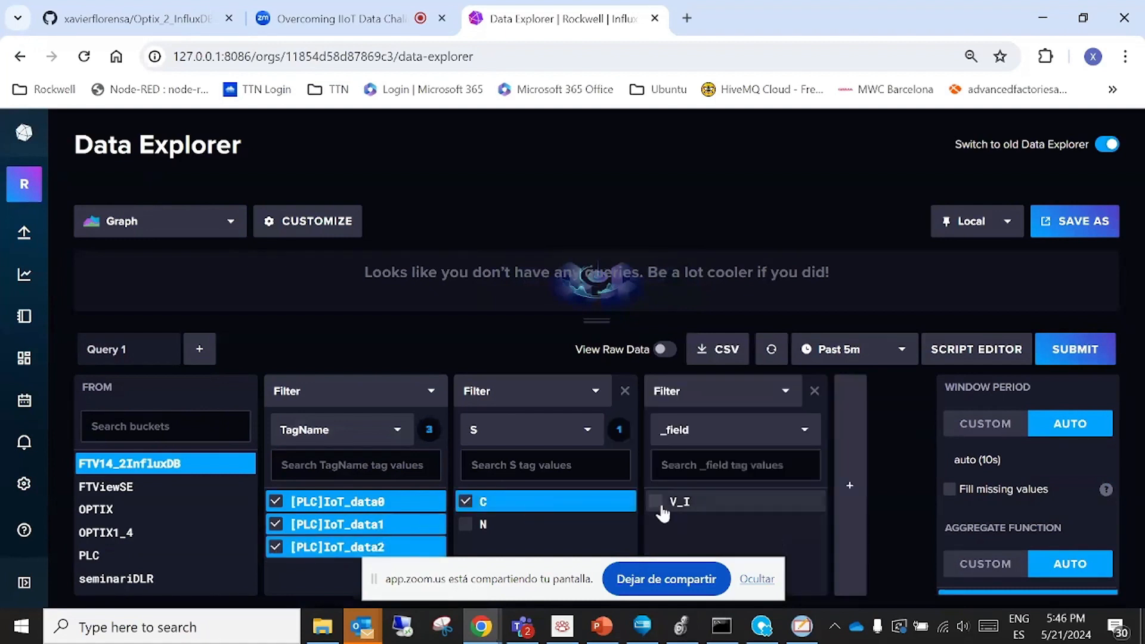
left_click(655, 501)
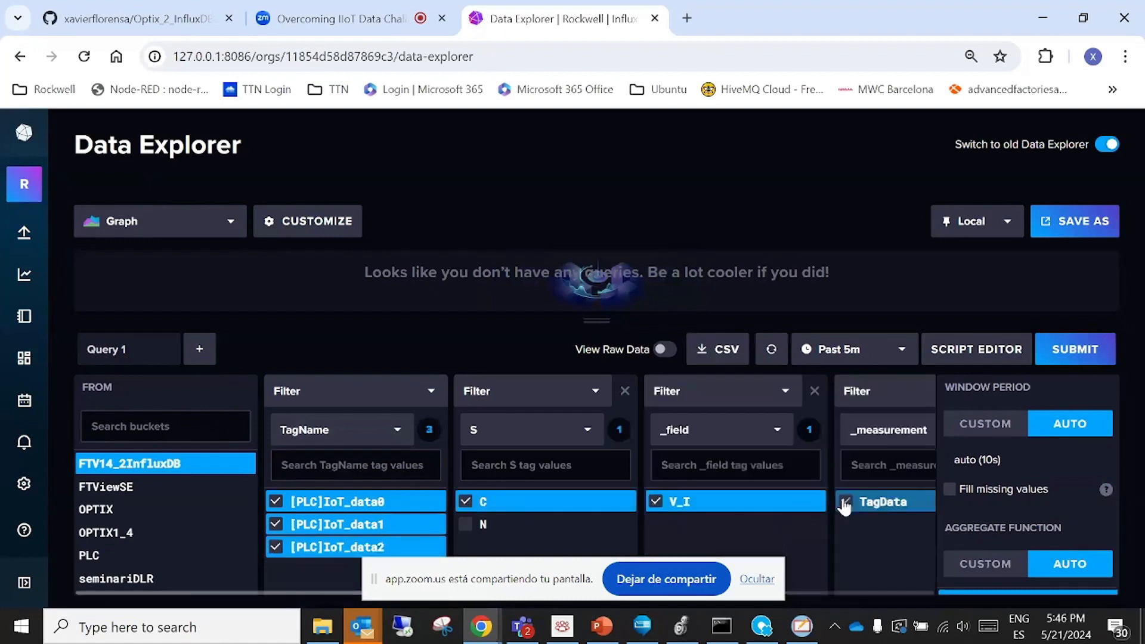
left_click(846, 502)
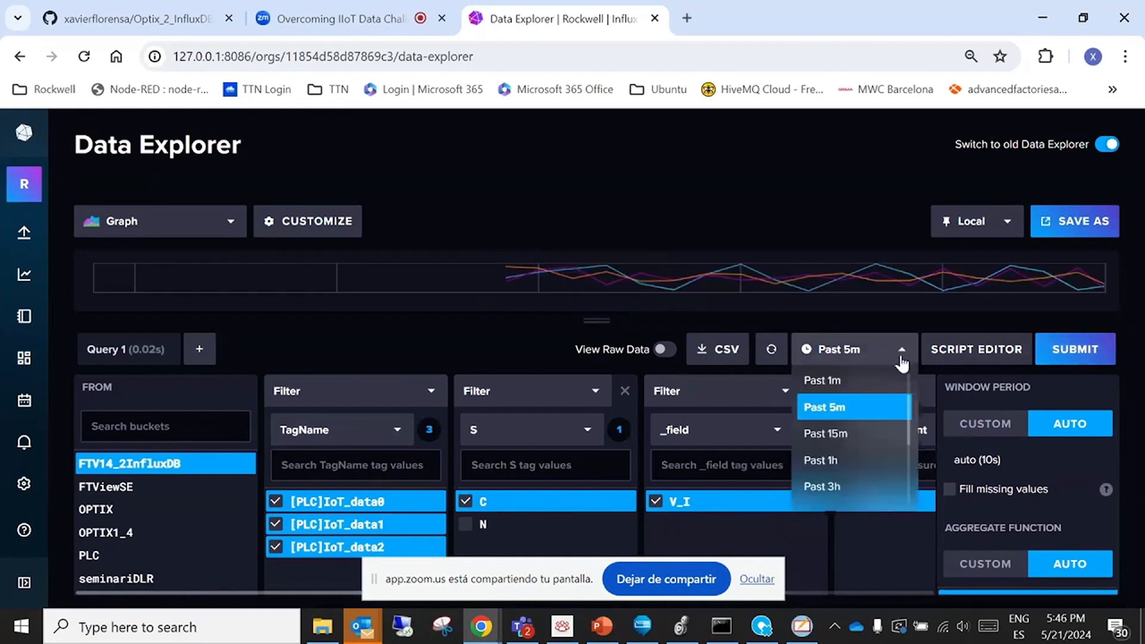
Limit the range to the past 1 minute and submit the query to plot the sine waves
left_click(823, 379)
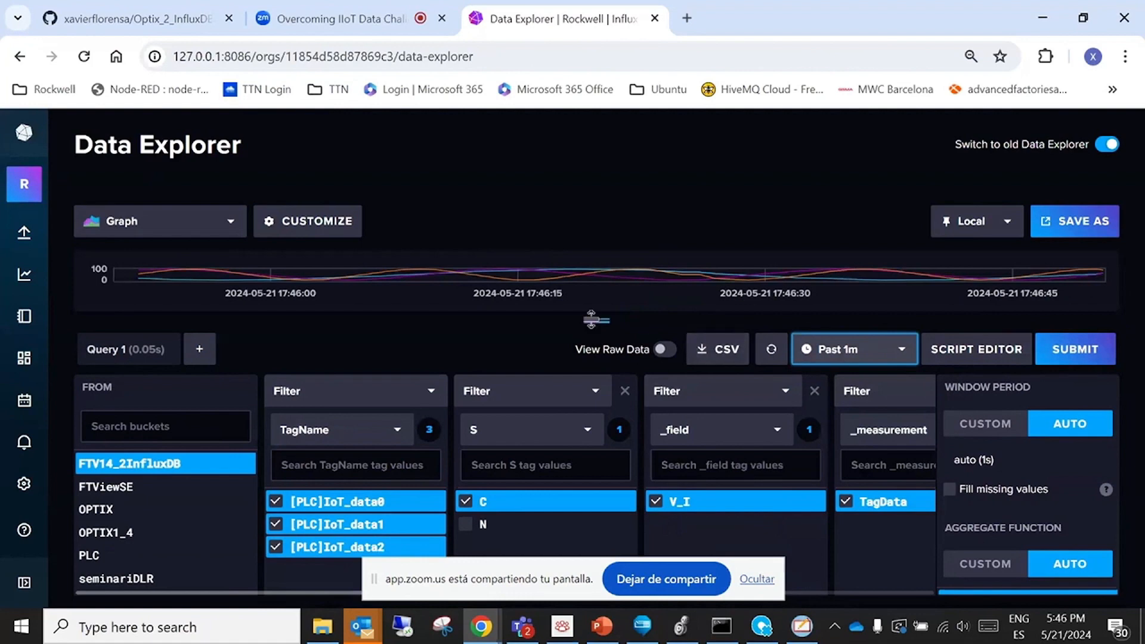
left_click(1074, 459)
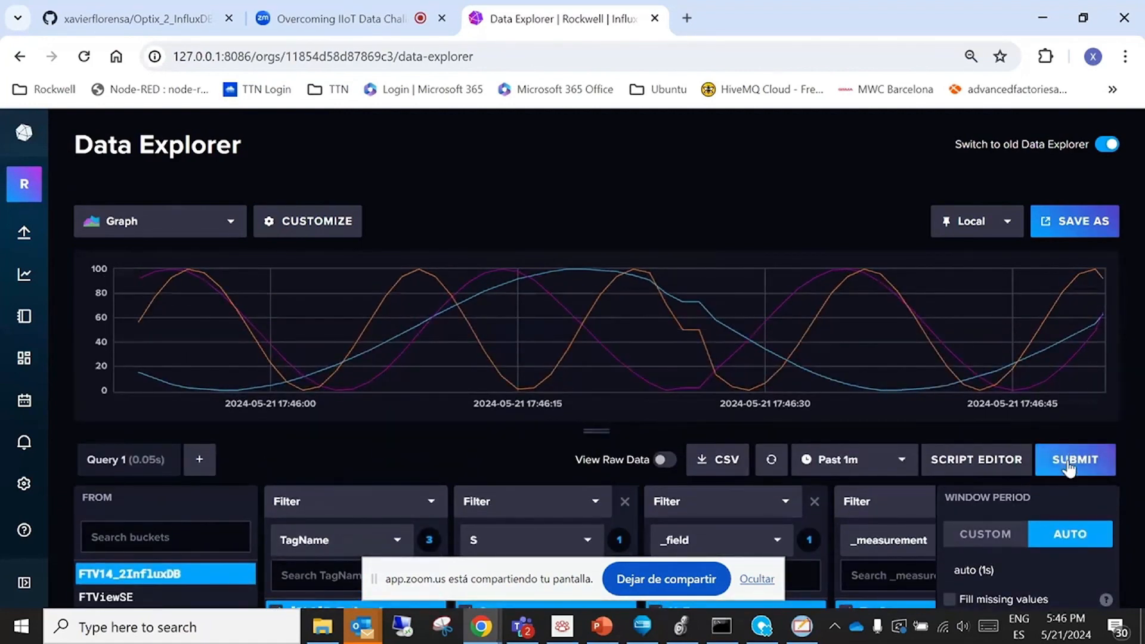
left_click(1074, 459)
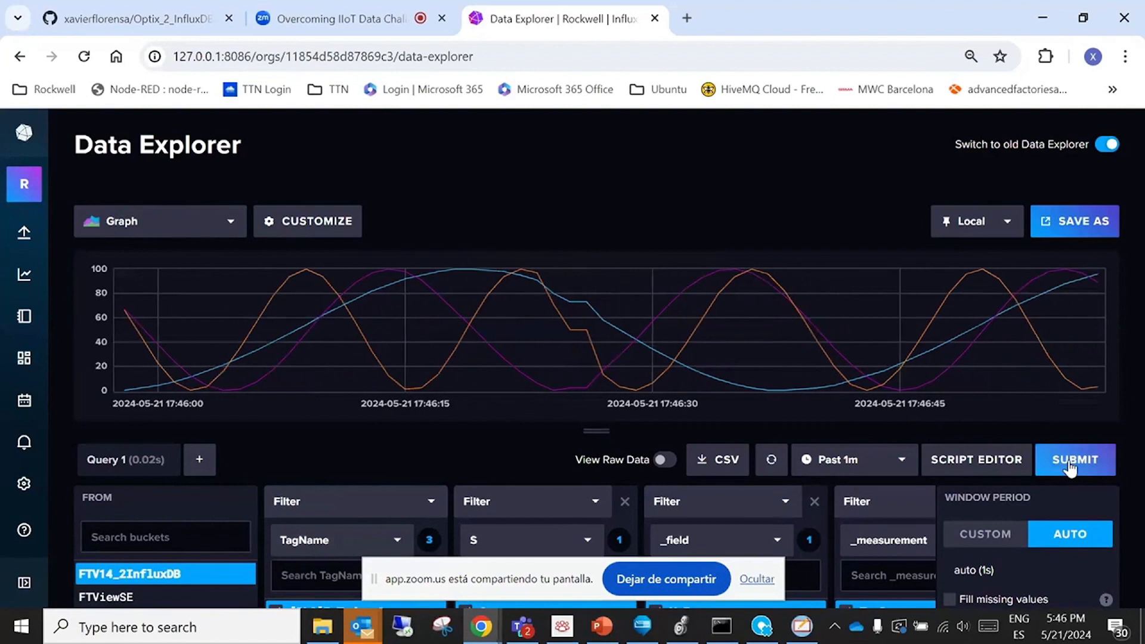
left_click(1075, 459)
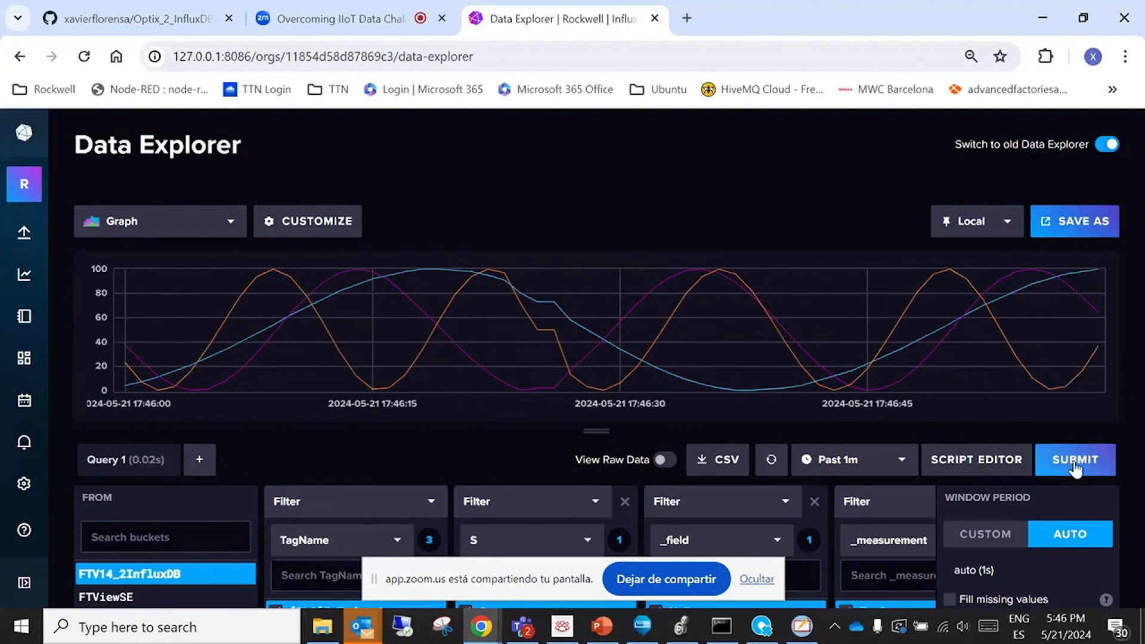
left_click(1074, 459)
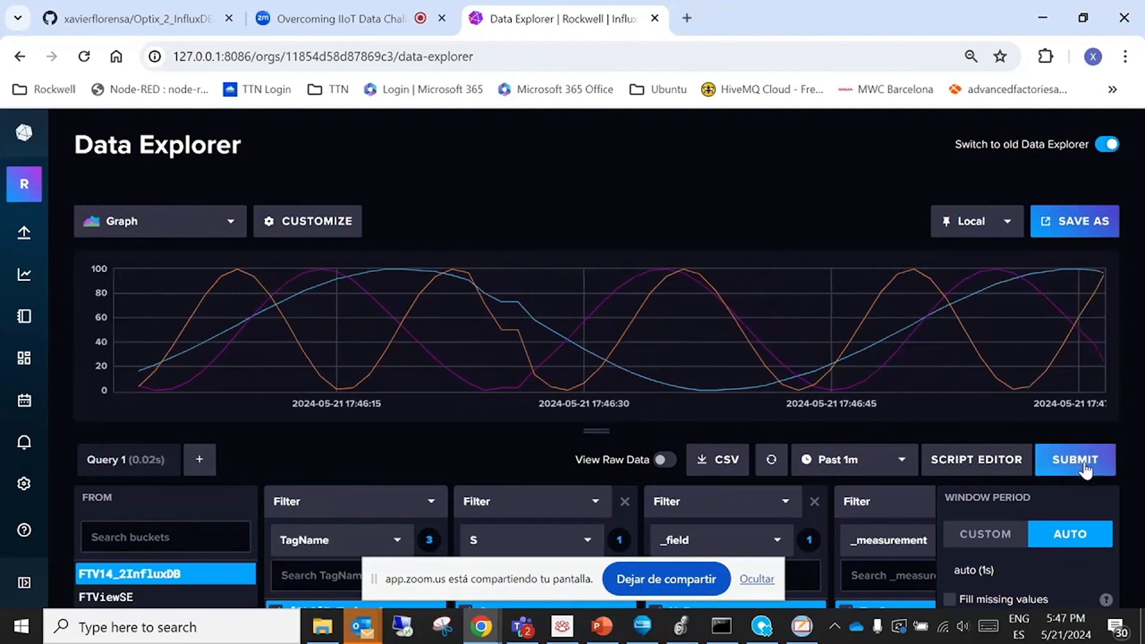
mouse_move(971, 347)
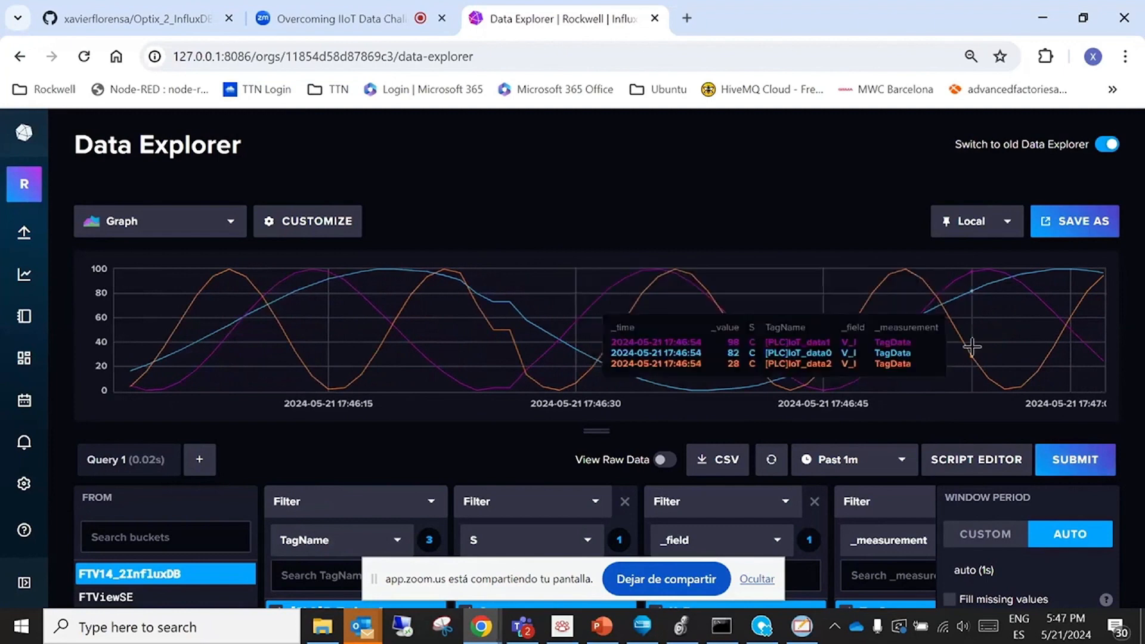
mouse_move(682, 628)
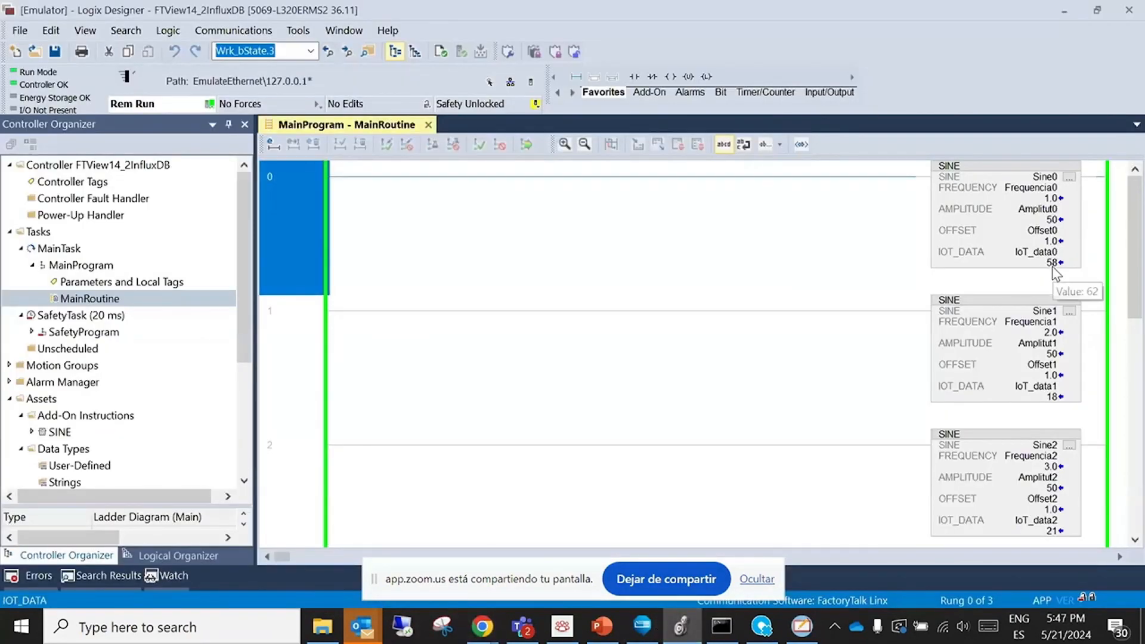
mouse_move(608, 485)
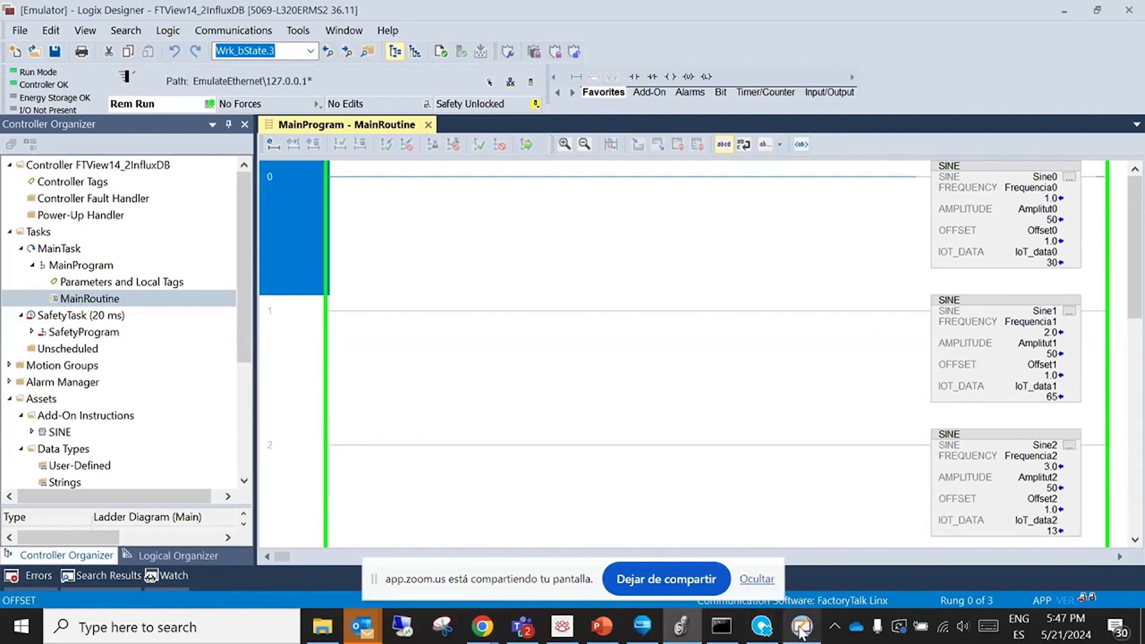
Switch the emulated controller from Remote Run to Remote Program mode and confirm
left_click(801, 626)
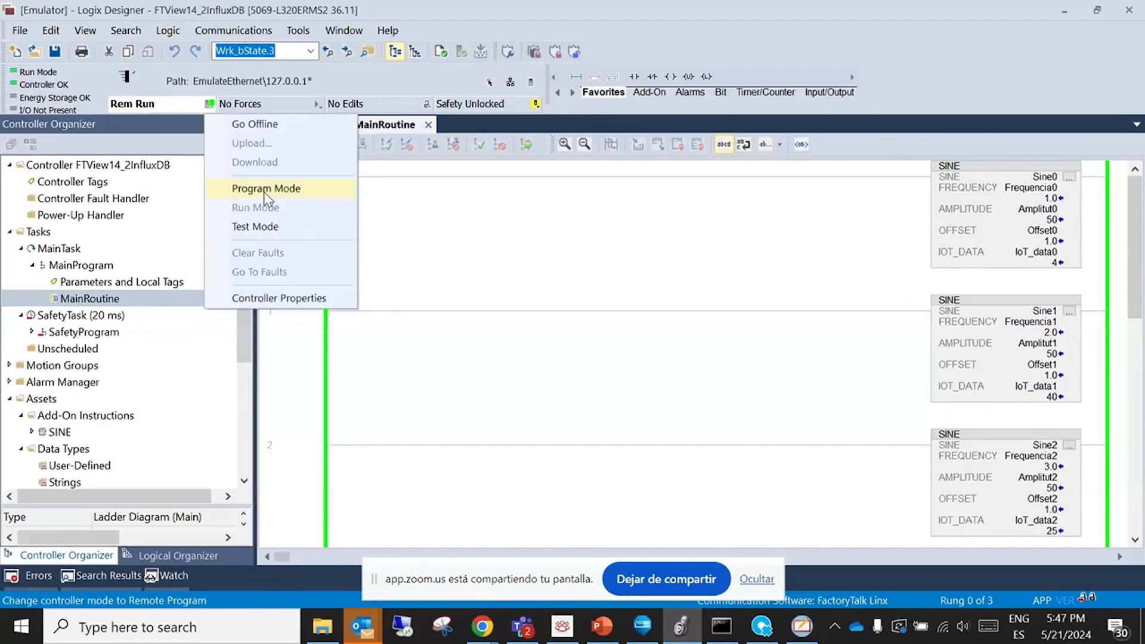
left_click(266, 189)
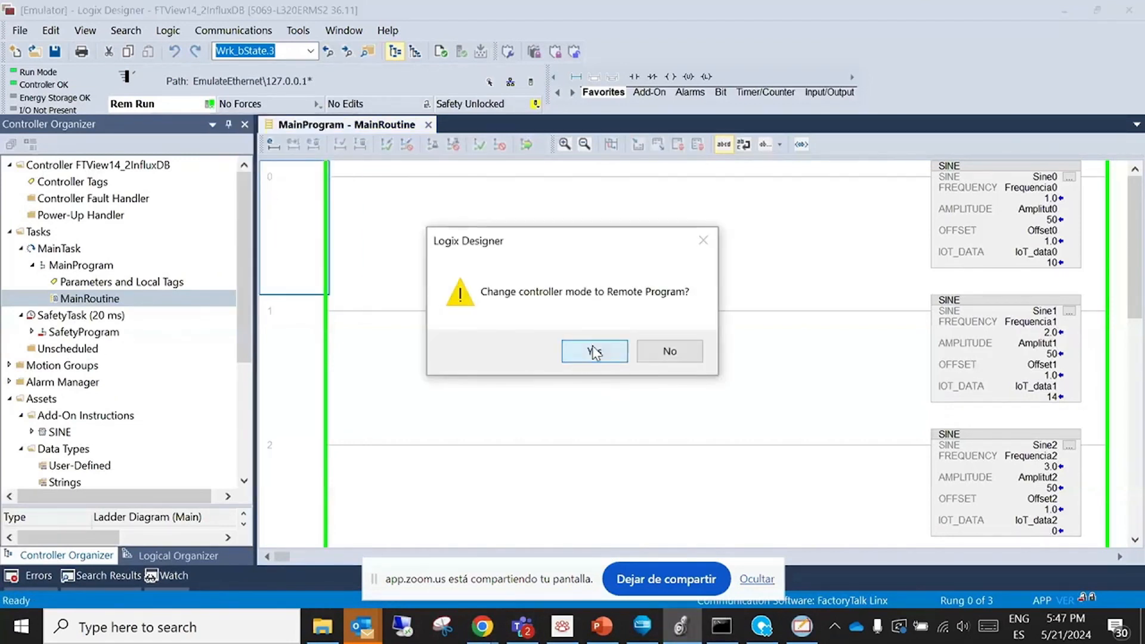
left_click(594, 351)
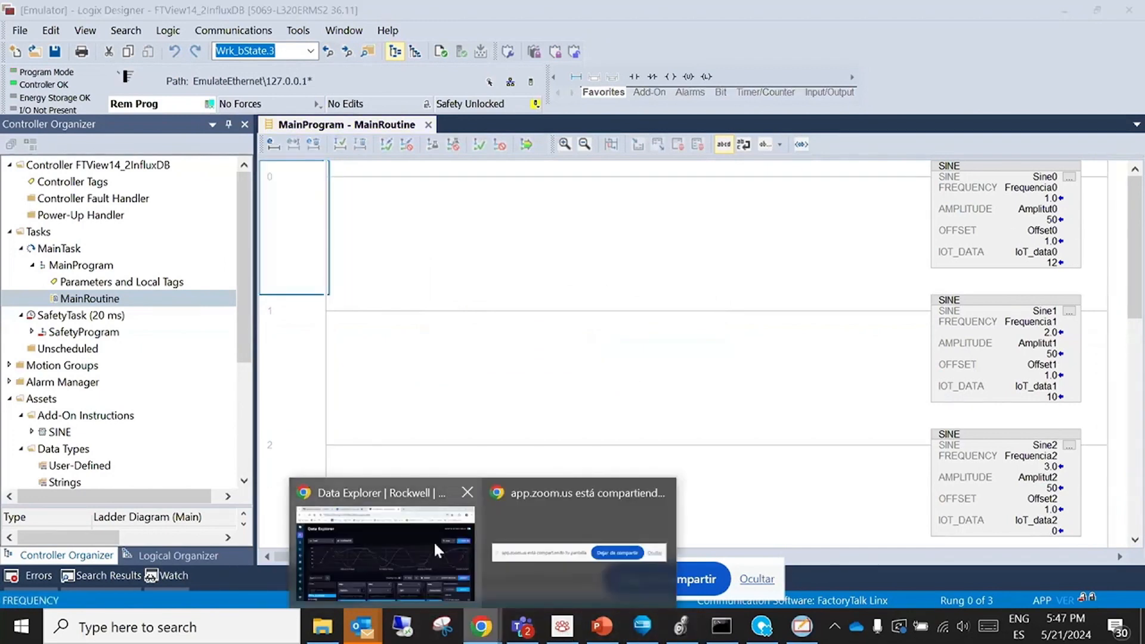
Rerun the Data Explorer query so the three tag traces show flattening after the controller stopped
left_click(383, 548)
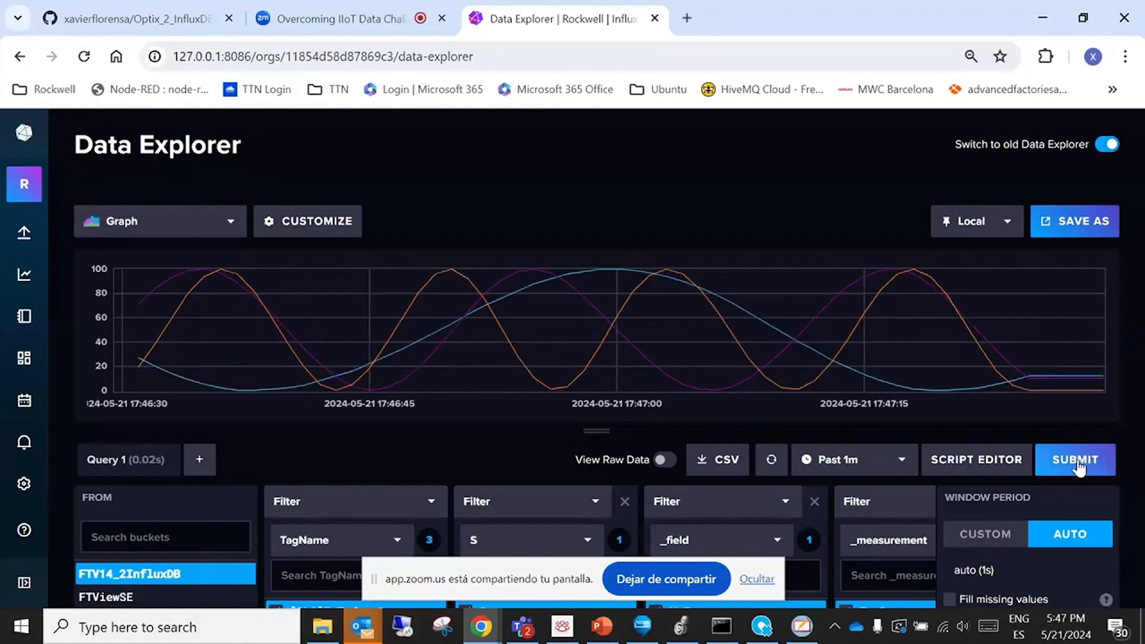
left_click(1074, 459)
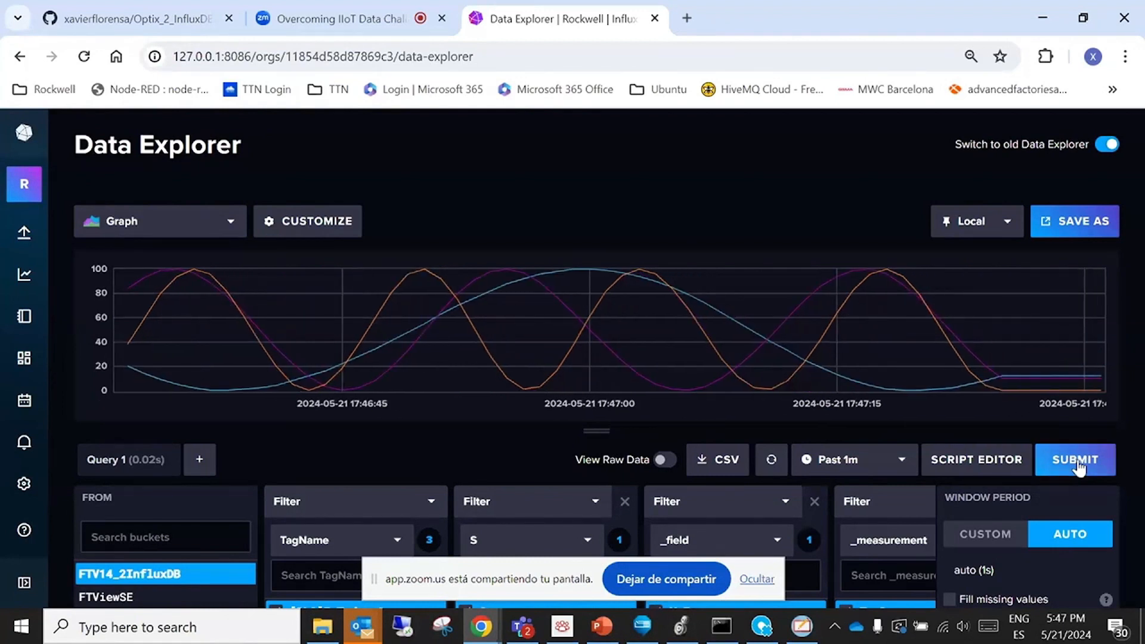
left_click(1074, 459)
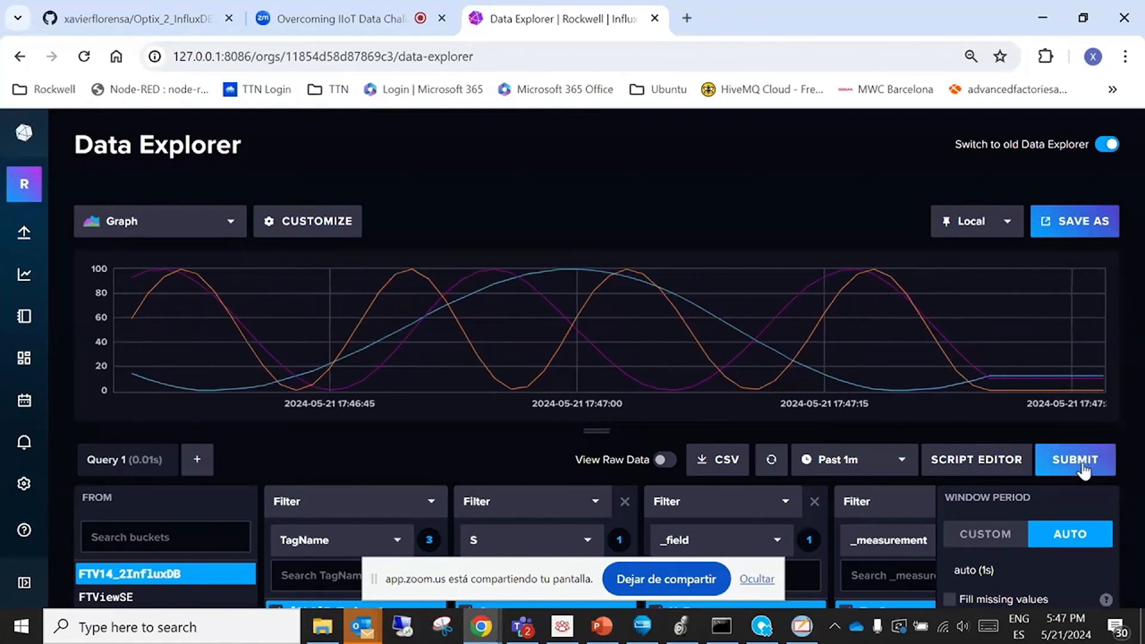
left_click(1074, 459)
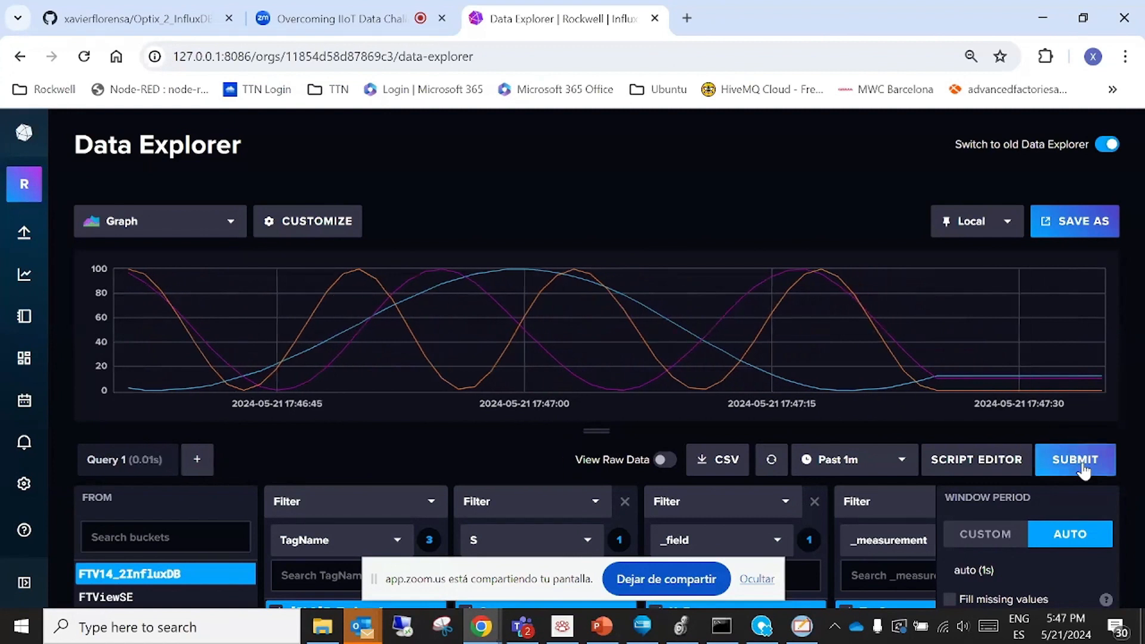
mouse_move(914, 372)
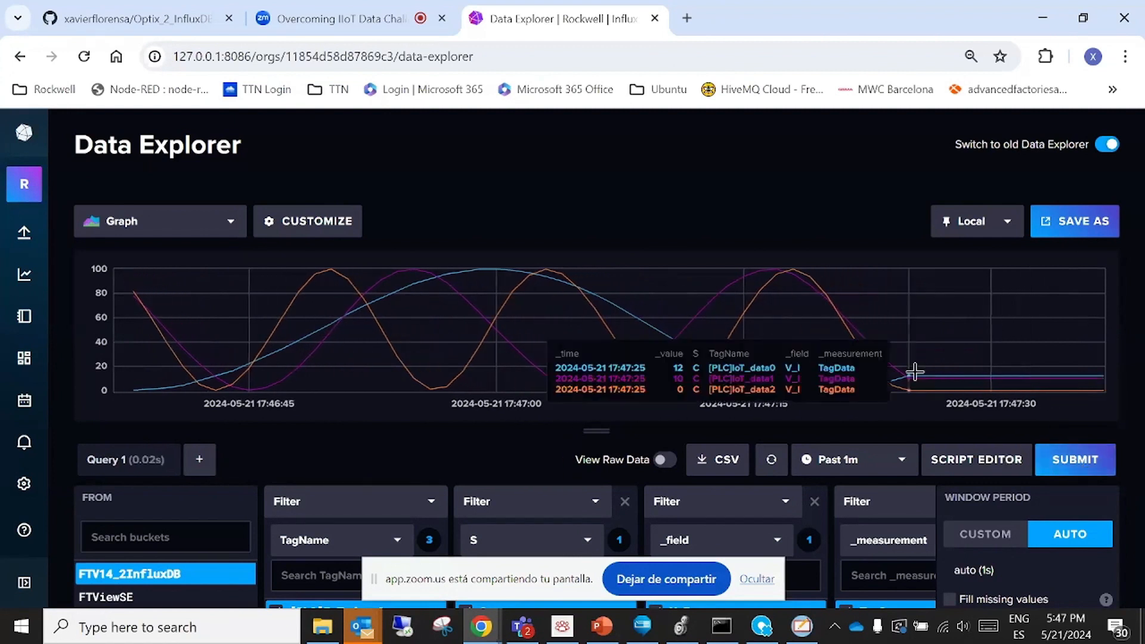
mouse_move(1013, 377)
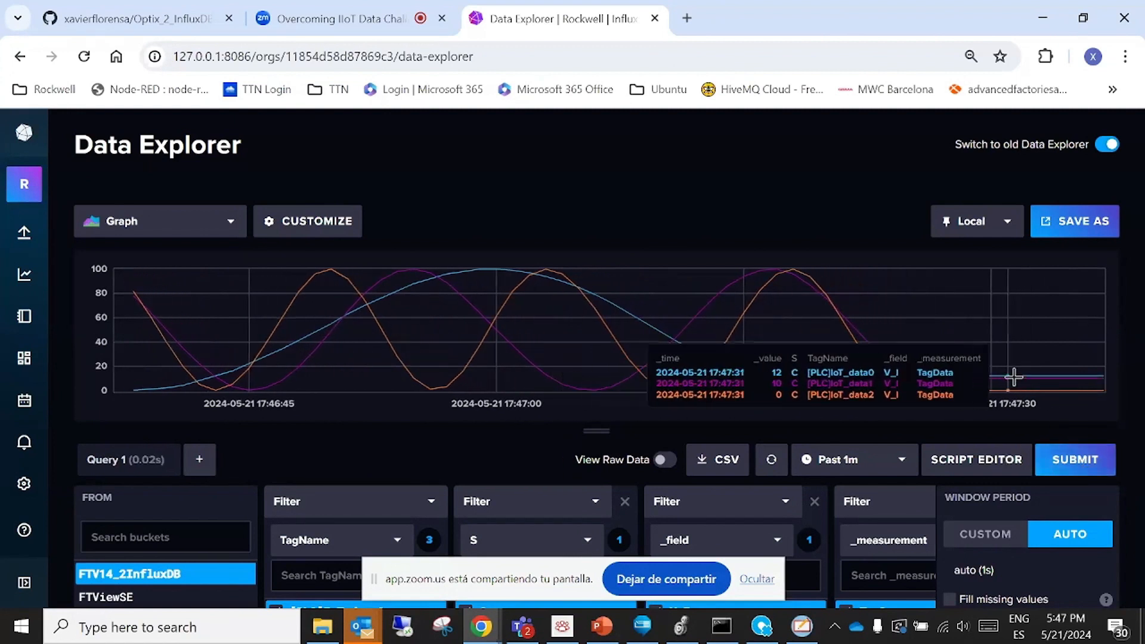
mouse_move(925, 408)
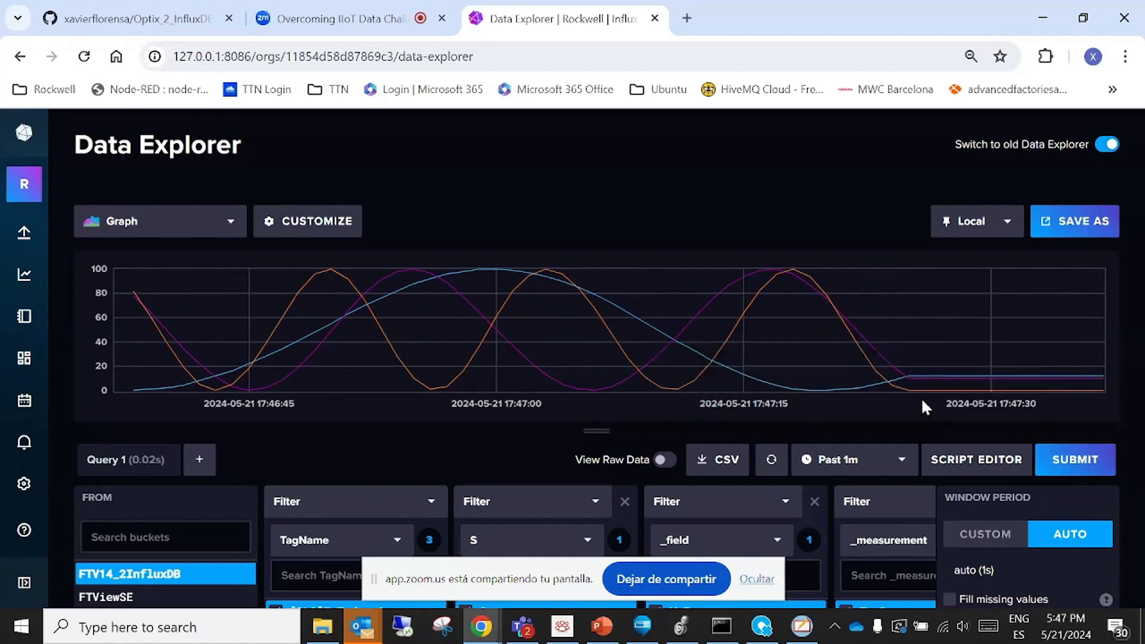
mouse_move(993, 396)
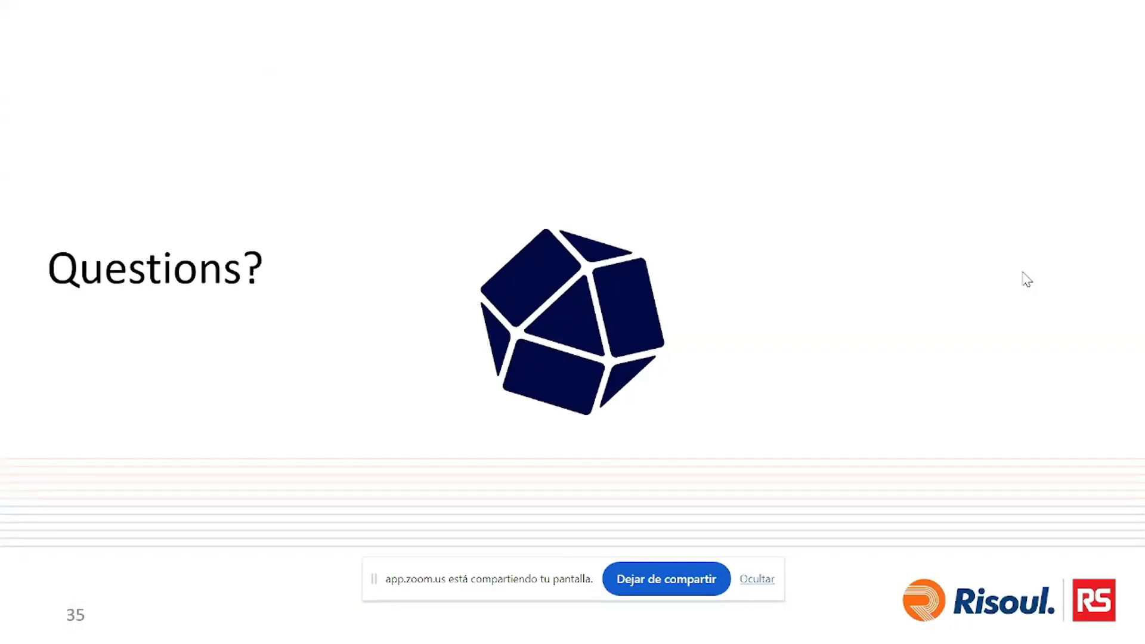
Exit the slide show from the Questions? slide back to the editing view
key("Escape")
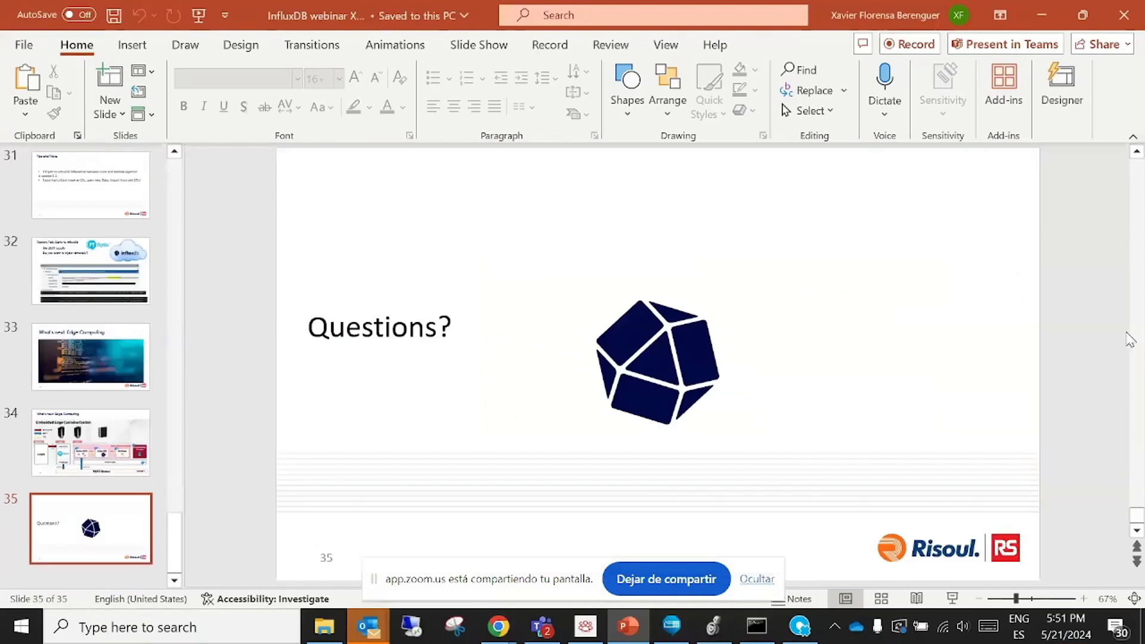